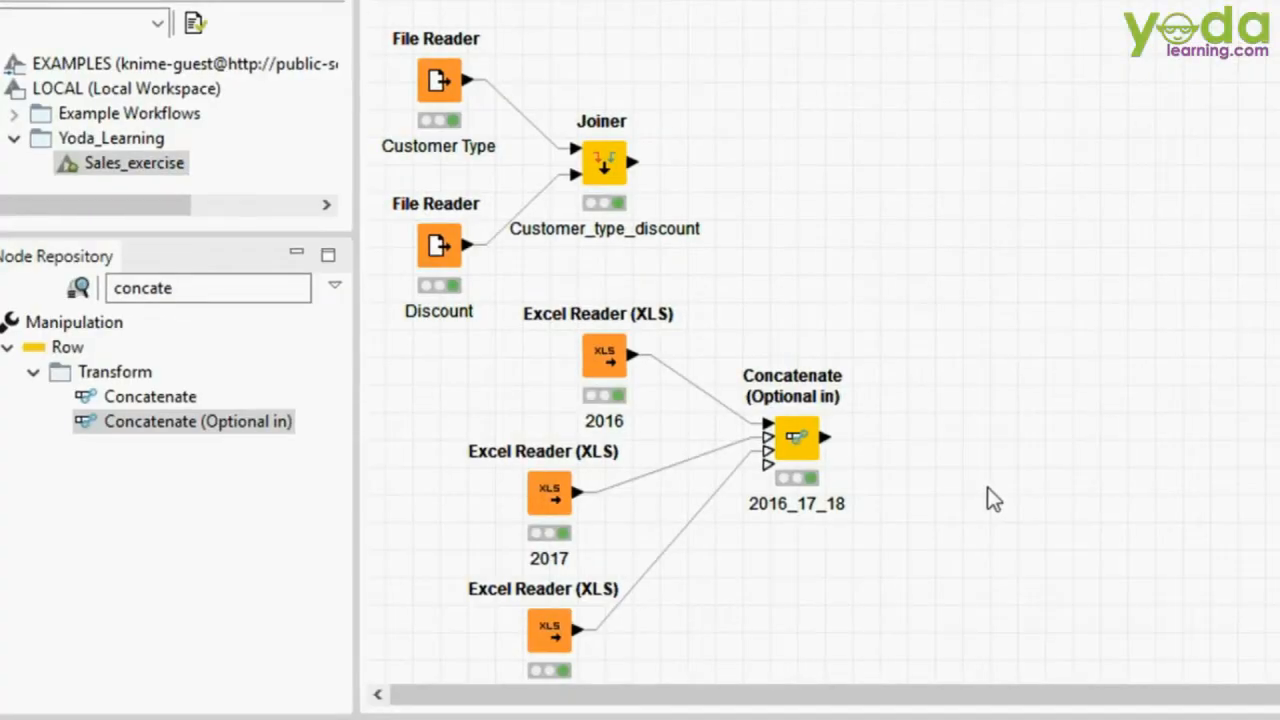
{"action": "mouse_move", "coordinate": [680, 384]}
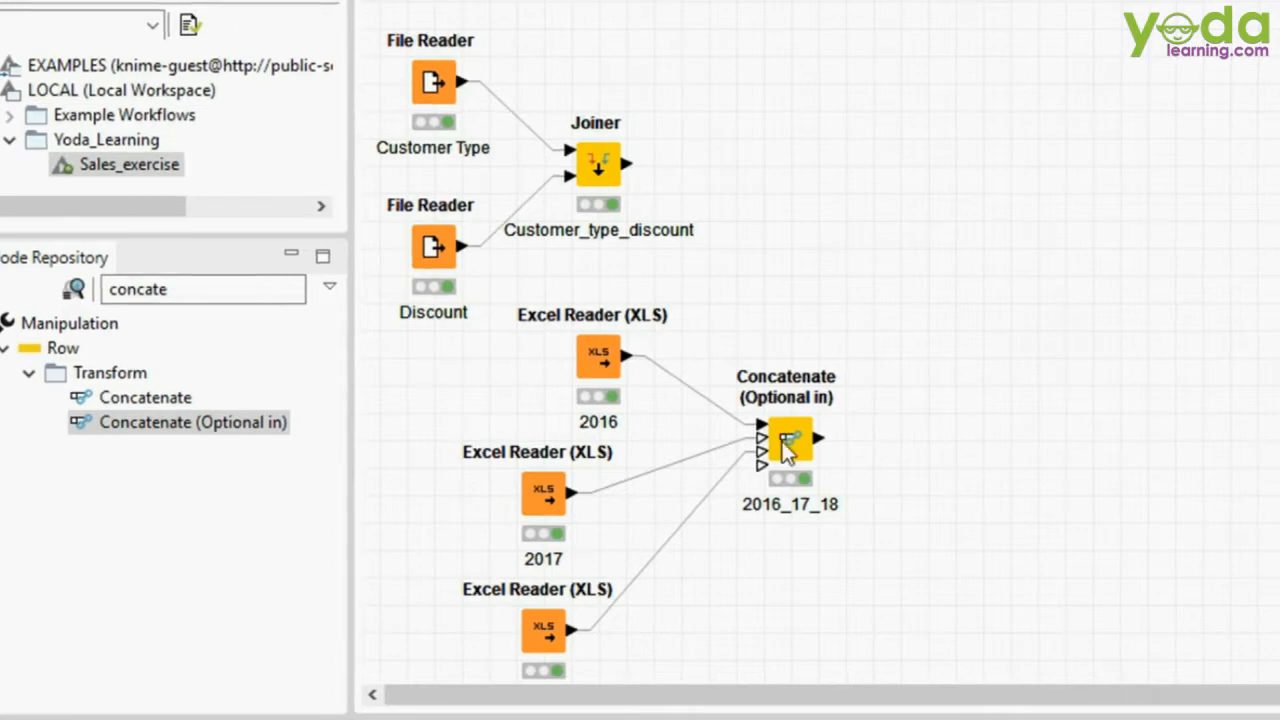
{"action": "mouse_move", "coordinate": [870, 460]}
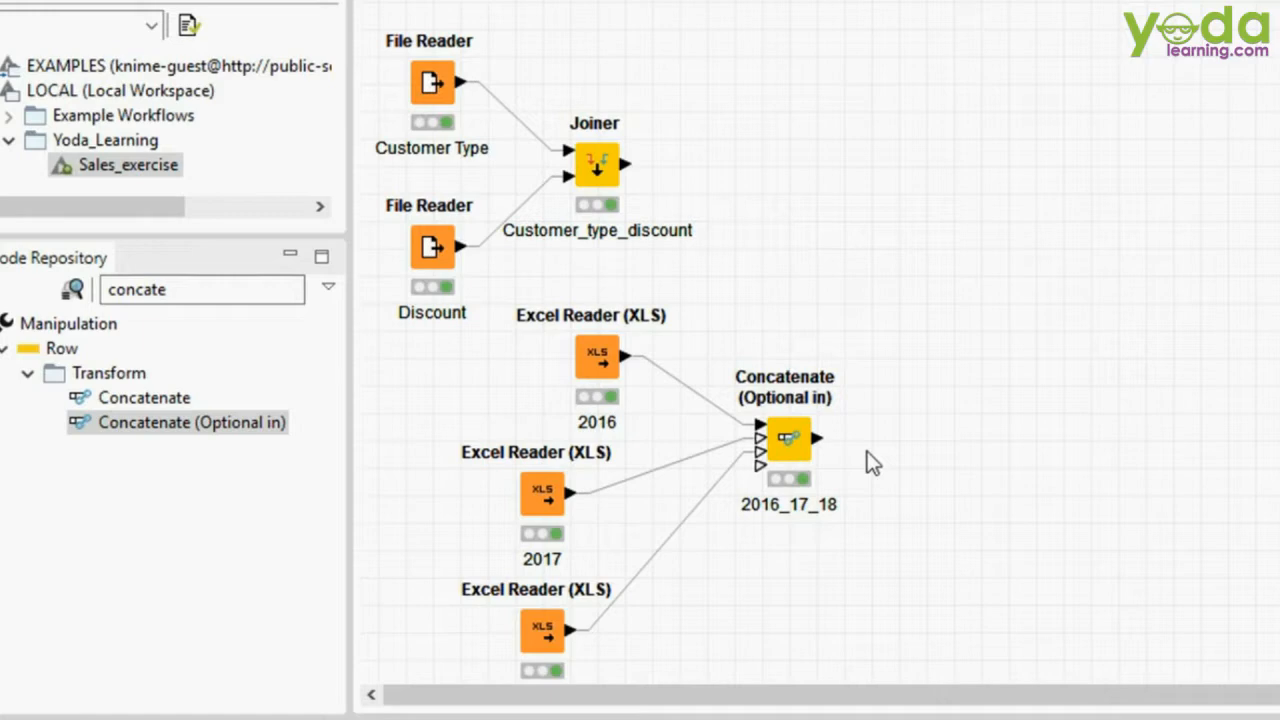
{"action": "mouse_move", "coordinate": [904, 444]}
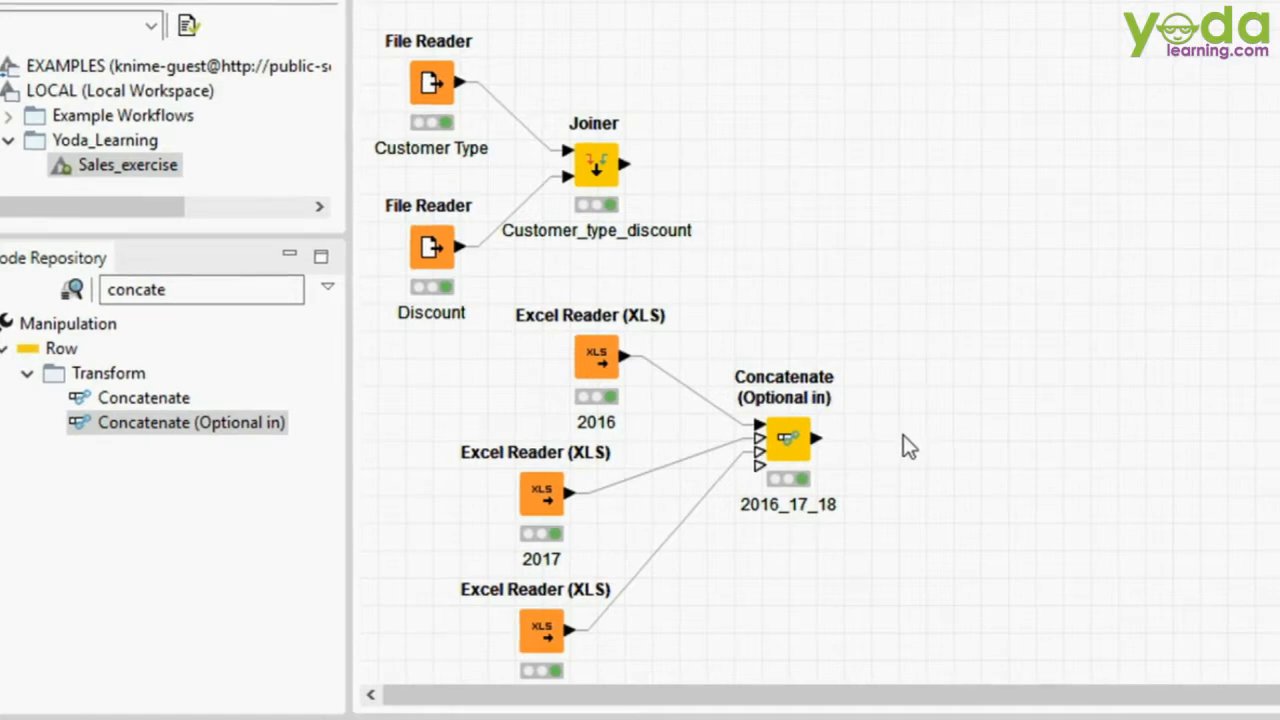
{"action": "mouse_move", "coordinate": [892, 504]}
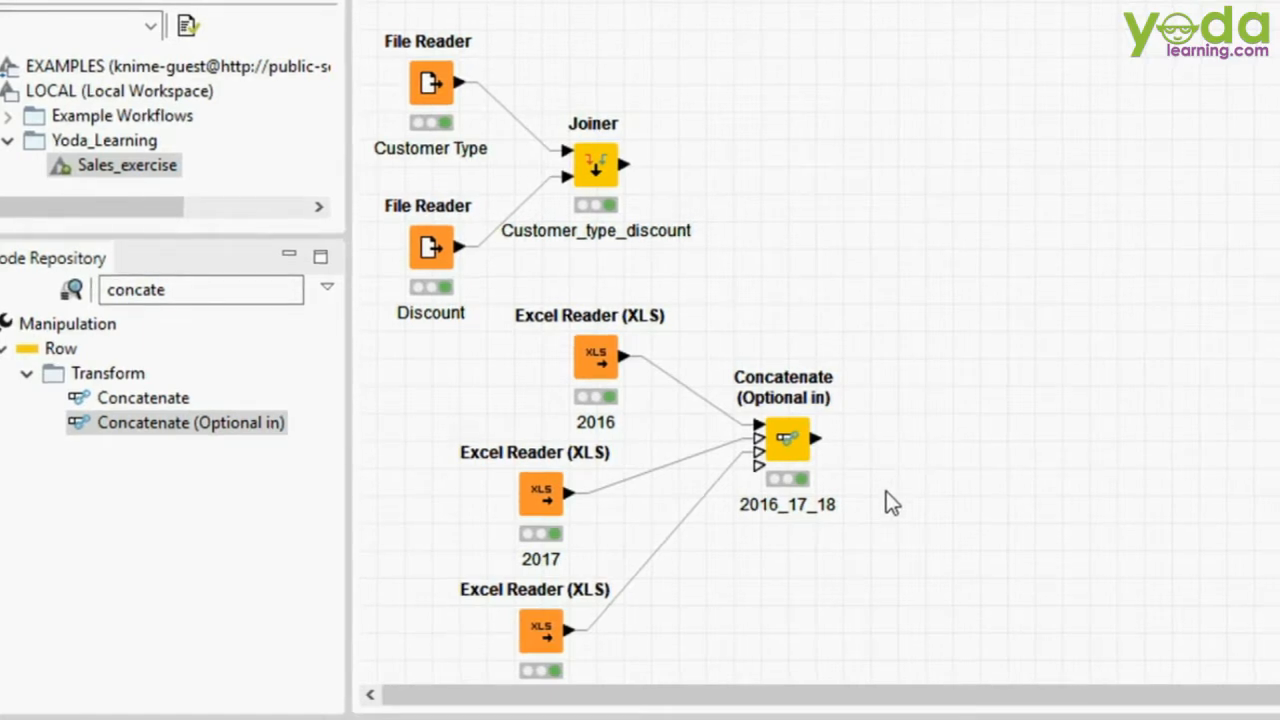
{"action": "mouse_move", "coordinate": [744, 580]}
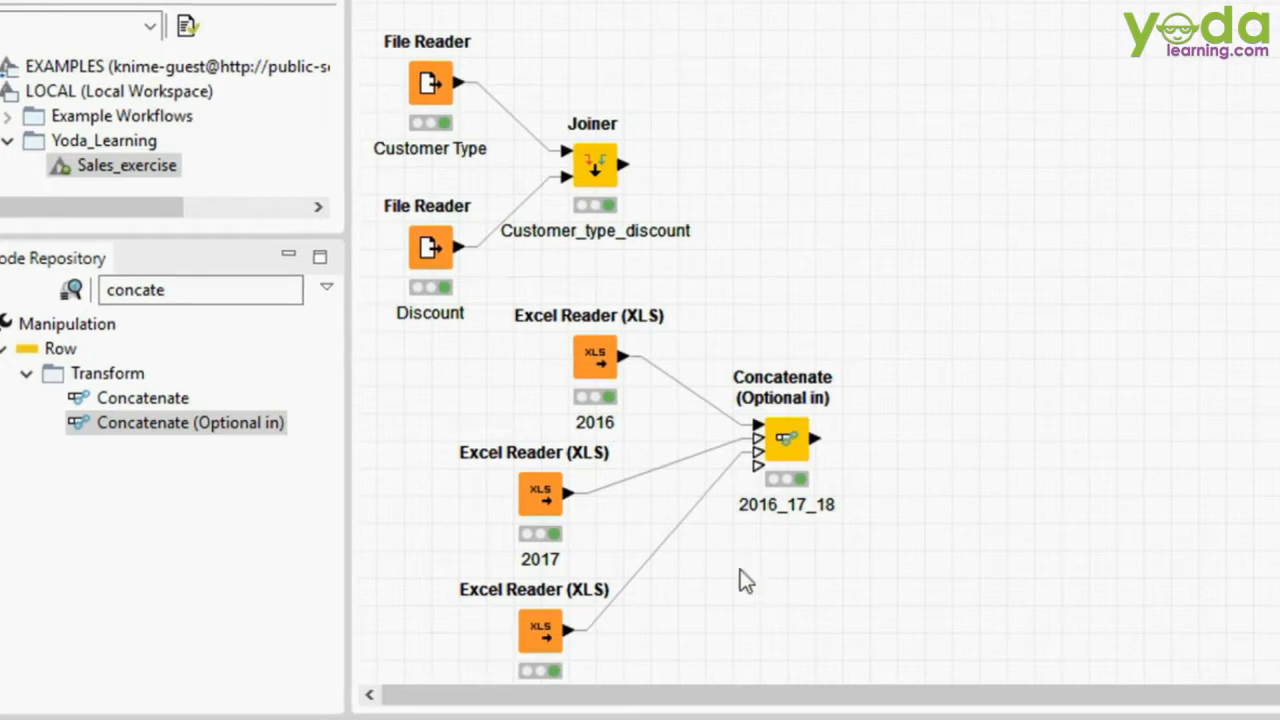
{"action": "mouse_move", "coordinate": [824, 530]}
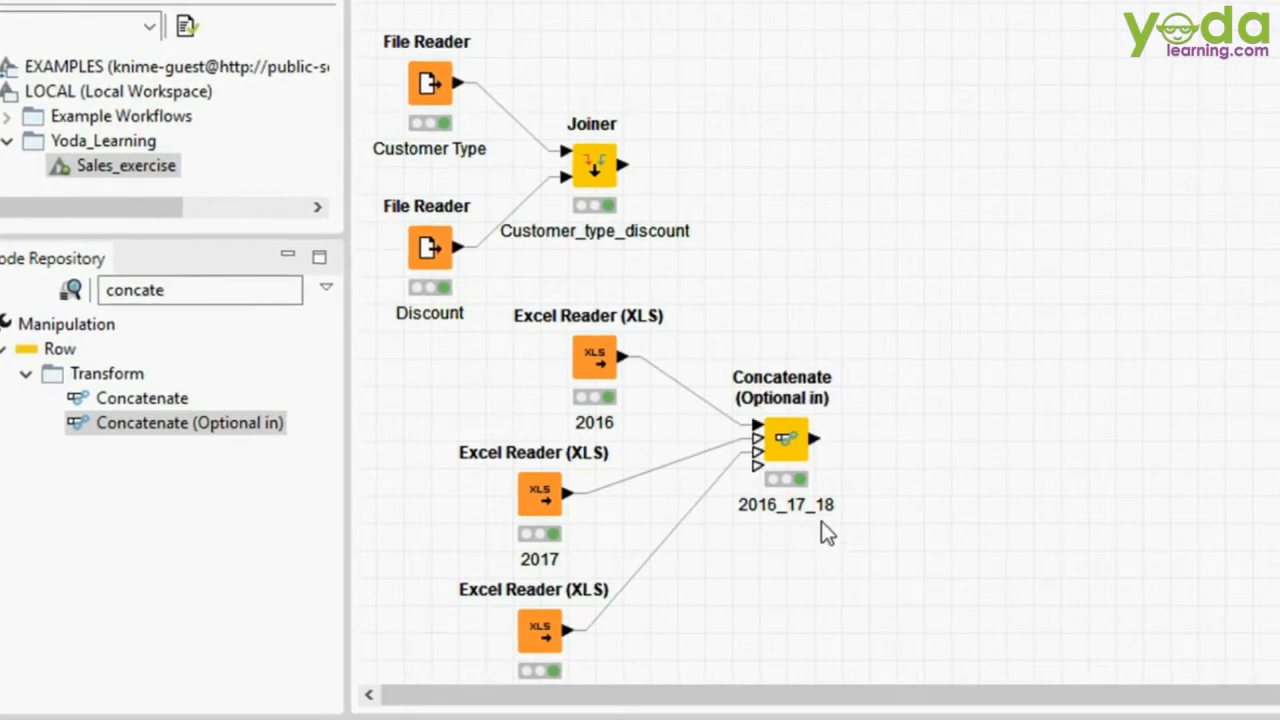
{"action": "mouse_move", "coordinate": [920, 476]}
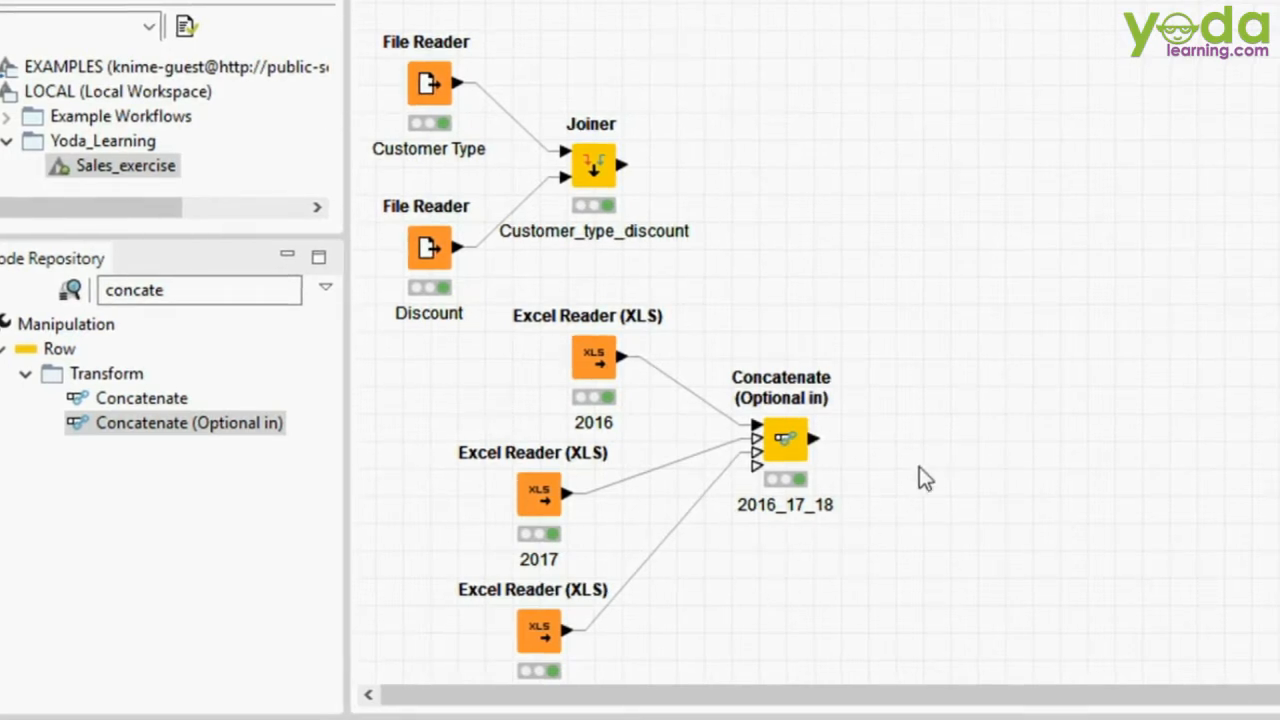
{"action": "mouse_move", "coordinate": [862, 564]}
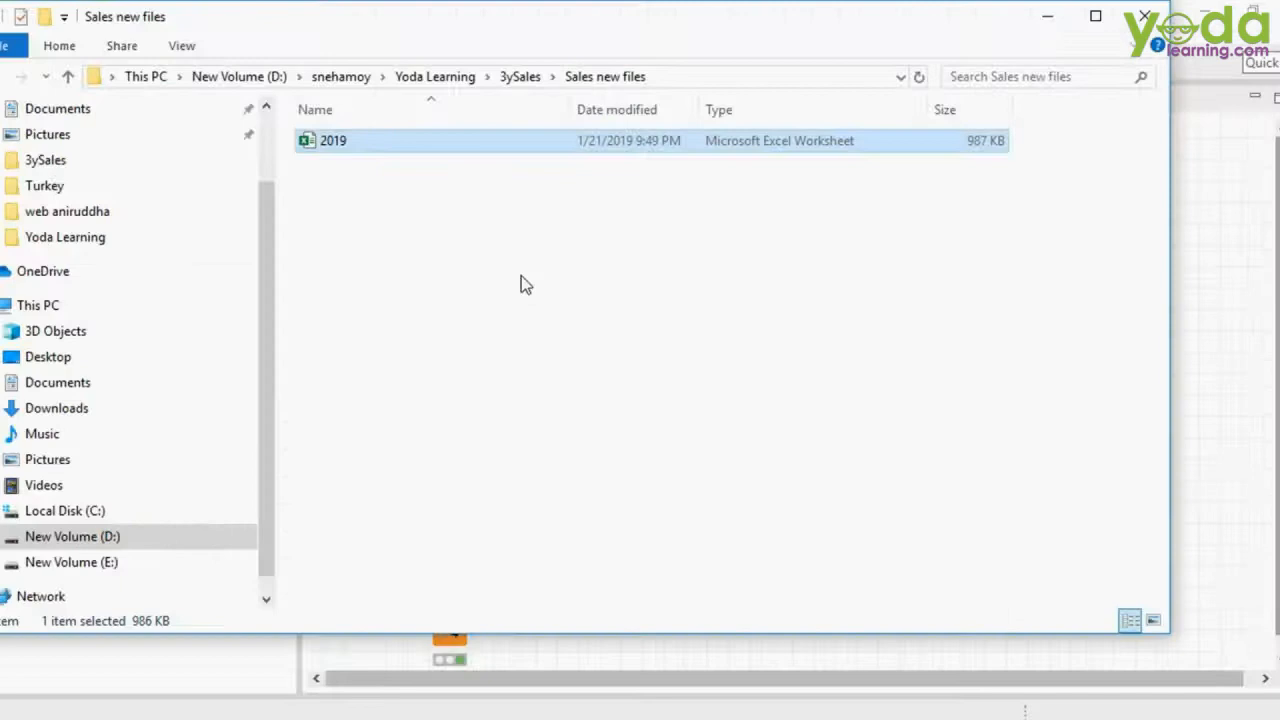
Step: Browse into 3ySales > Sales new files and open the 2019 sales workbook
{"action": "left_click", "coordinate": [68, 76]}
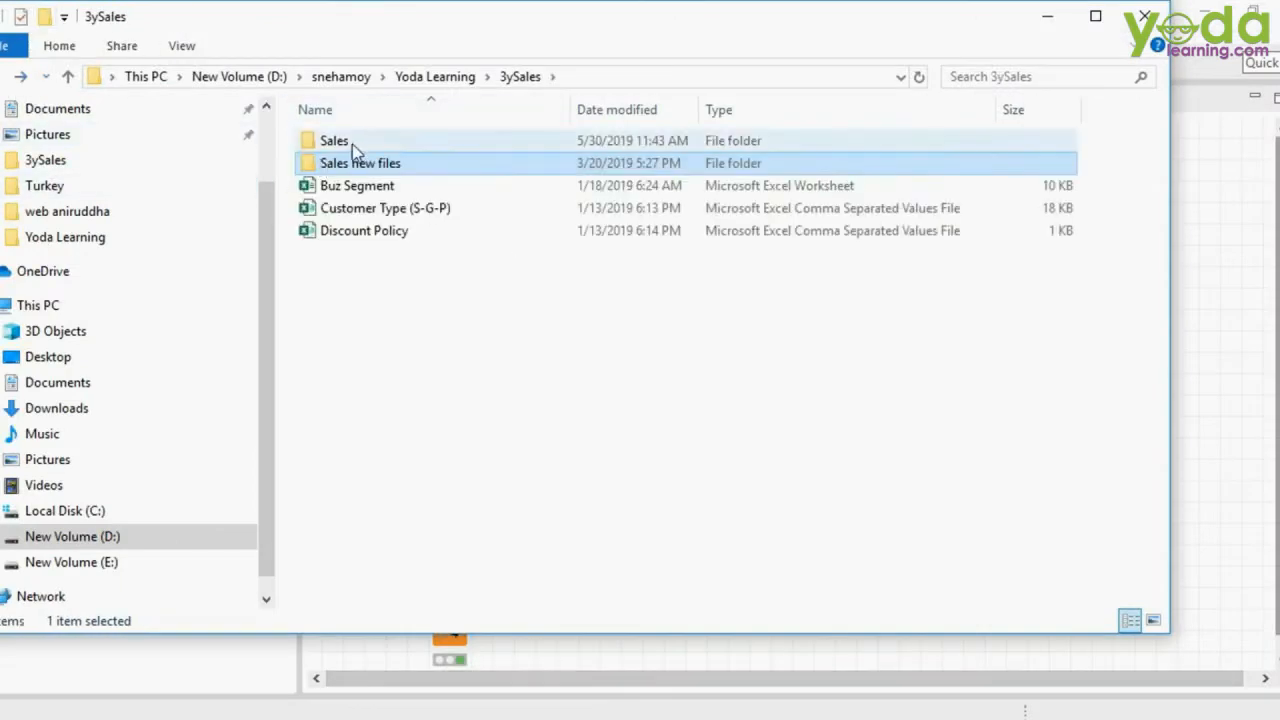
{"action": "mouse_move", "coordinate": [388, 170]}
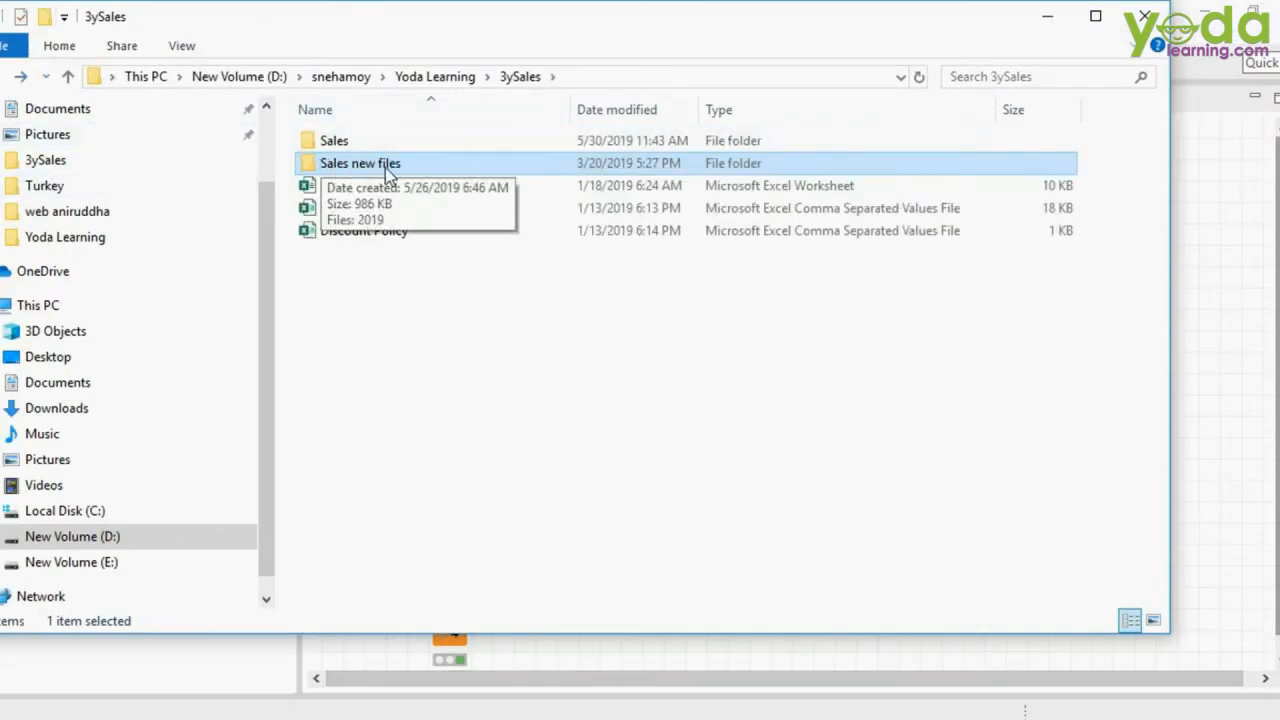
{"action": "double_click", "coordinate": [360, 164]}
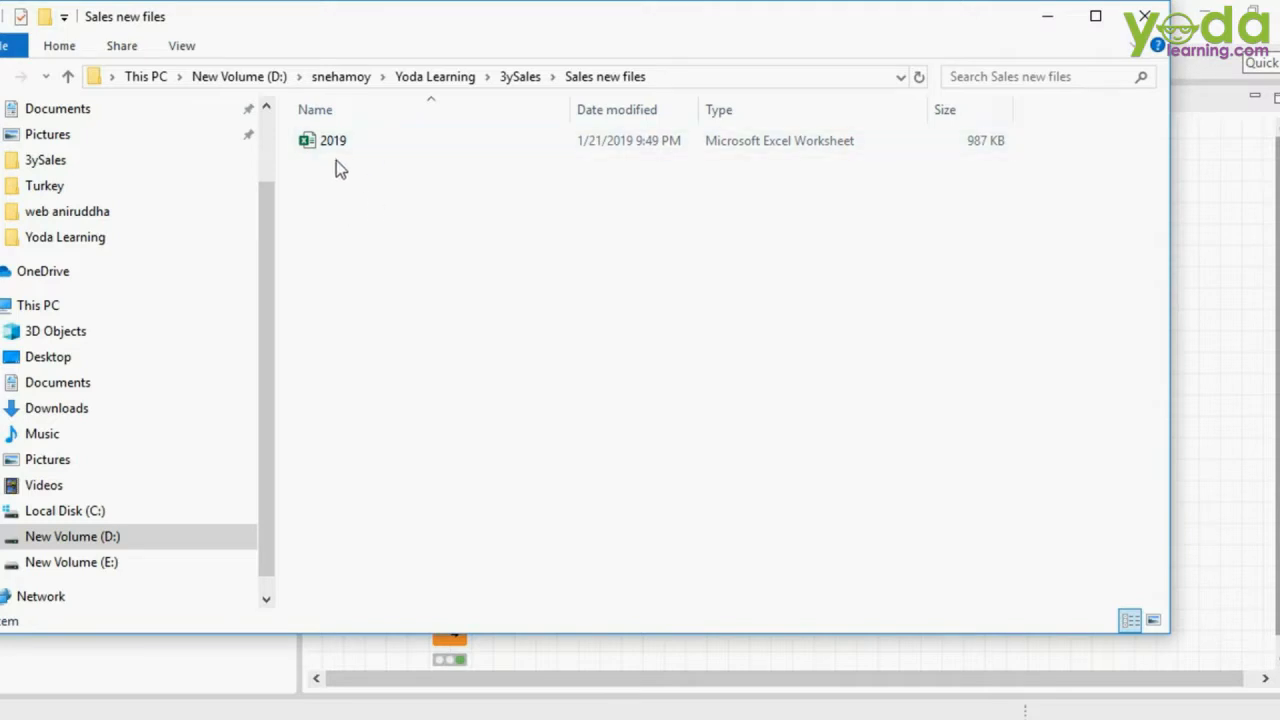
{"action": "mouse_move", "coordinate": [332, 140]}
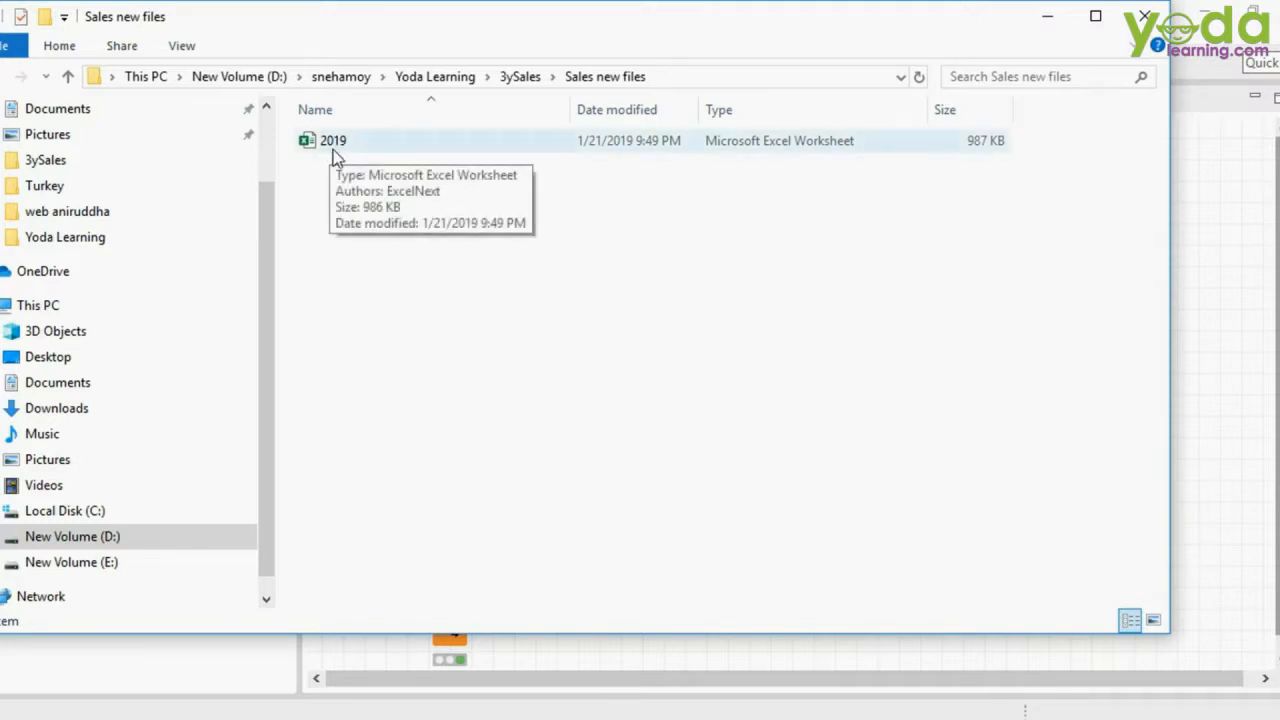
{"action": "left_click", "coordinate": [332, 140]}
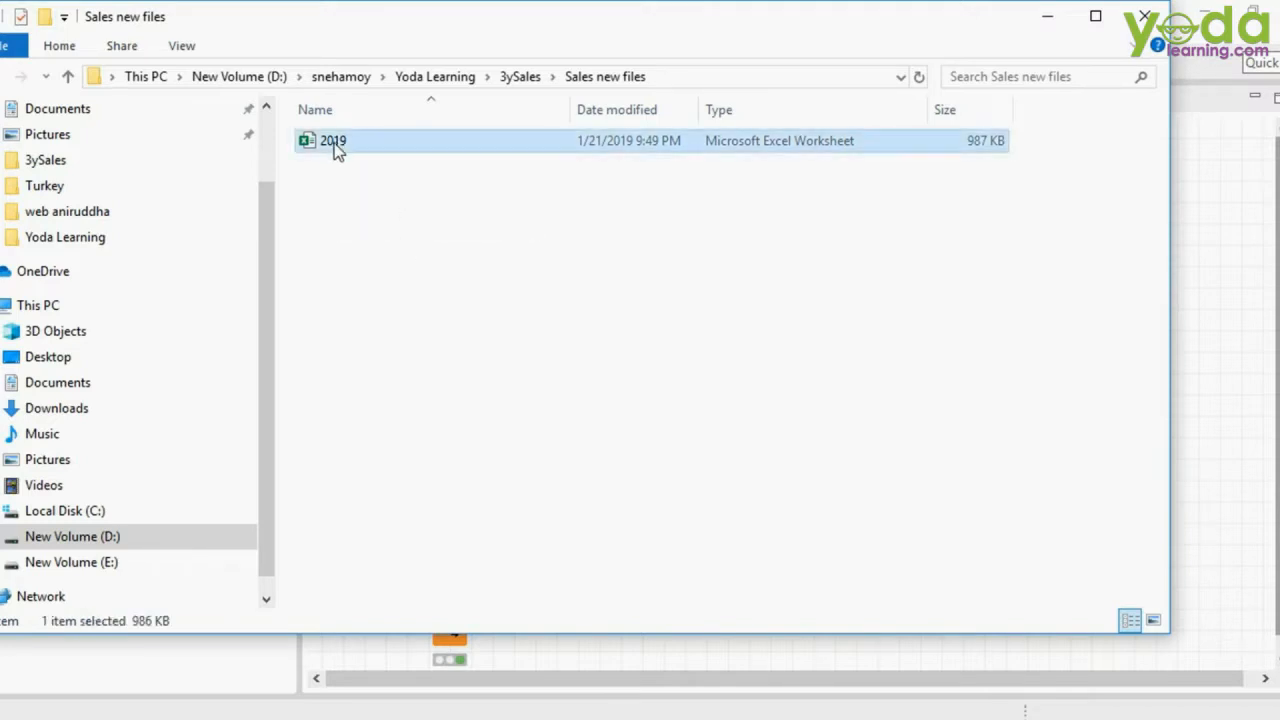
{"action": "double_click", "coordinate": [332, 140]}
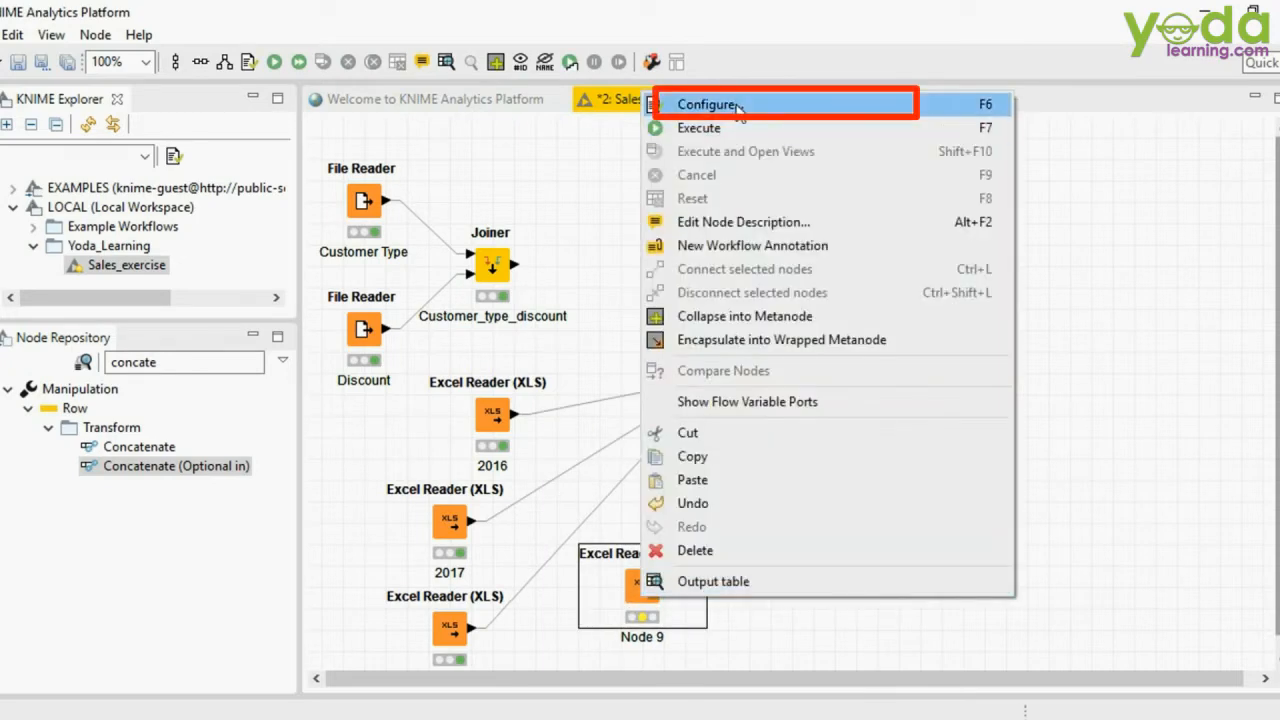
Step: Point the new Excel Reader at 2019.xlsx, reading Sheet1, and preview its rows
{"action": "left_click", "coordinate": [708, 104]}
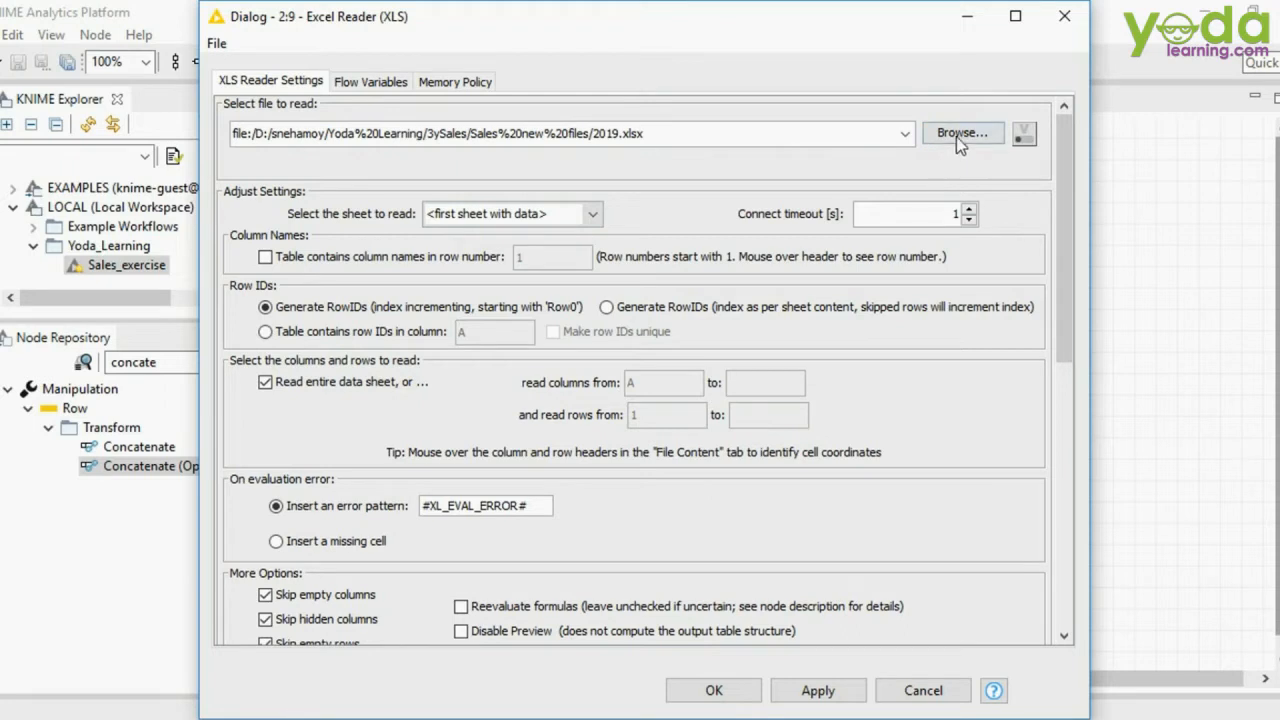
{"action": "mouse_move", "coordinate": [760, 158]}
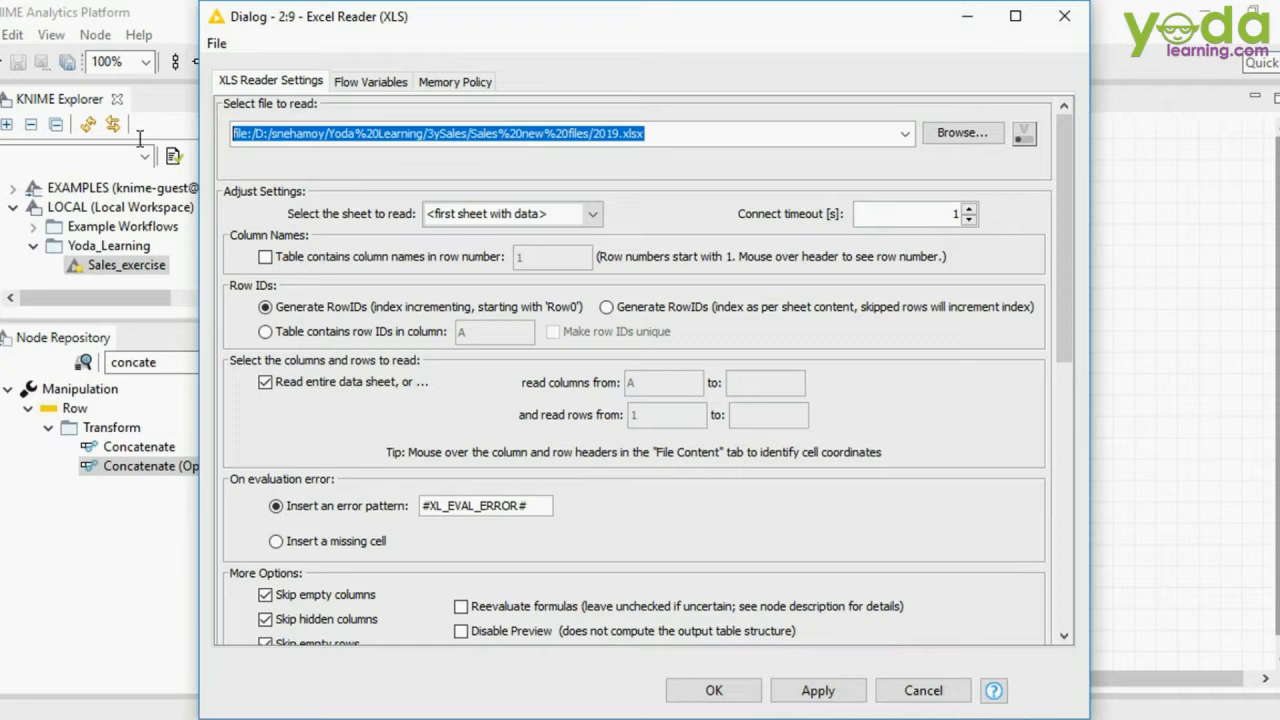
{"action": "mouse_move", "coordinate": [318, 196]}
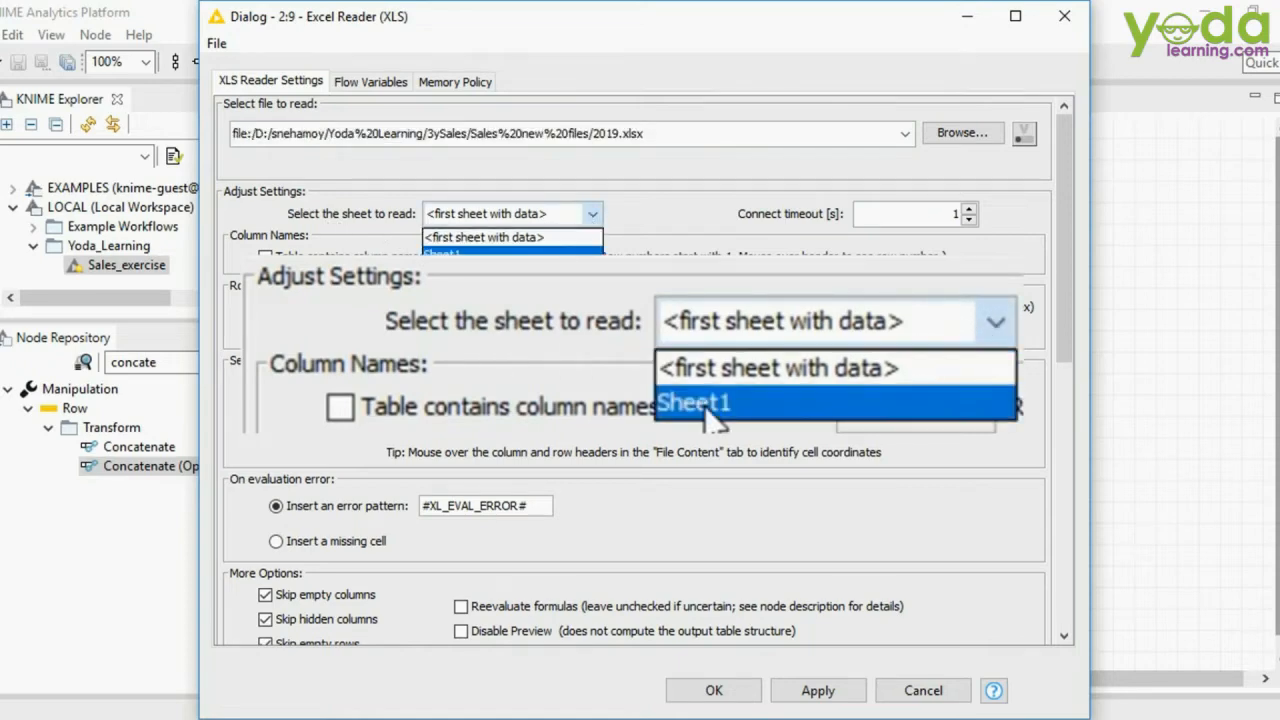
{"action": "left_click", "coordinate": [694, 402]}
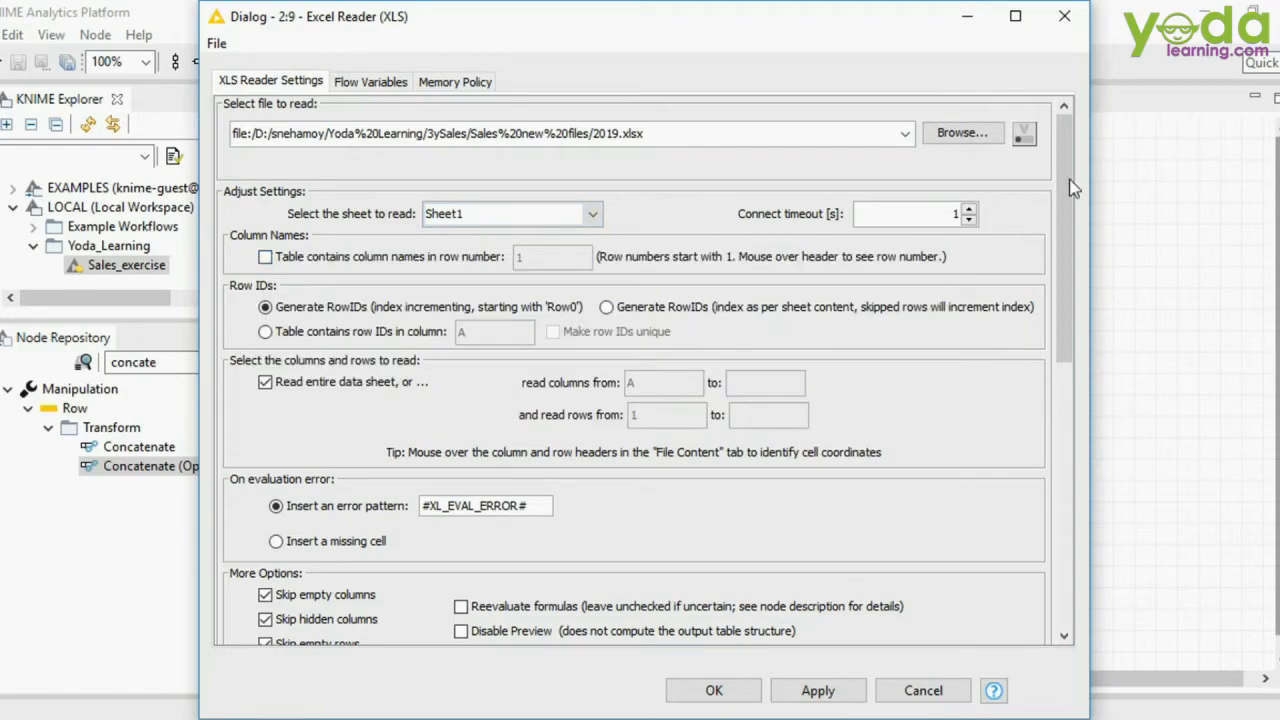
{"action": "left_click", "coordinate": [240, 100]}
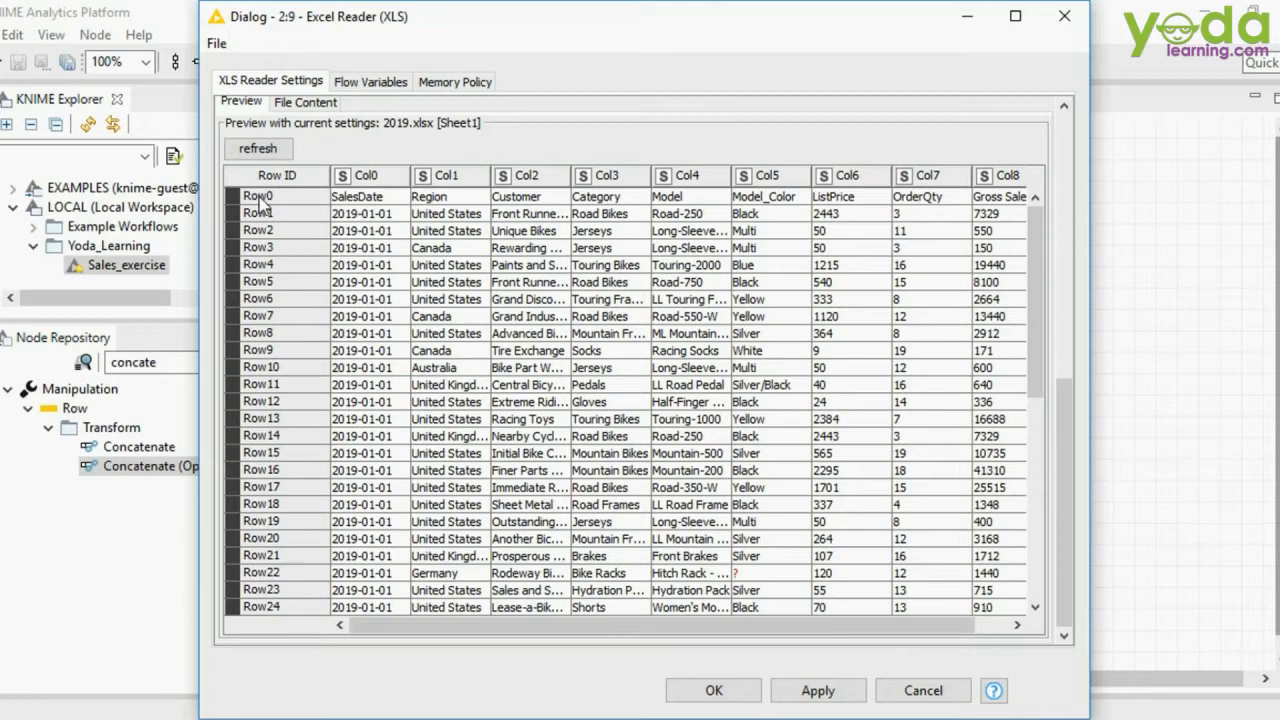
{"action": "mouse_move", "coordinate": [312, 204]}
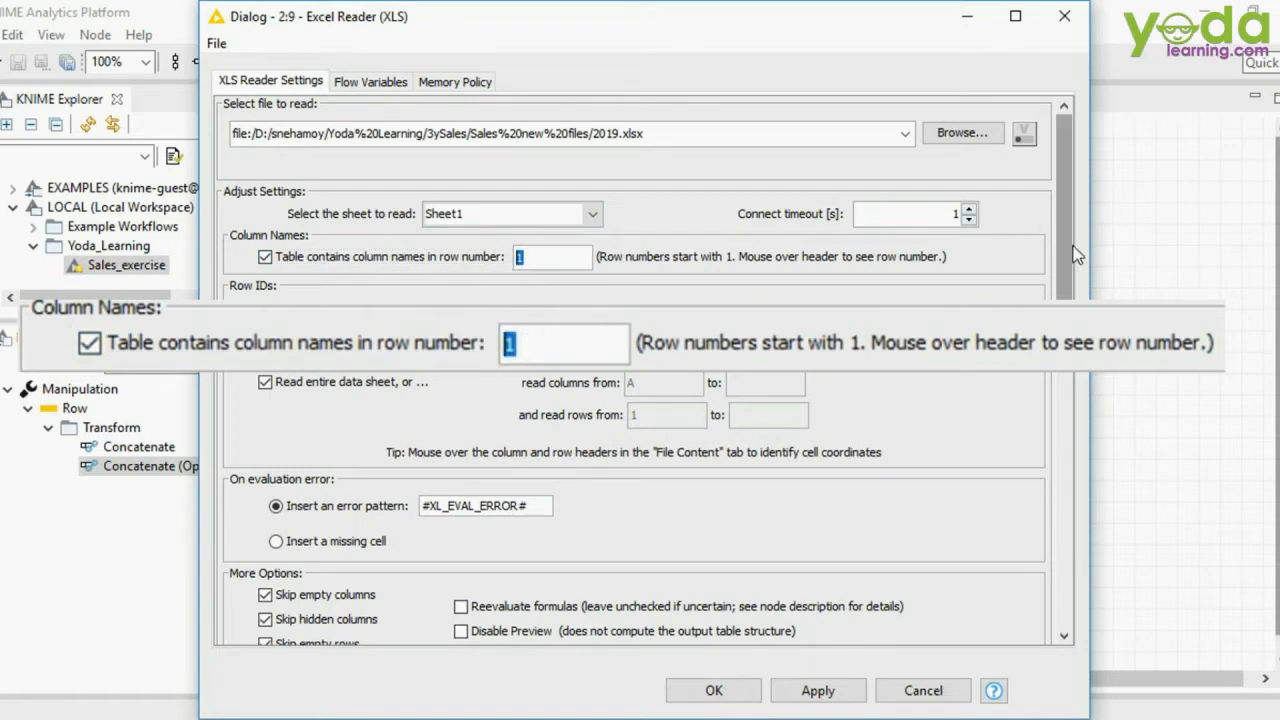
Step: Take column names from row 1 in the 2019 reader and confirm its settings
{"action": "left_click", "coordinate": [240, 100]}
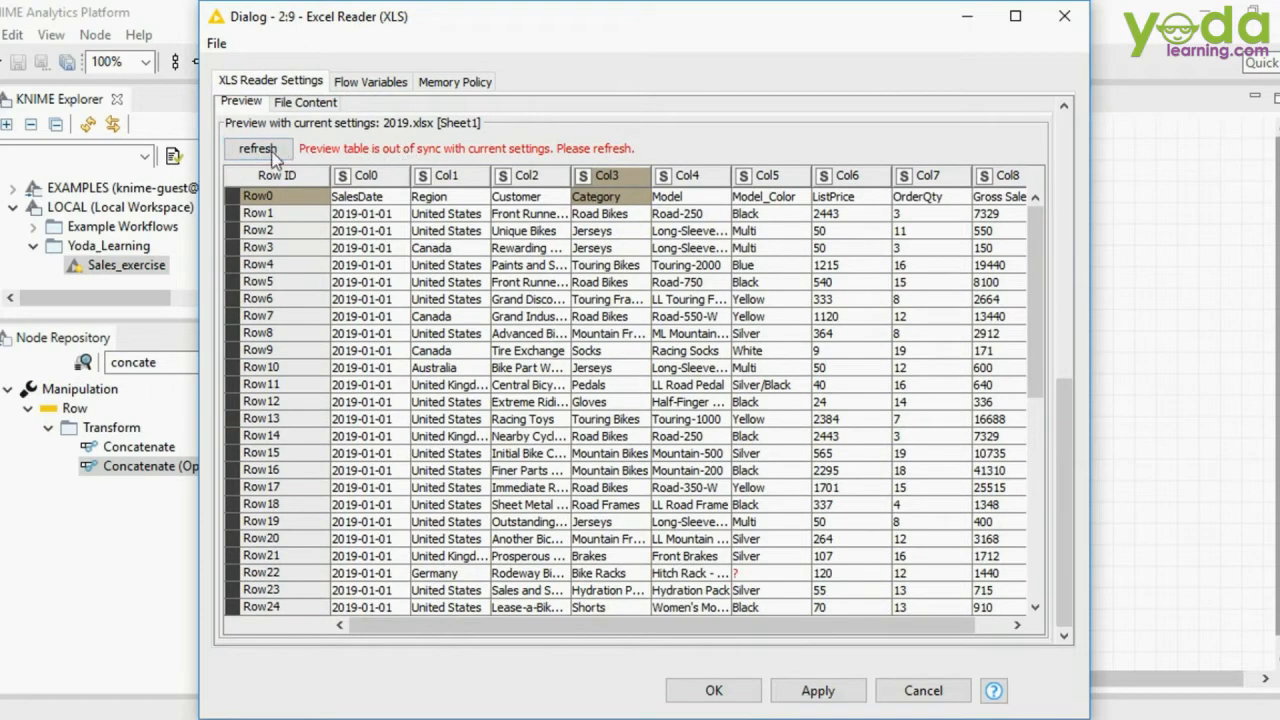
{"action": "mouse_move", "coordinate": [316, 180]}
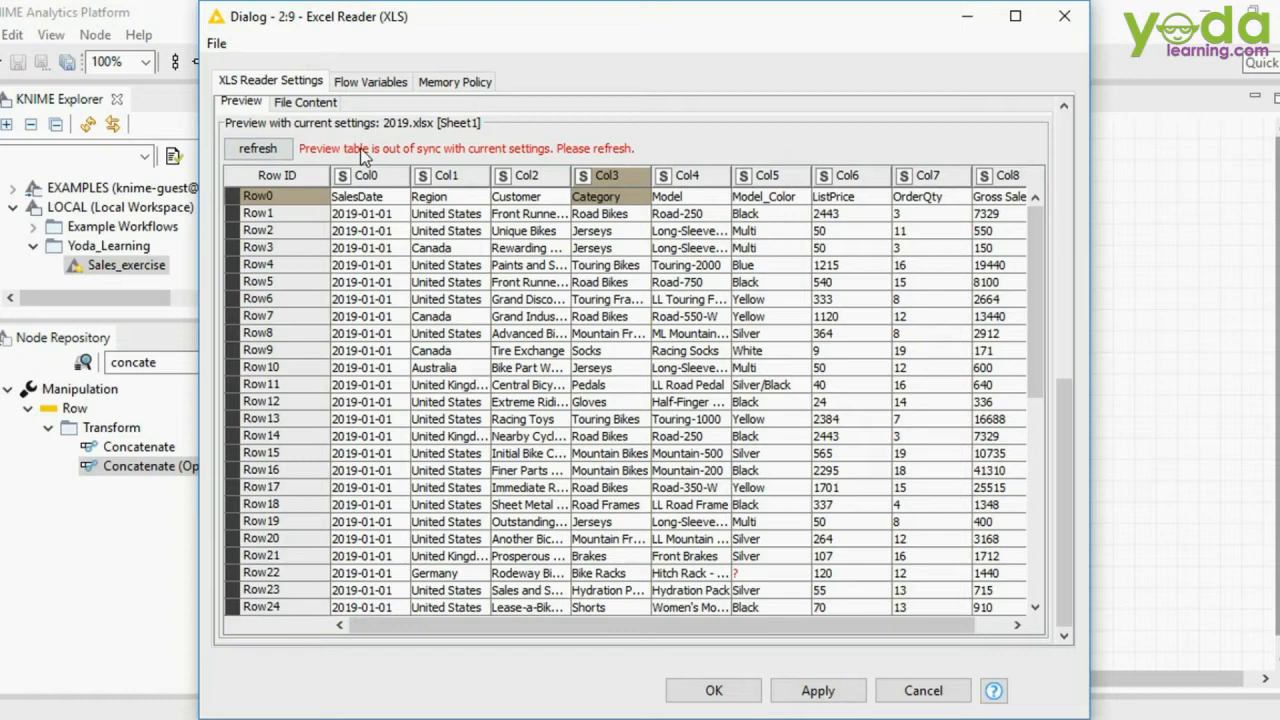
{"action": "mouse_move", "coordinate": [368, 164]}
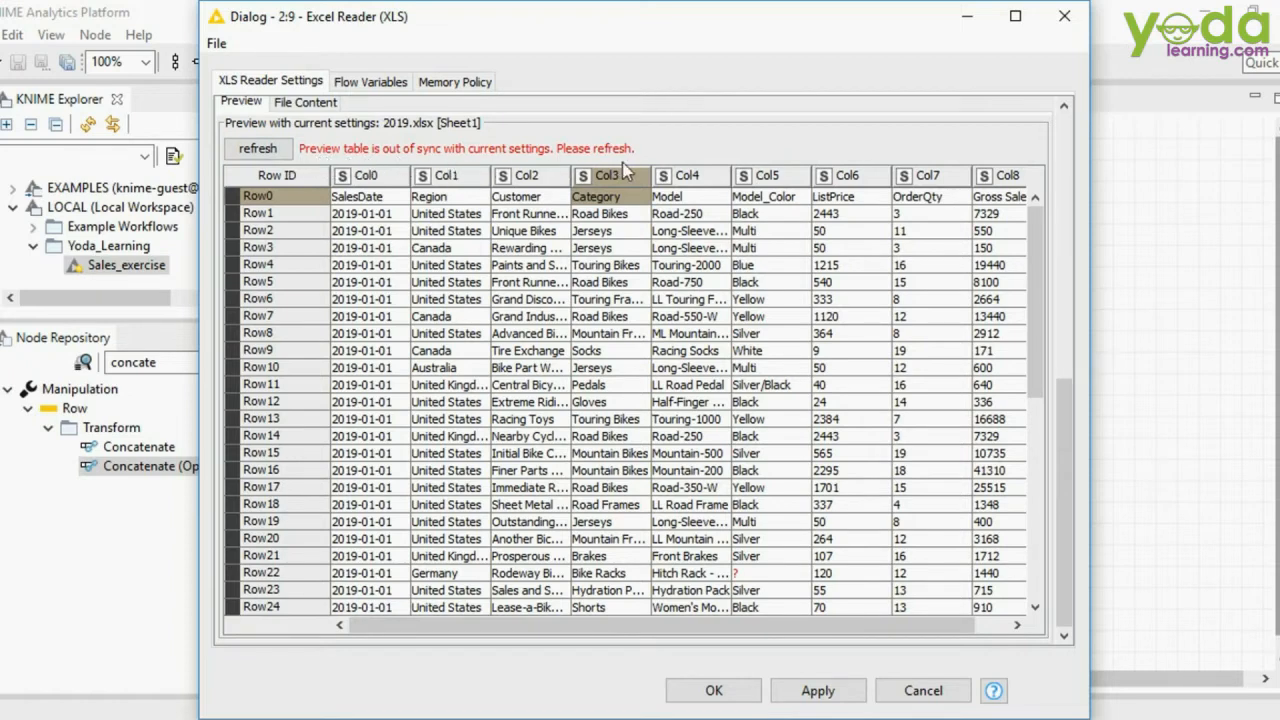
{"action": "left_click", "coordinate": [256, 148]}
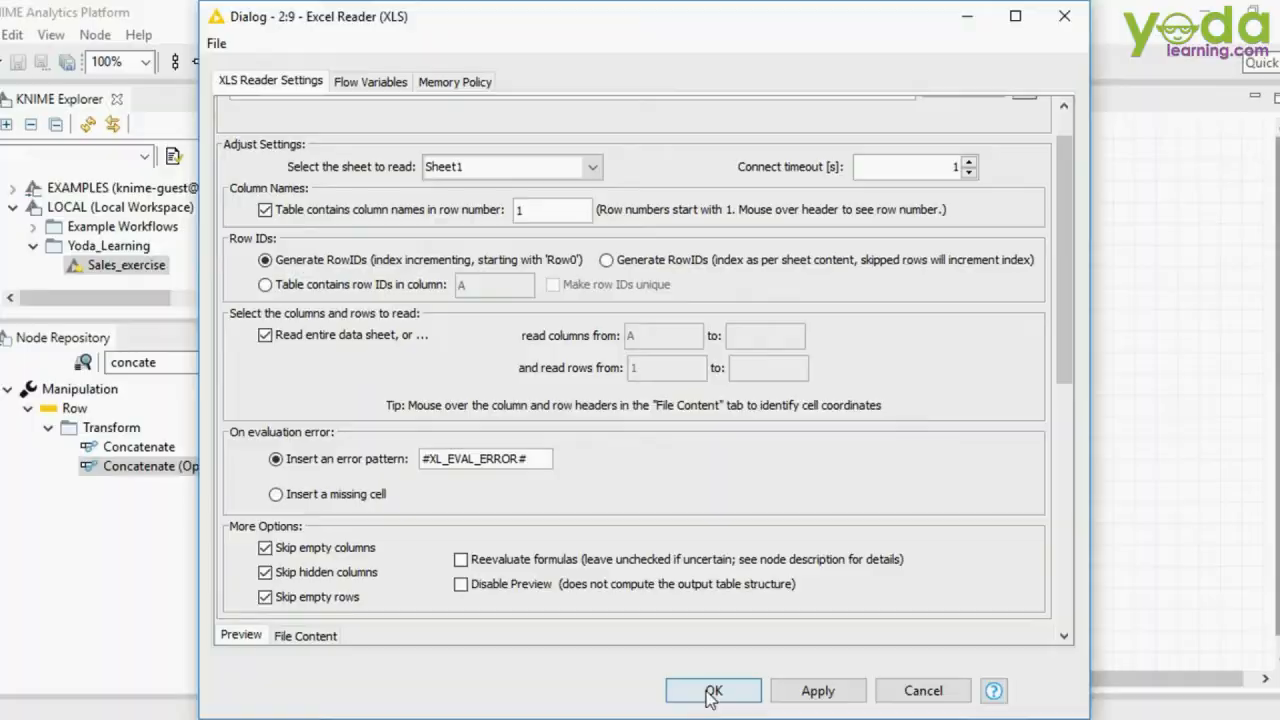
{"action": "left_click", "coordinate": [712, 690]}
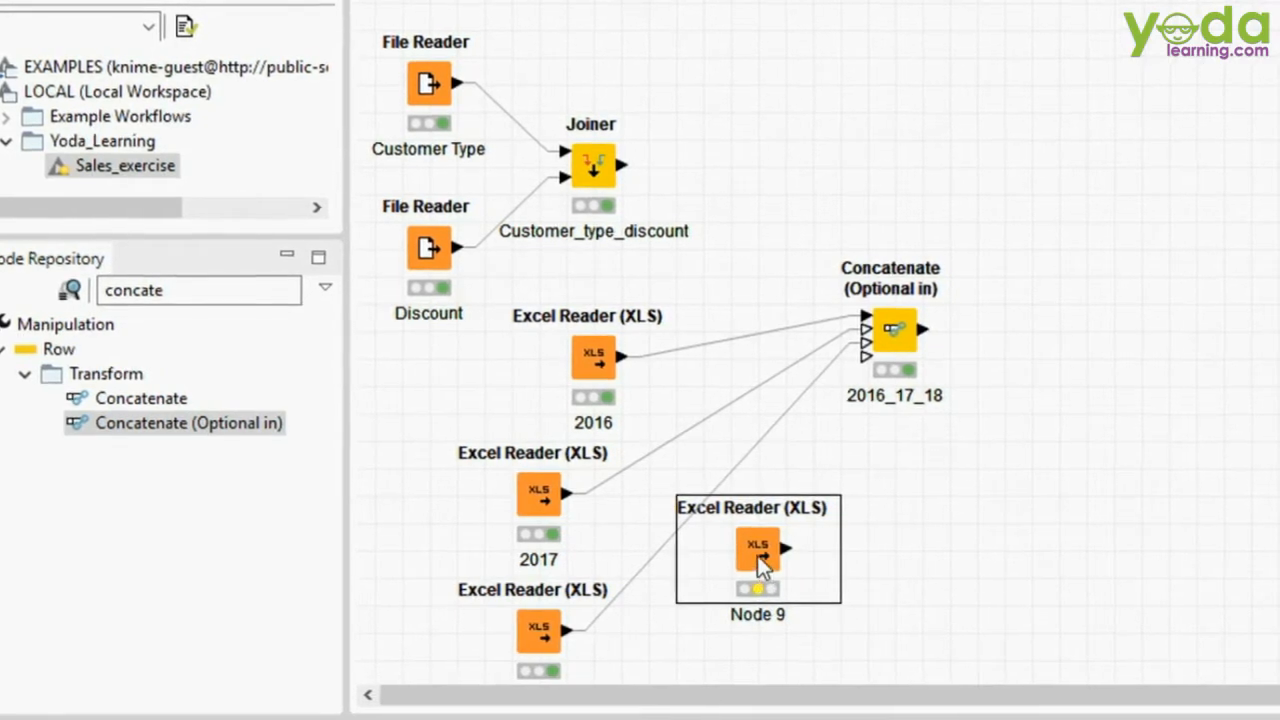
Step: Execute the Node 9 Excel Reader so it loads the 2019 sales rows
{"action": "right_click", "coordinate": [756, 548]}
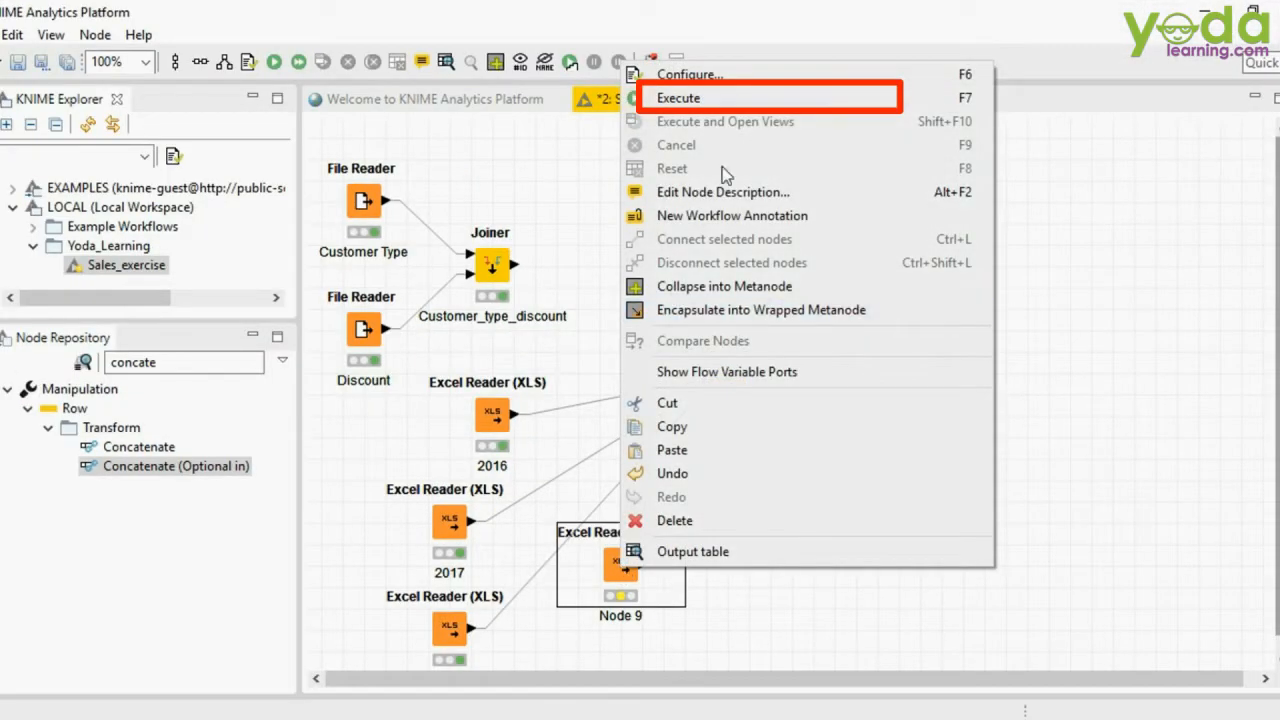
{"action": "mouse_move", "coordinate": [710, 96]}
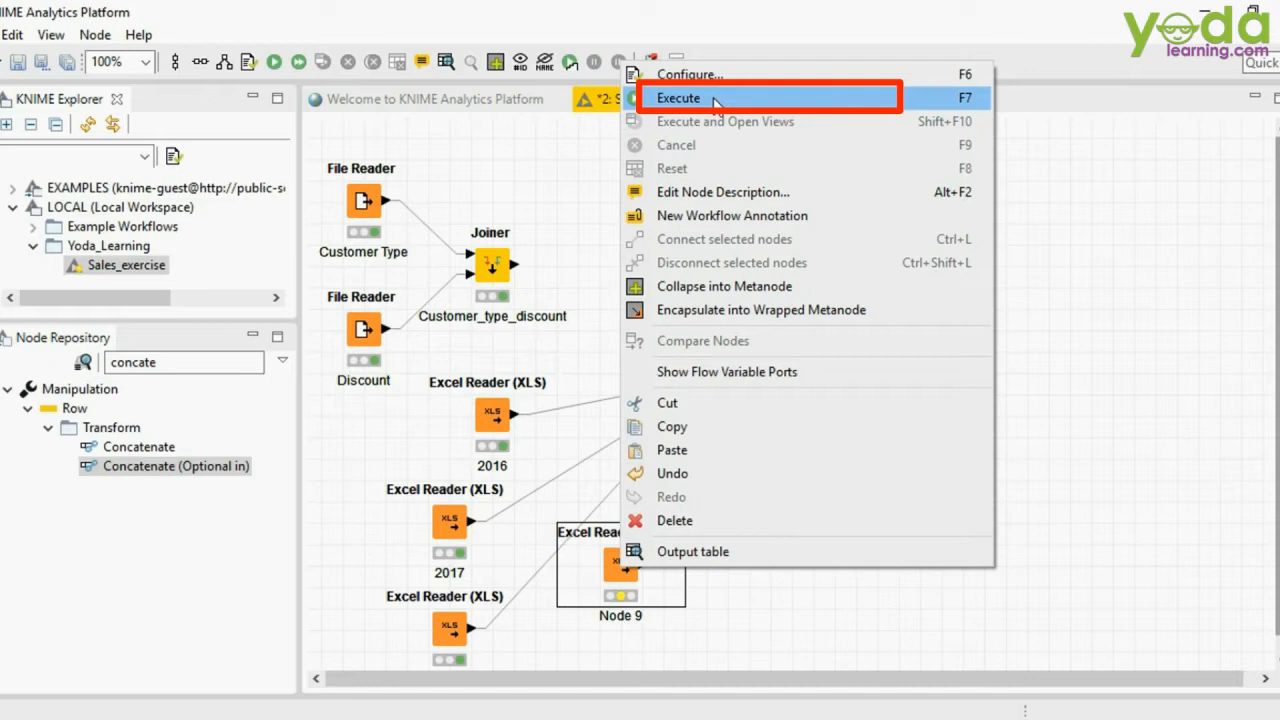
{"action": "left_click", "coordinate": [678, 96]}
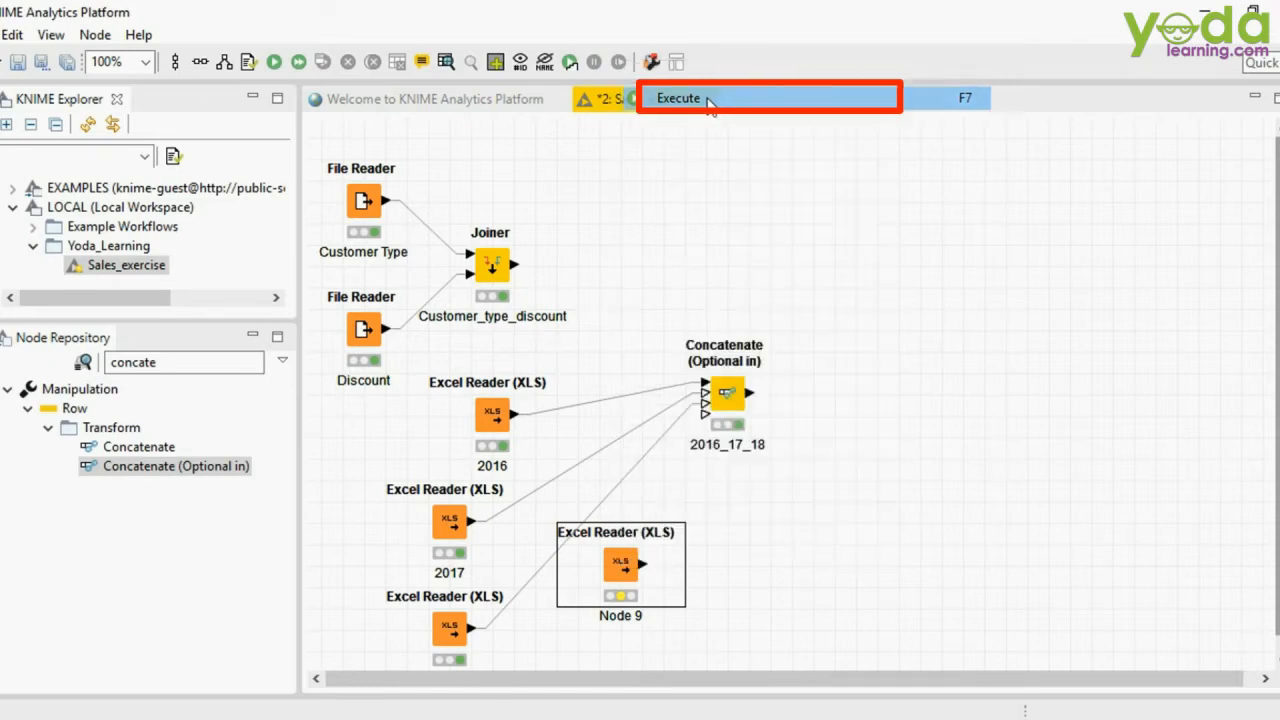
{"action": "left_click", "coordinate": [678, 96]}
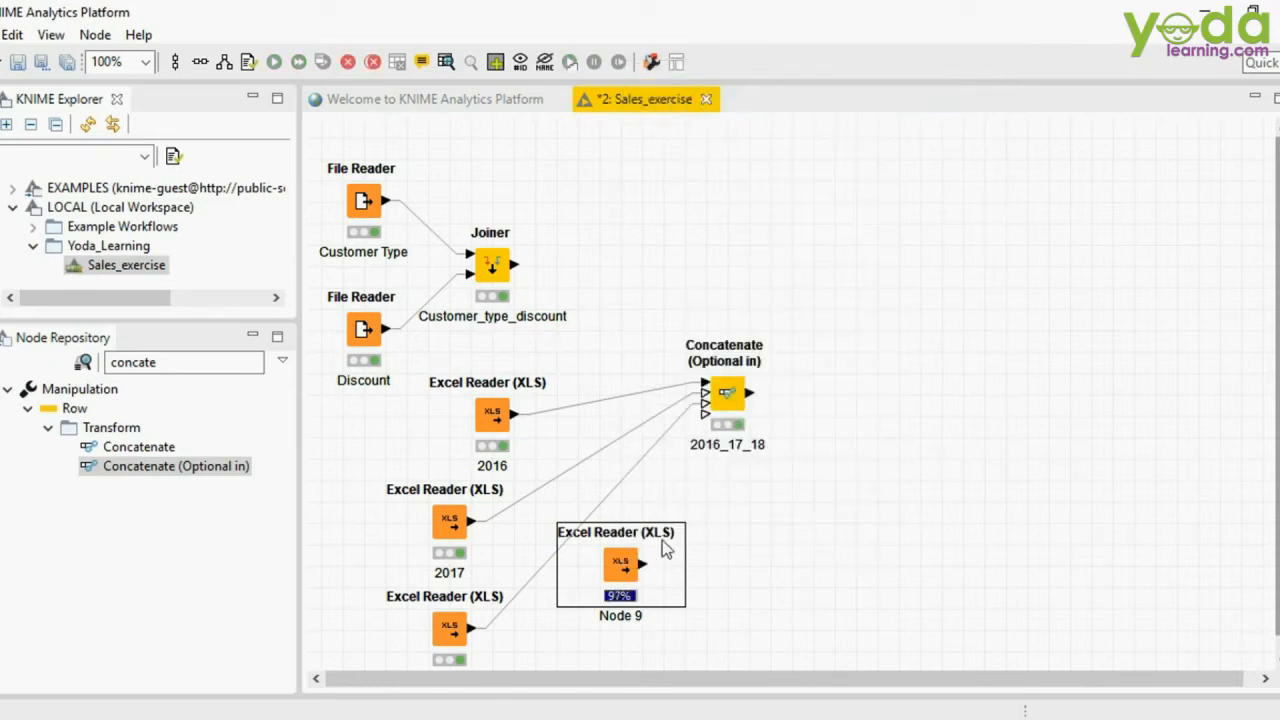
{"action": "right_click", "coordinate": [620, 564]}
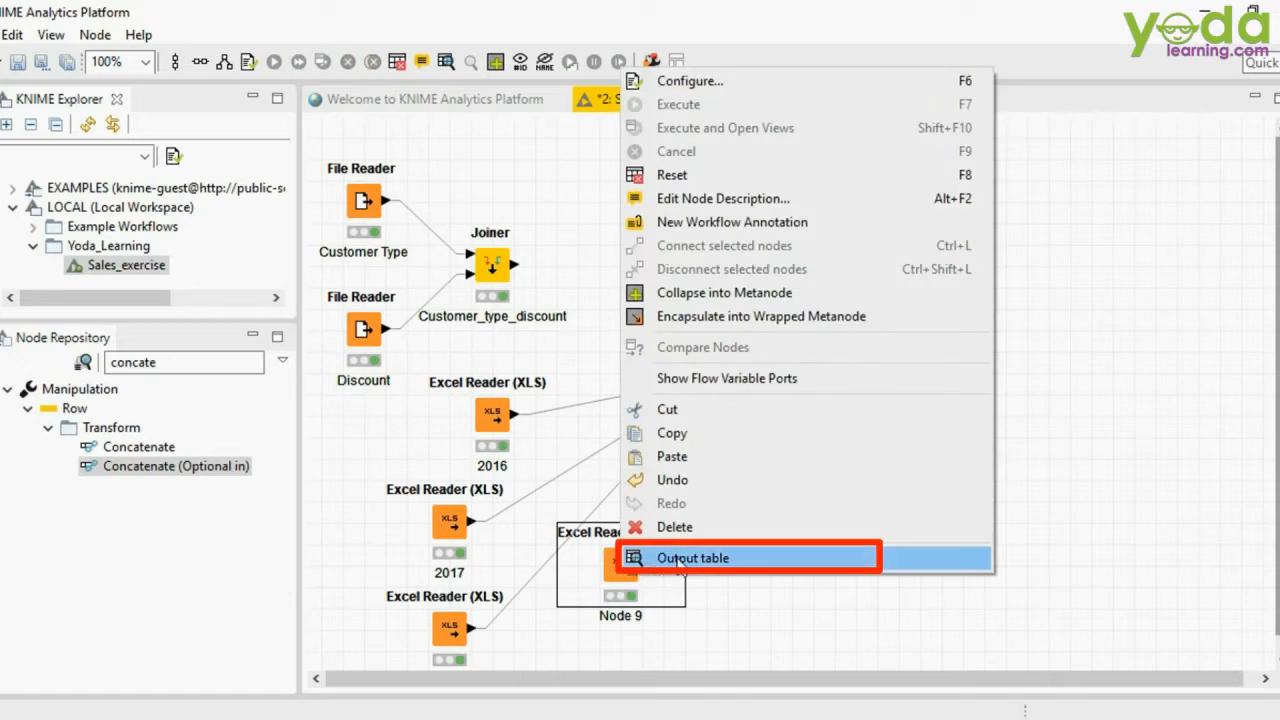
Step: View Node 9's output table (20727 rows, 9 columns) and its column specification
{"action": "left_click", "coordinate": [692, 556]}
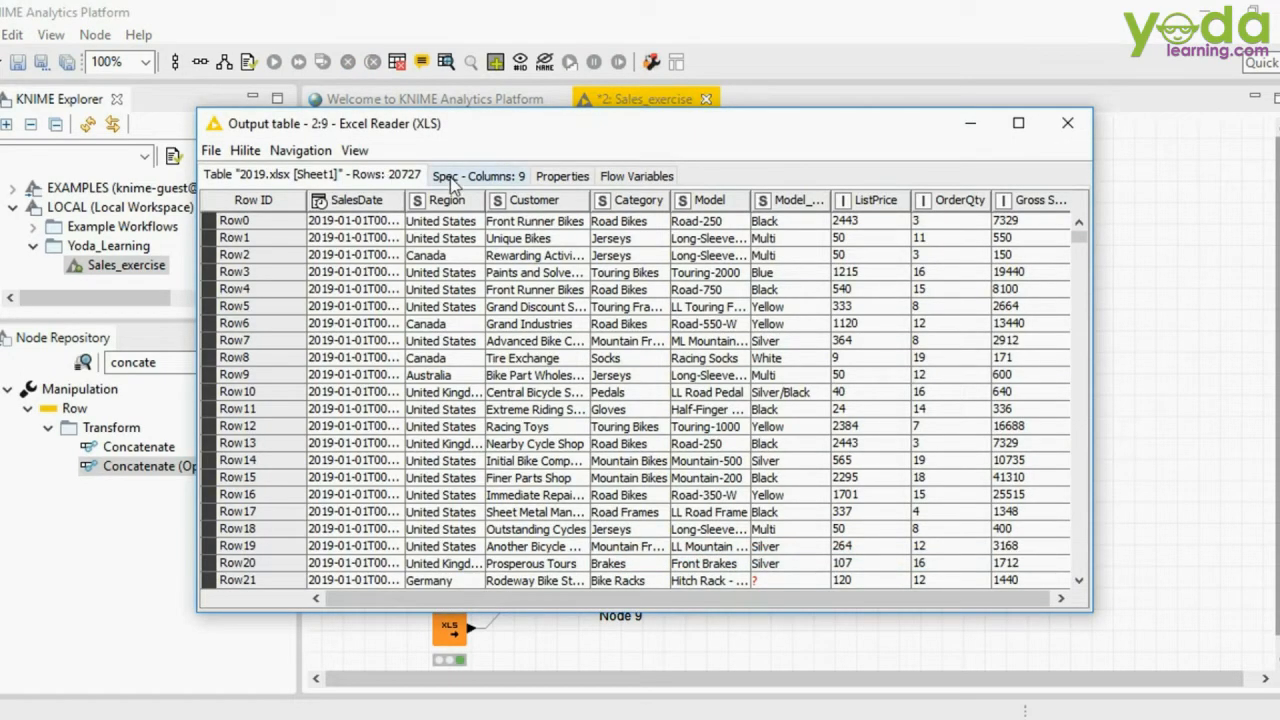
{"action": "left_click", "coordinate": [478, 176]}
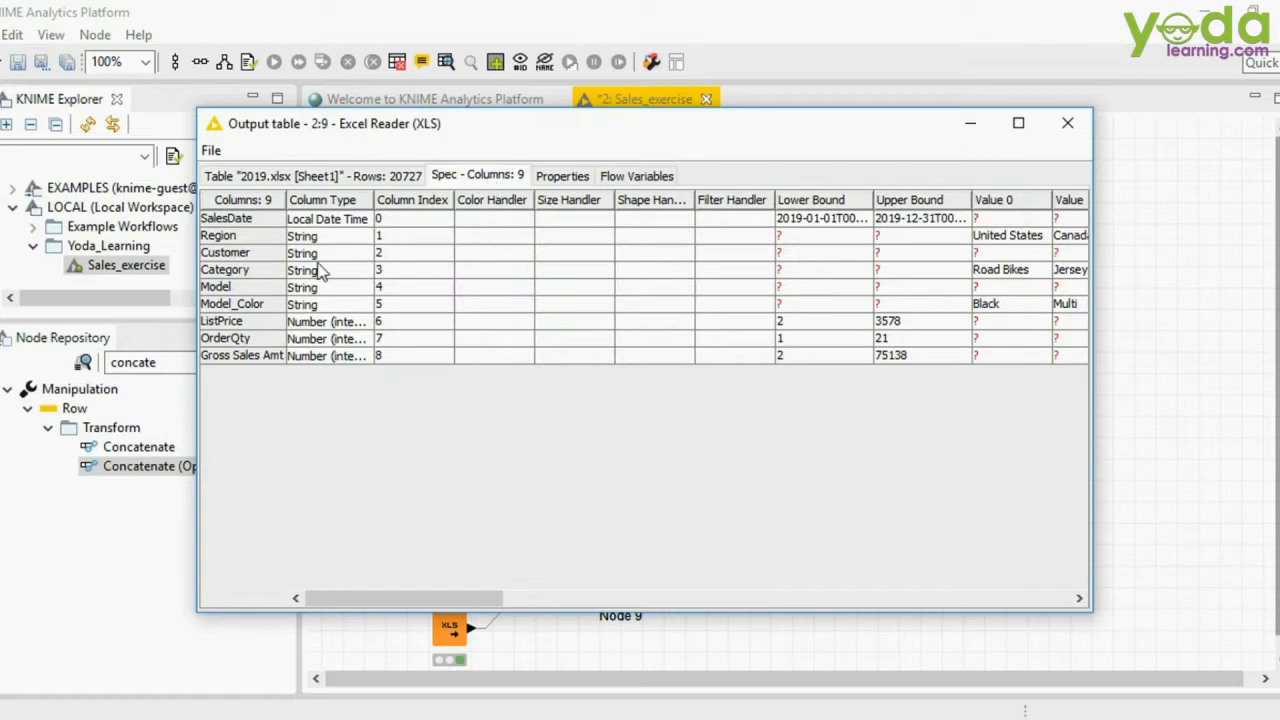
{"action": "mouse_move", "coordinate": [338, 218]}
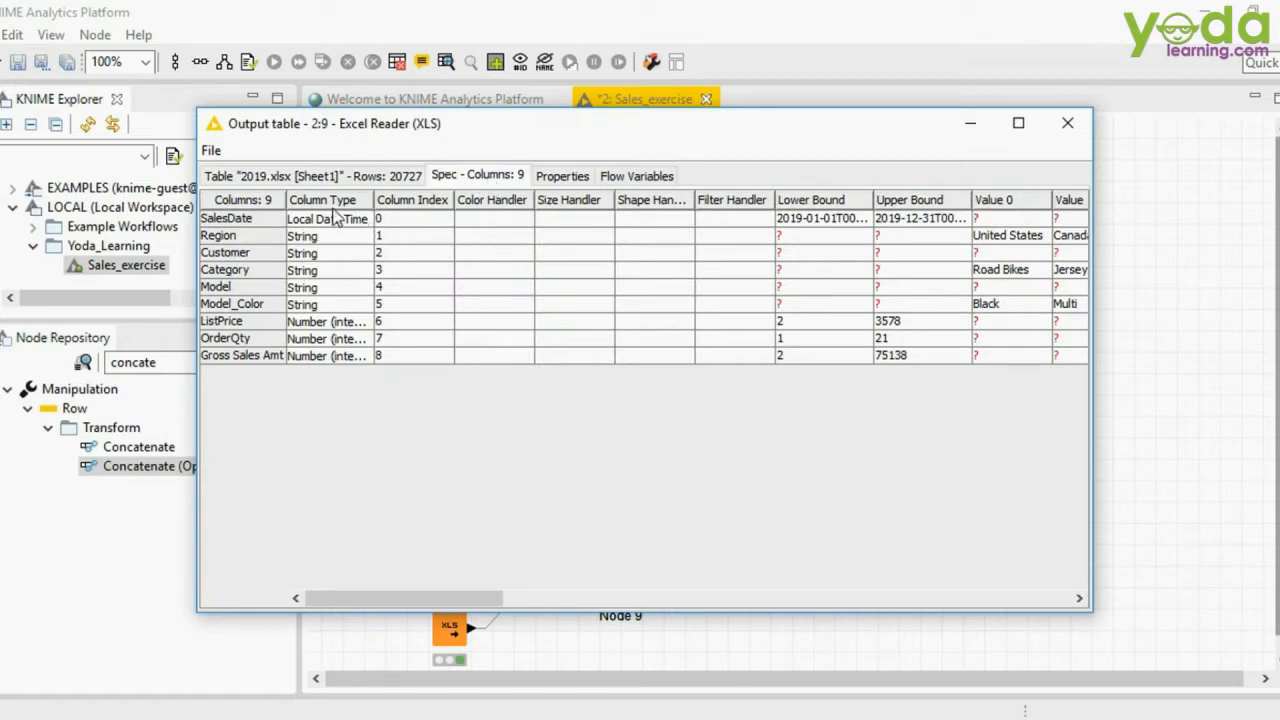
{"action": "mouse_move", "coordinate": [376, 210]}
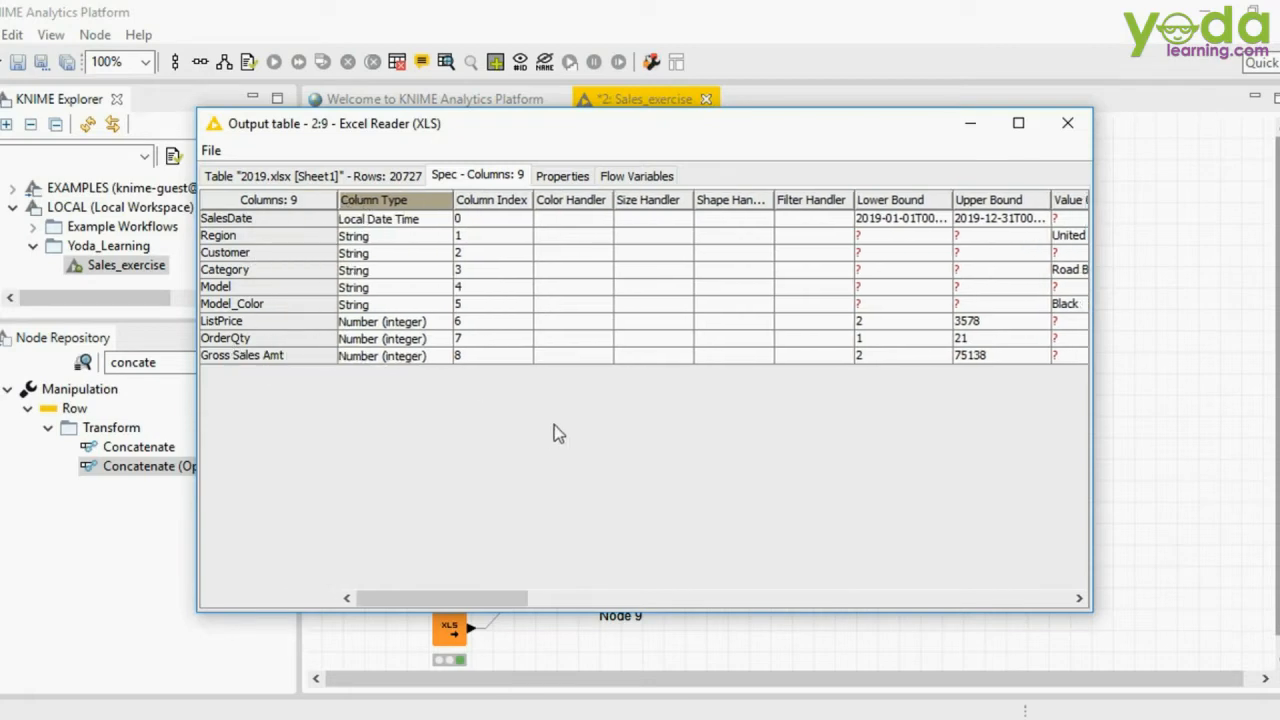
Step: Close the output table and rename Node 9 to 2019
{"action": "left_click", "coordinate": [1068, 124]}
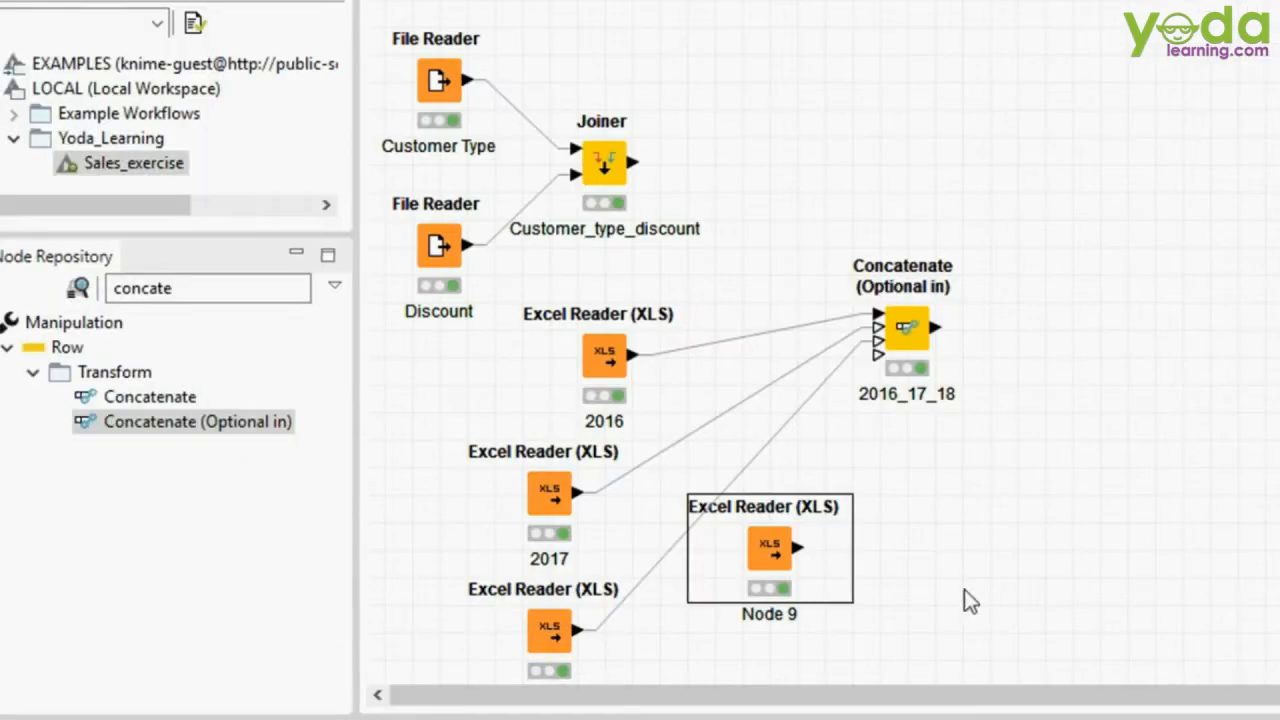
{"action": "mouse_move", "coordinate": [784, 644]}
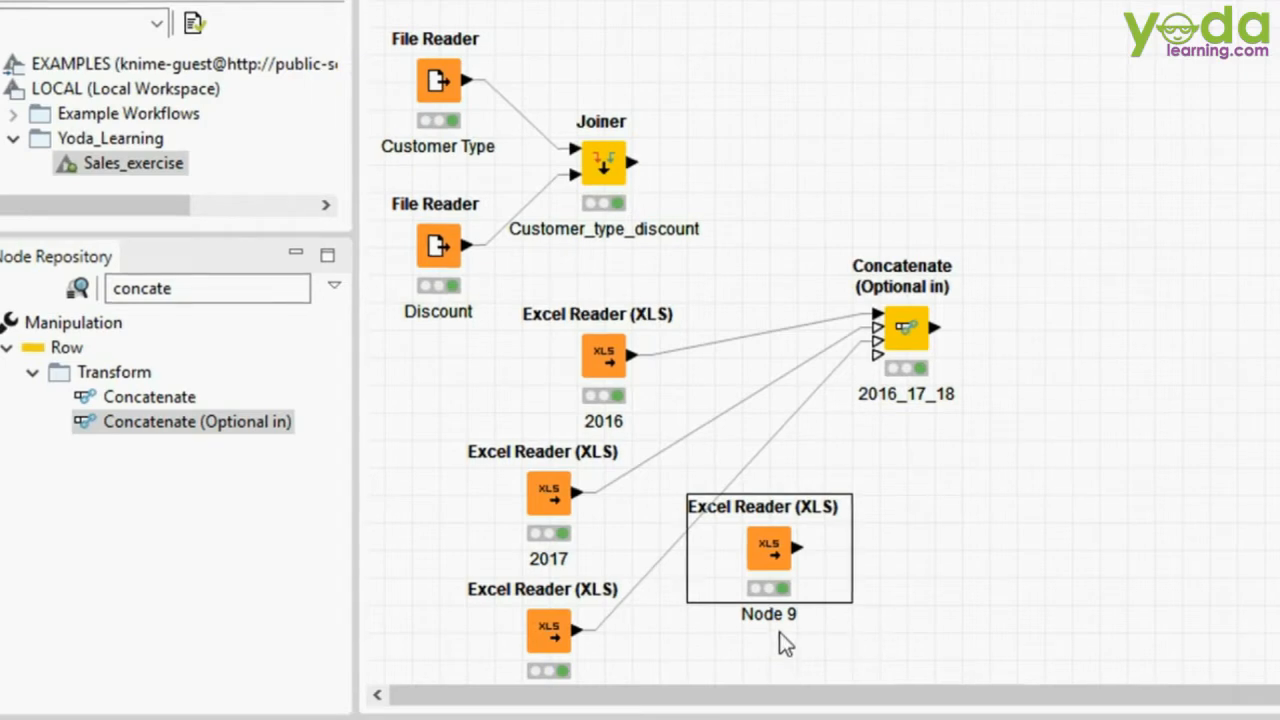
{"action": "mouse_move", "coordinate": [770, 624]}
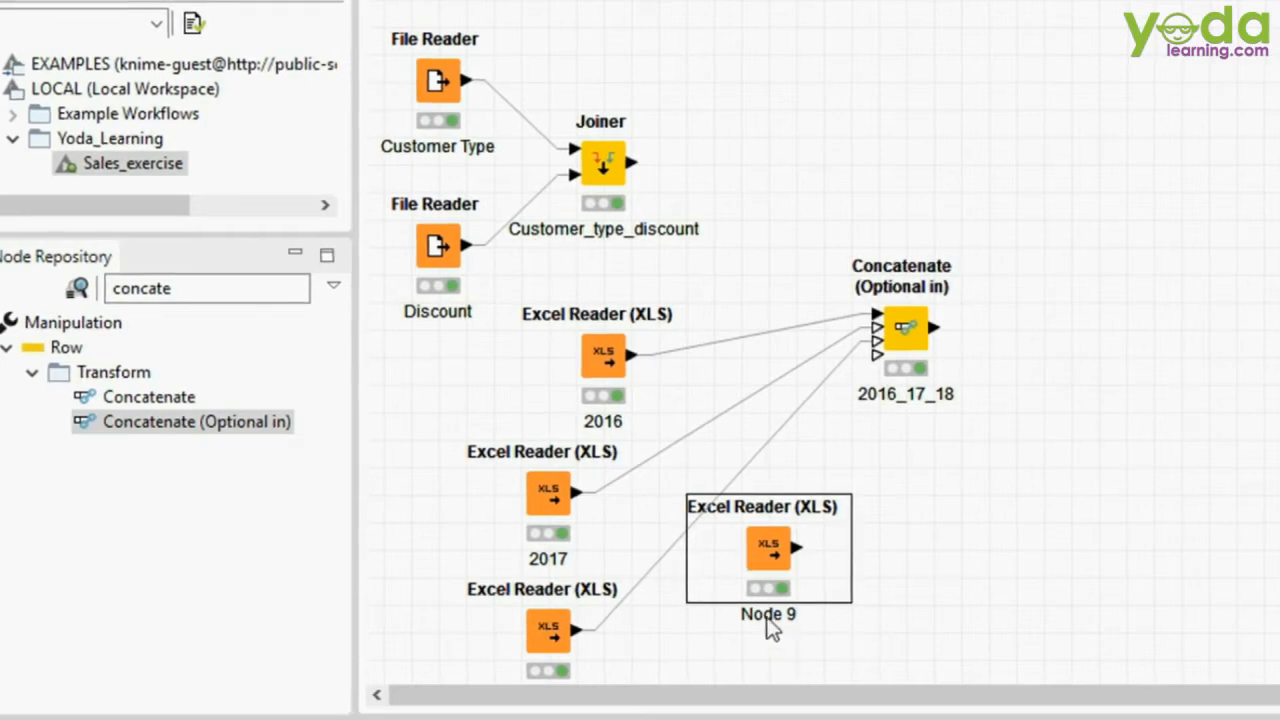
{"action": "double_click", "coordinate": [768, 614]}
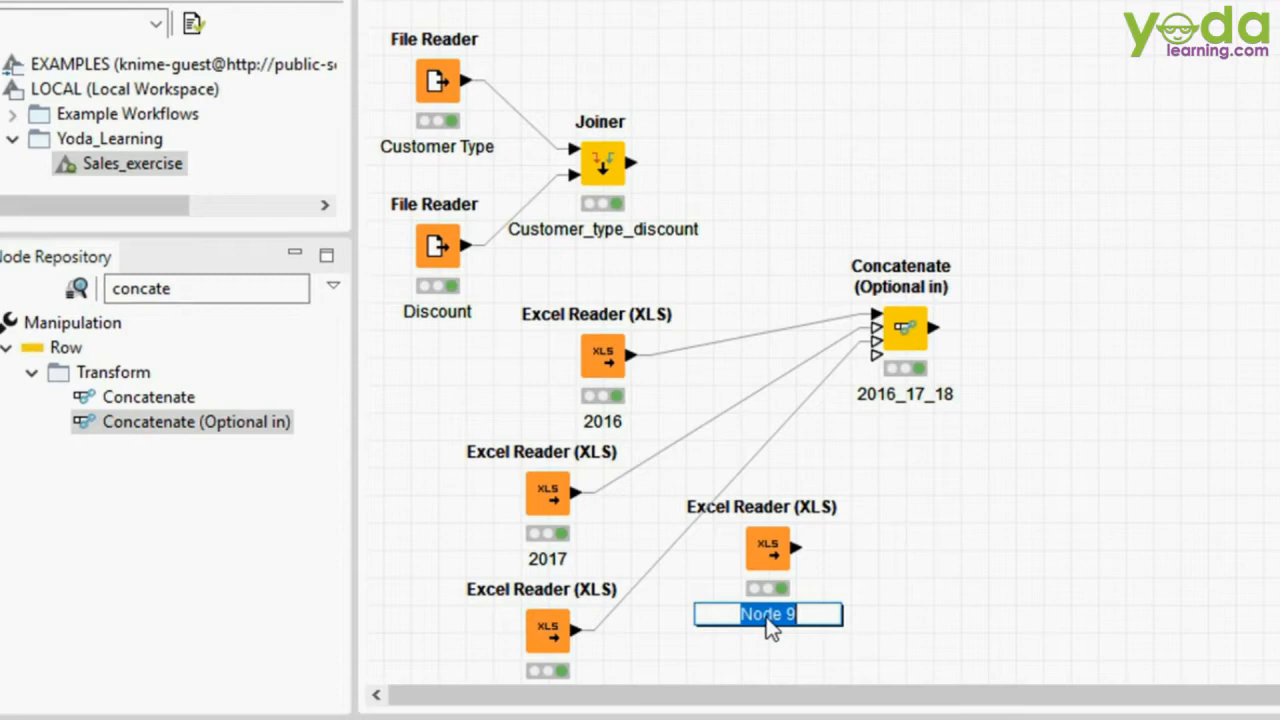
{"action": "type", "text": "2019"}
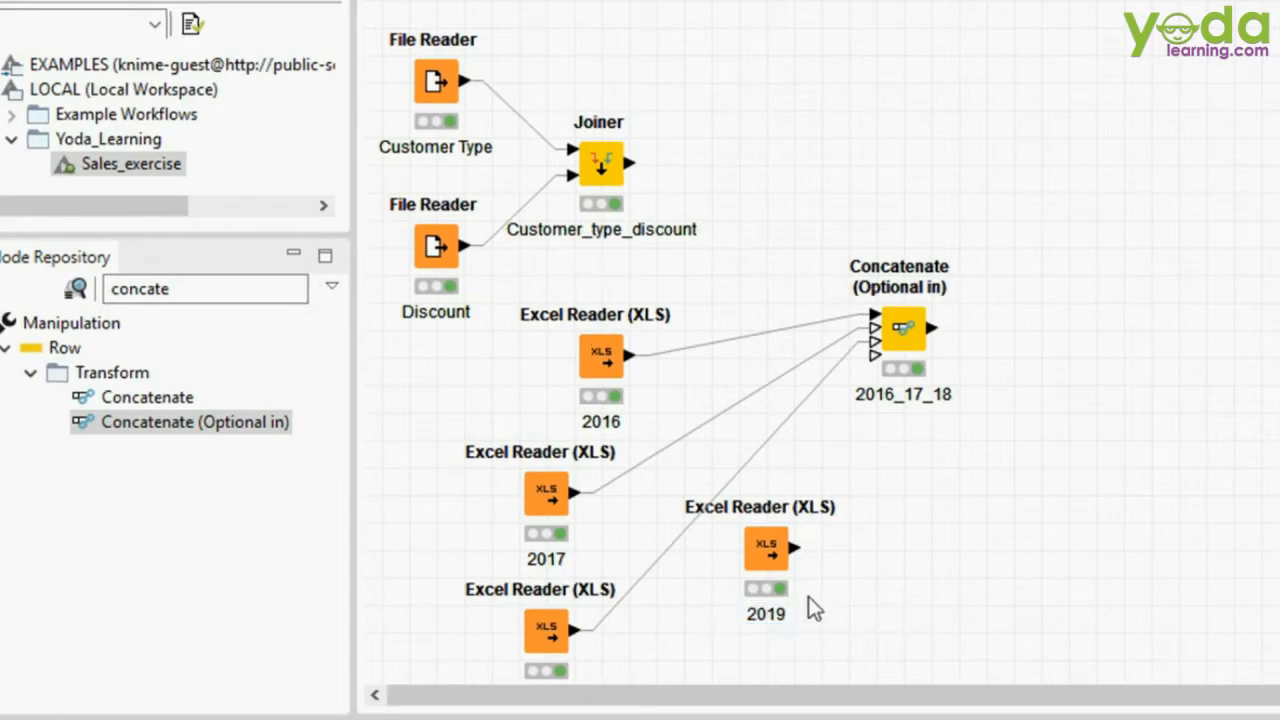
{"action": "mouse_move", "coordinate": [810, 452]}
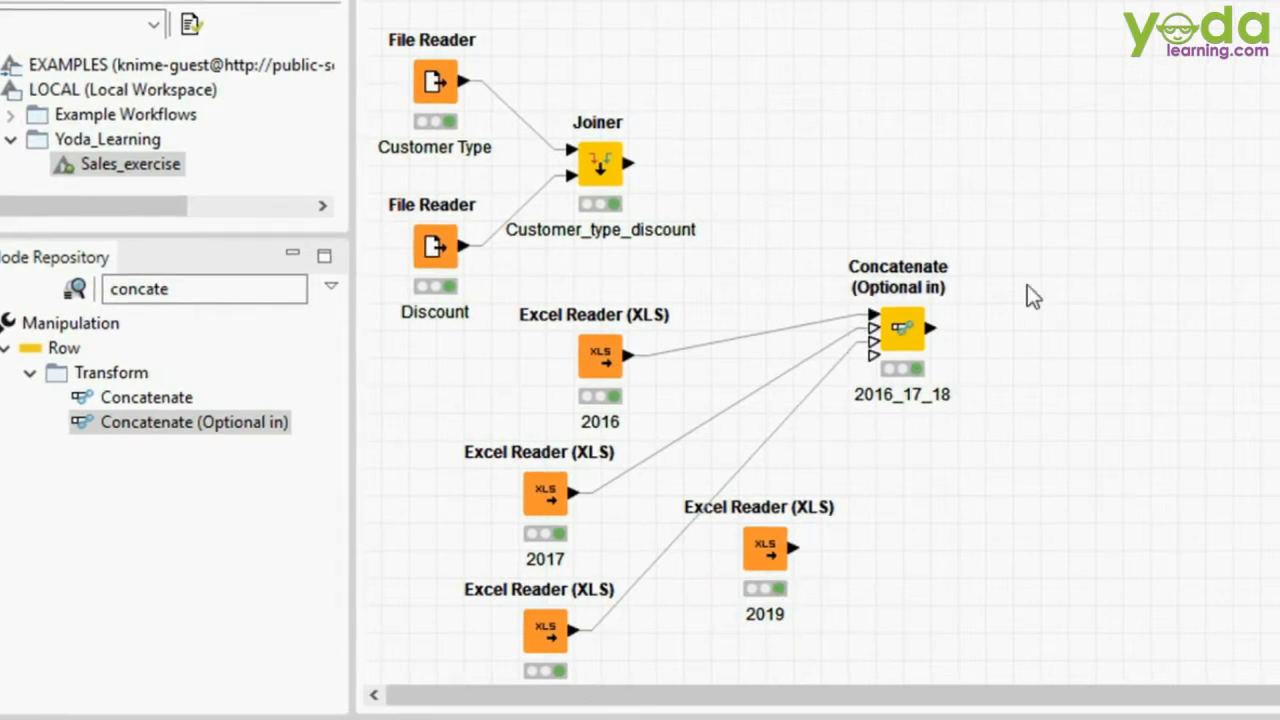
{"action": "mouse_move", "coordinate": [820, 604]}
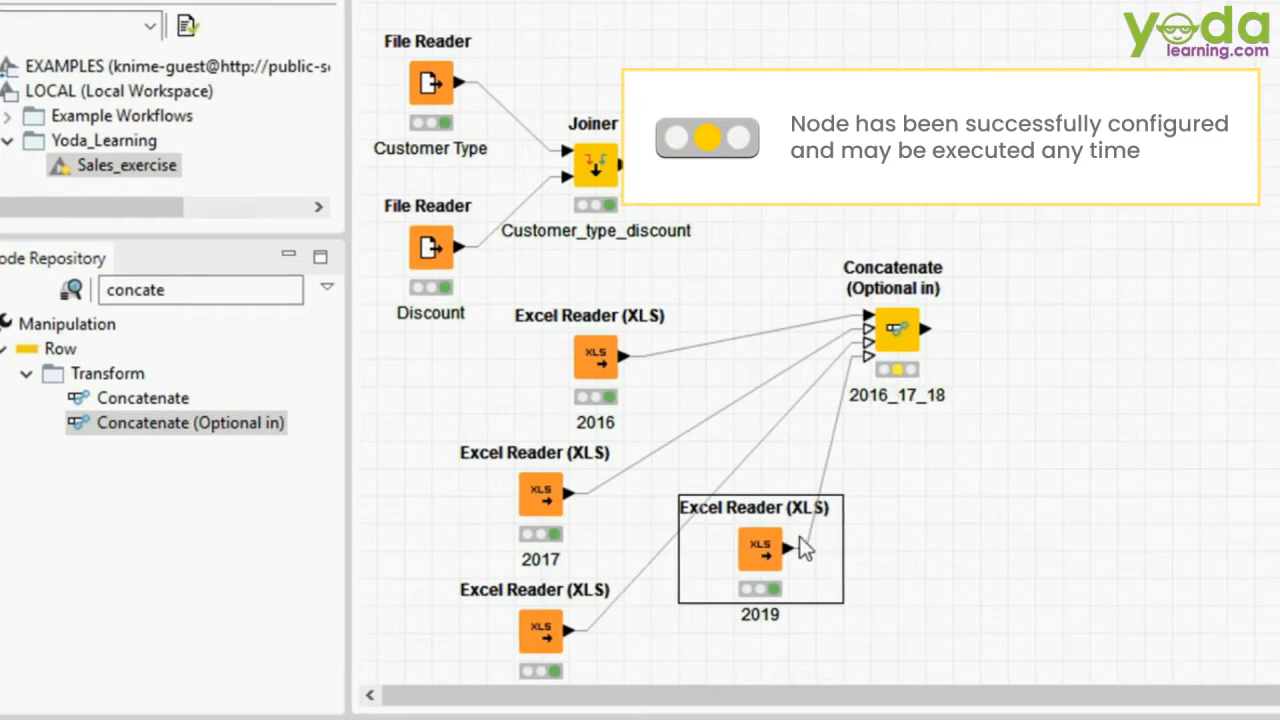
{"action": "mouse_move", "coordinate": [896, 350]}
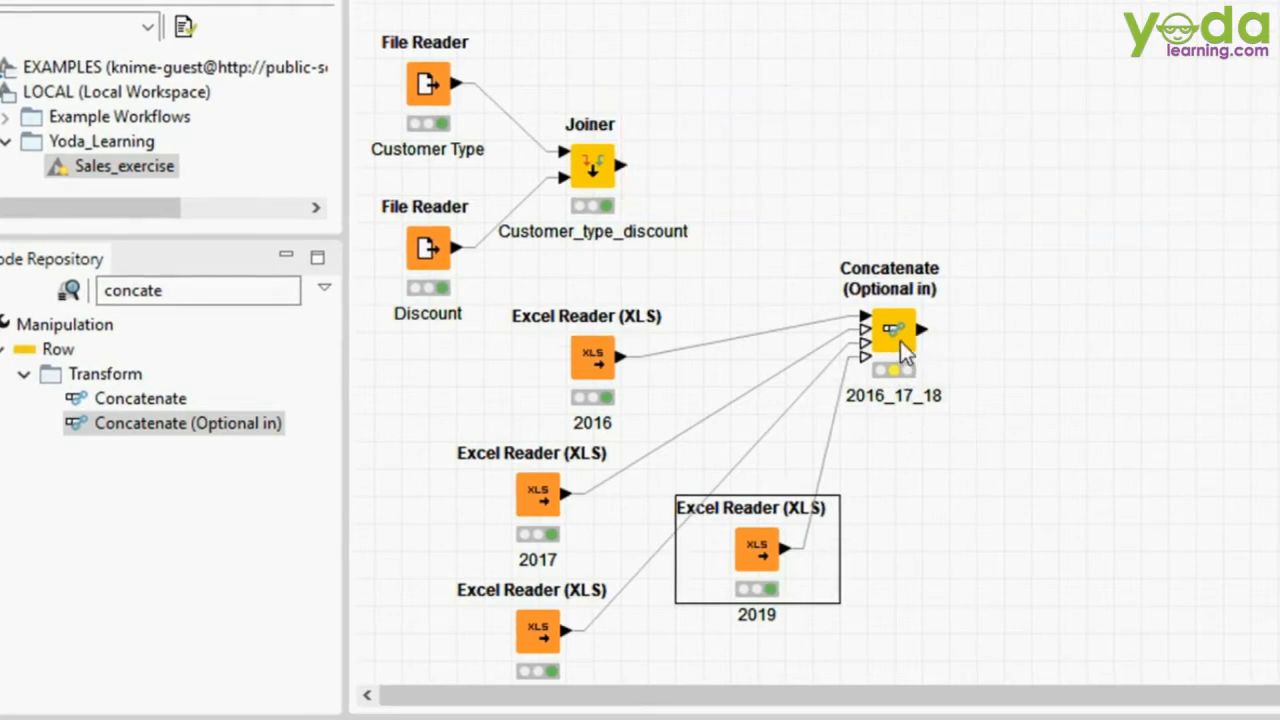
Step: Execute the Concatenate node and check its combined table holds 81646 rows
{"action": "right_click", "coordinate": [896, 330]}
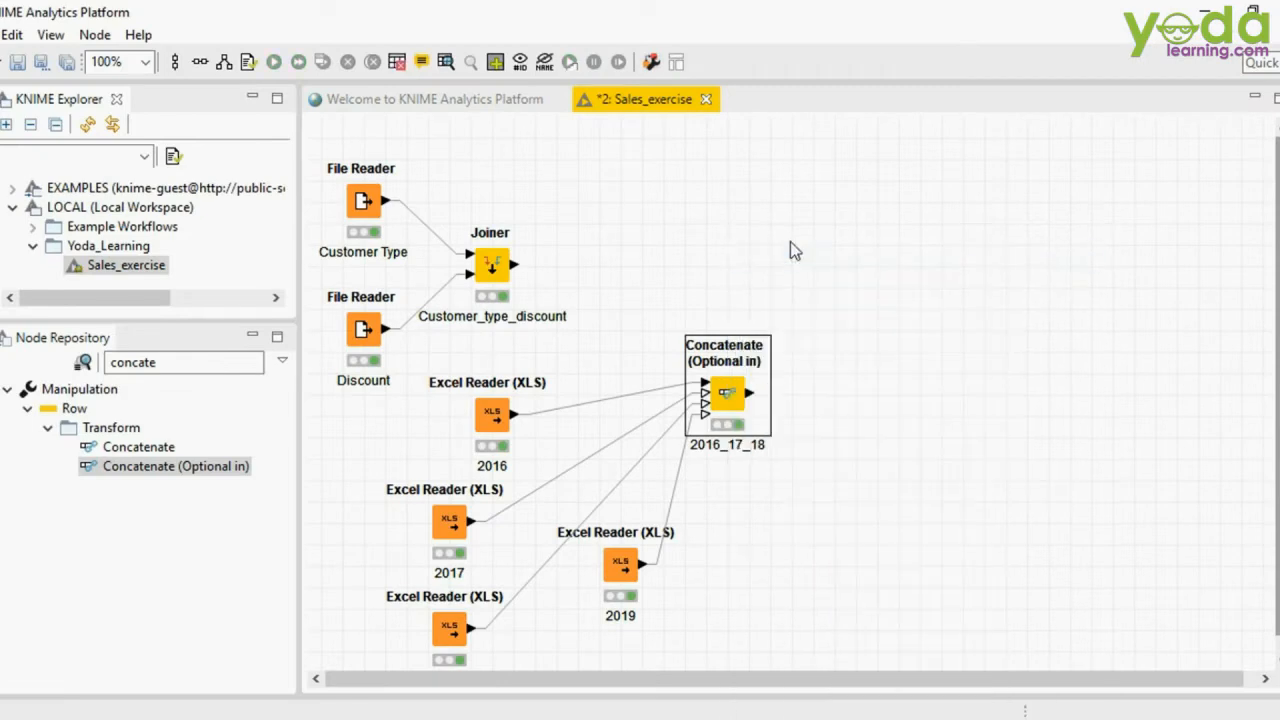
{"action": "right_click", "coordinate": [724, 390]}
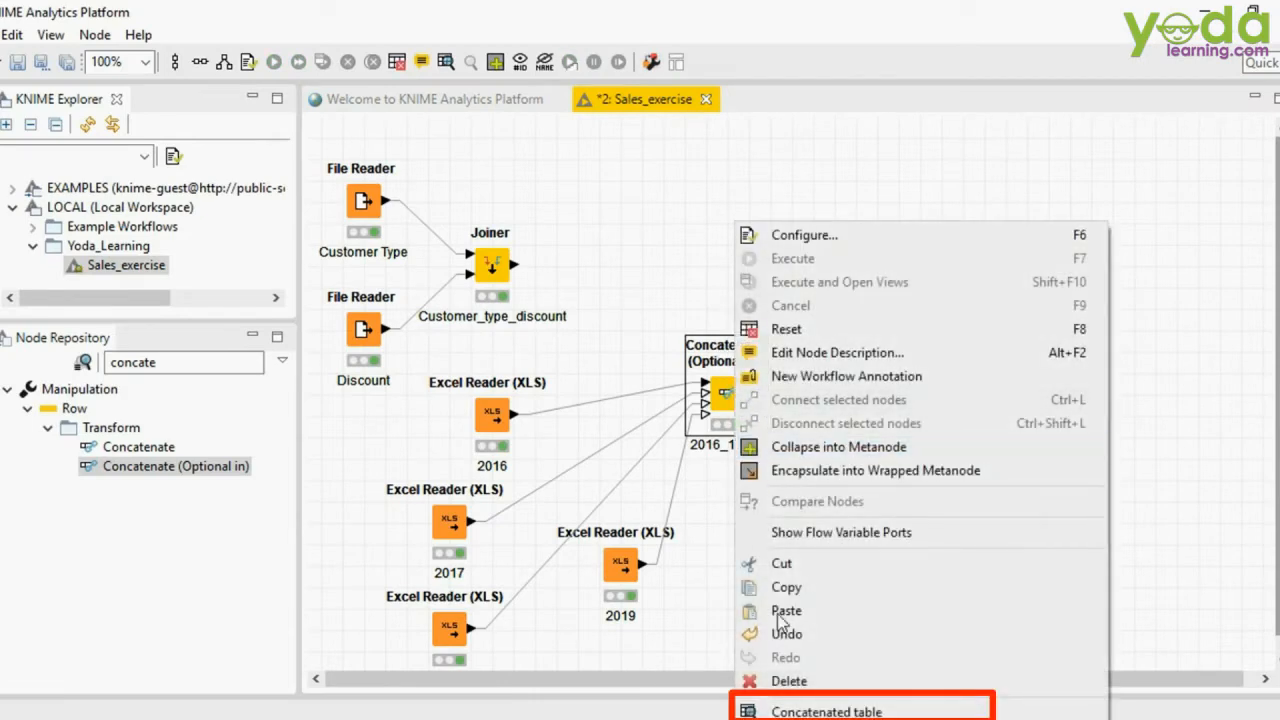
{"action": "left_click", "coordinate": [826, 712]}
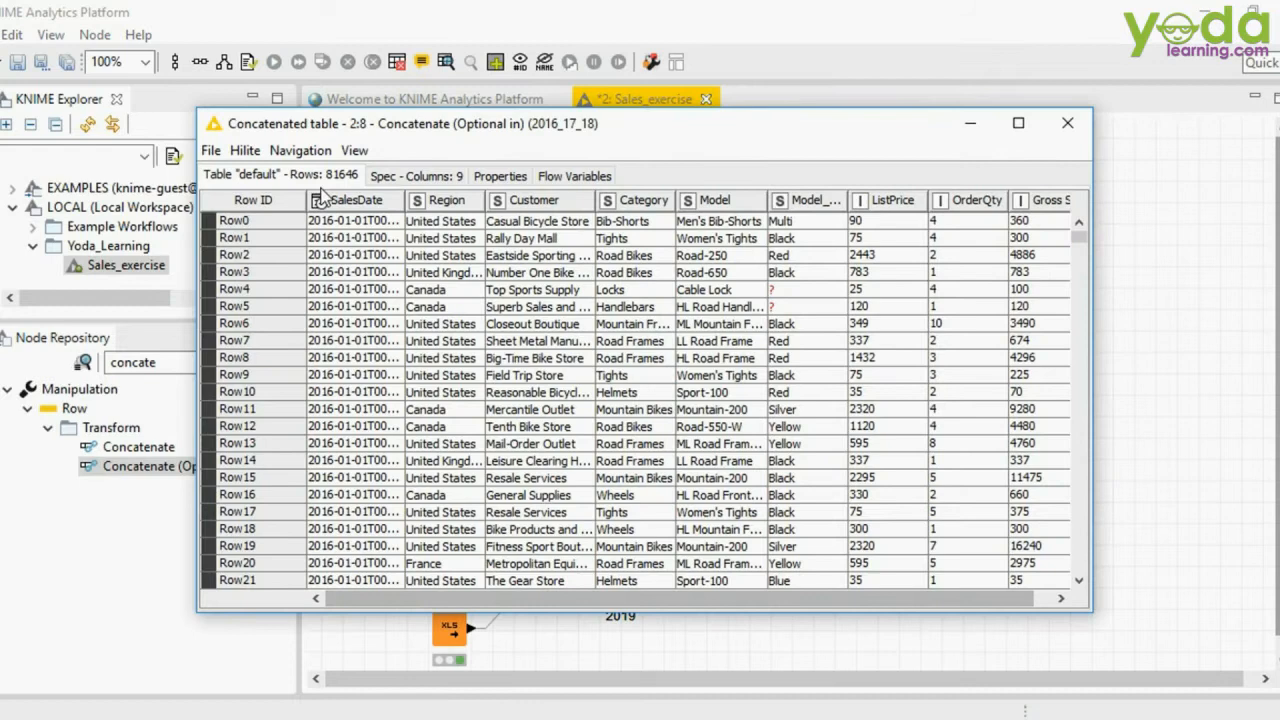
{"action": "mouse_move", "coordinate": [368, 192]}
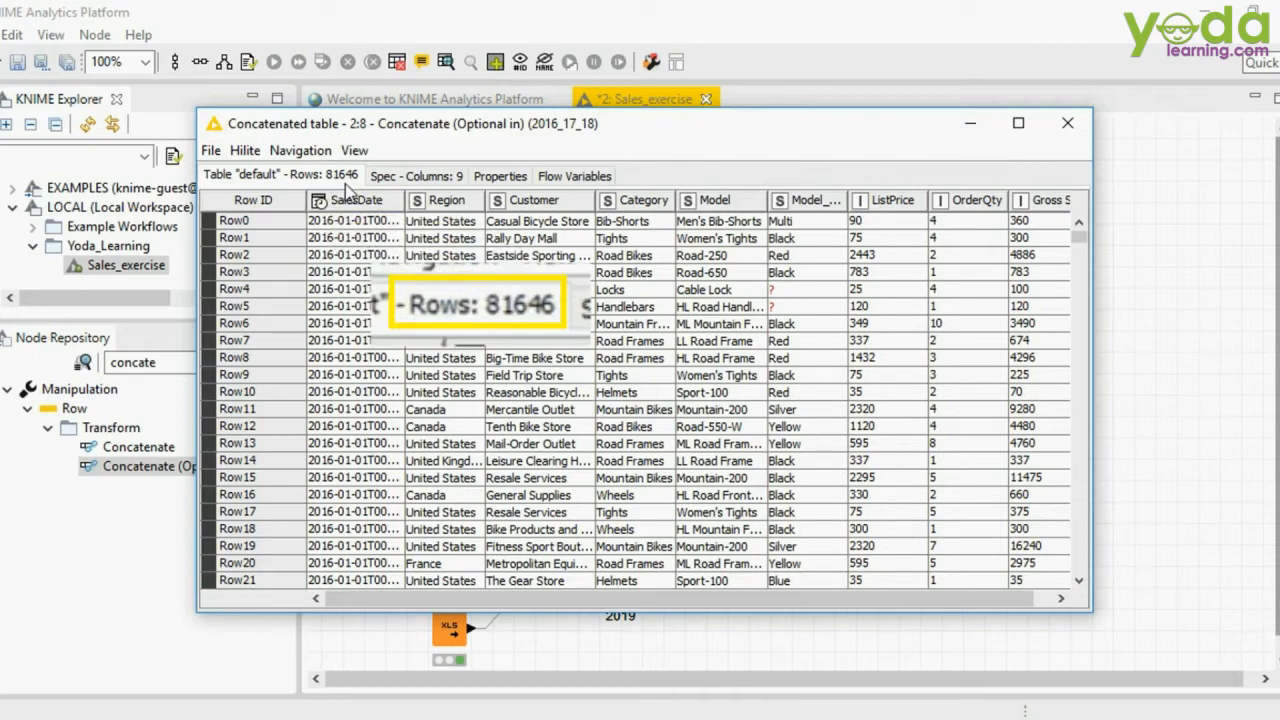
{"action": "mouse_move", "coordinate": [372, 192]}
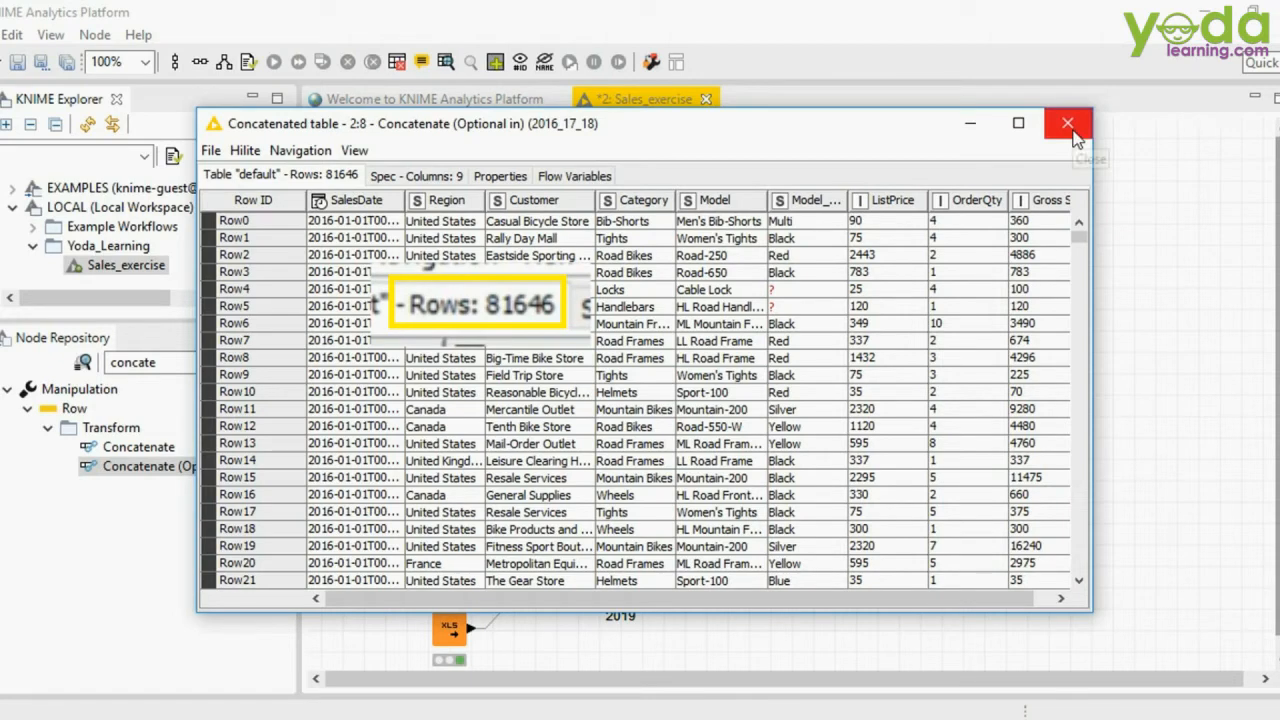
{"action": "left_click", "coordinate": [1068, 124]}
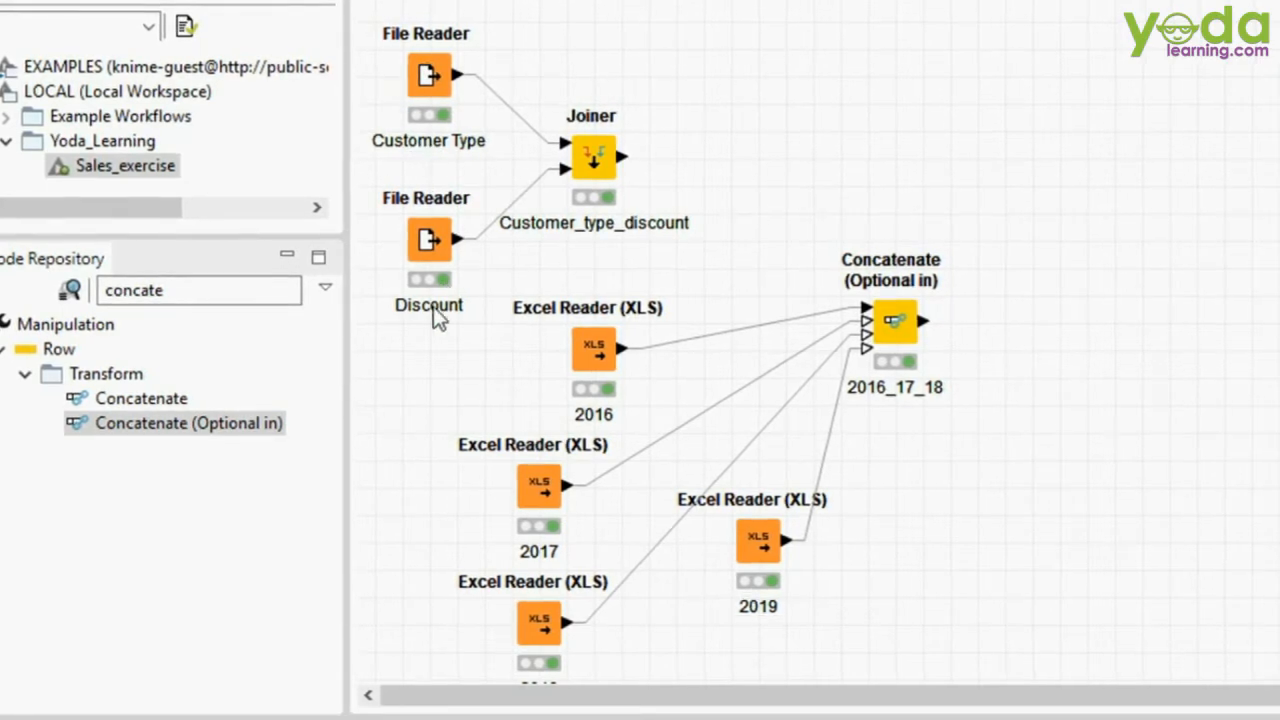
Step: Review the Customer_type_discount joiner's 633-row joined table and close it
{"action": "left_click", "coordinate": [428, 304]}
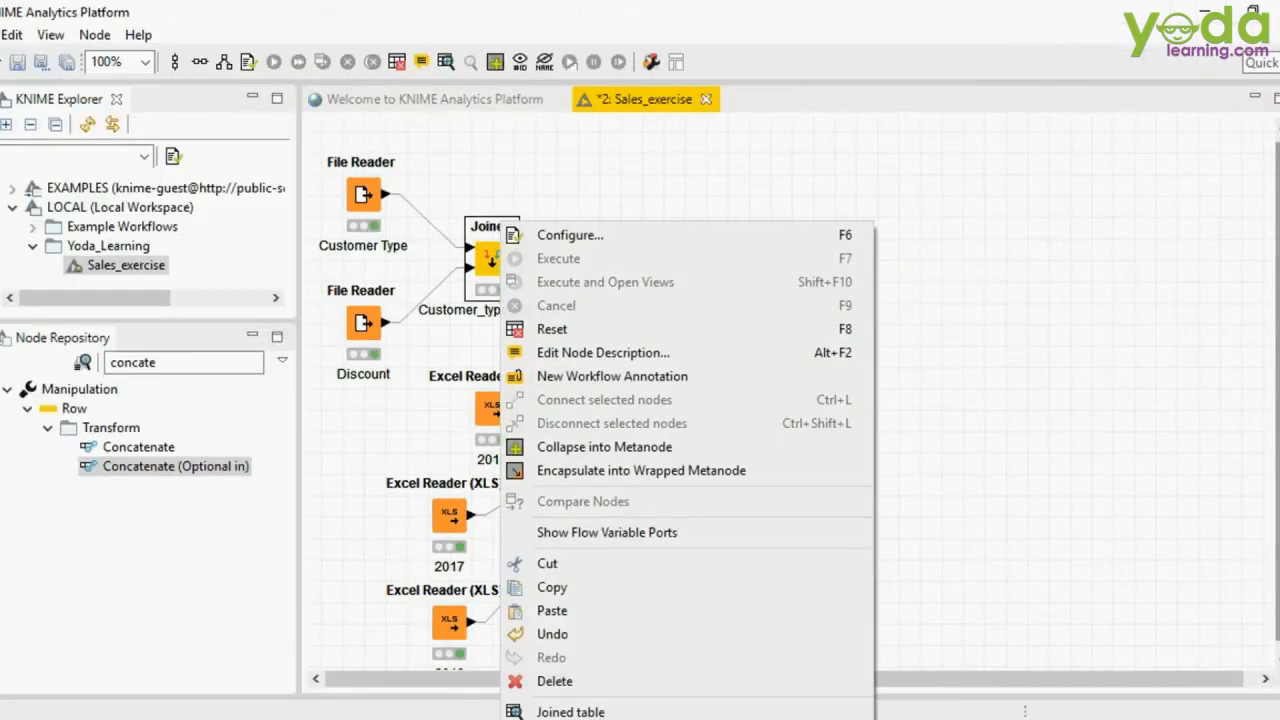
{"action": "left_click", "coordinate": [570, 712]}
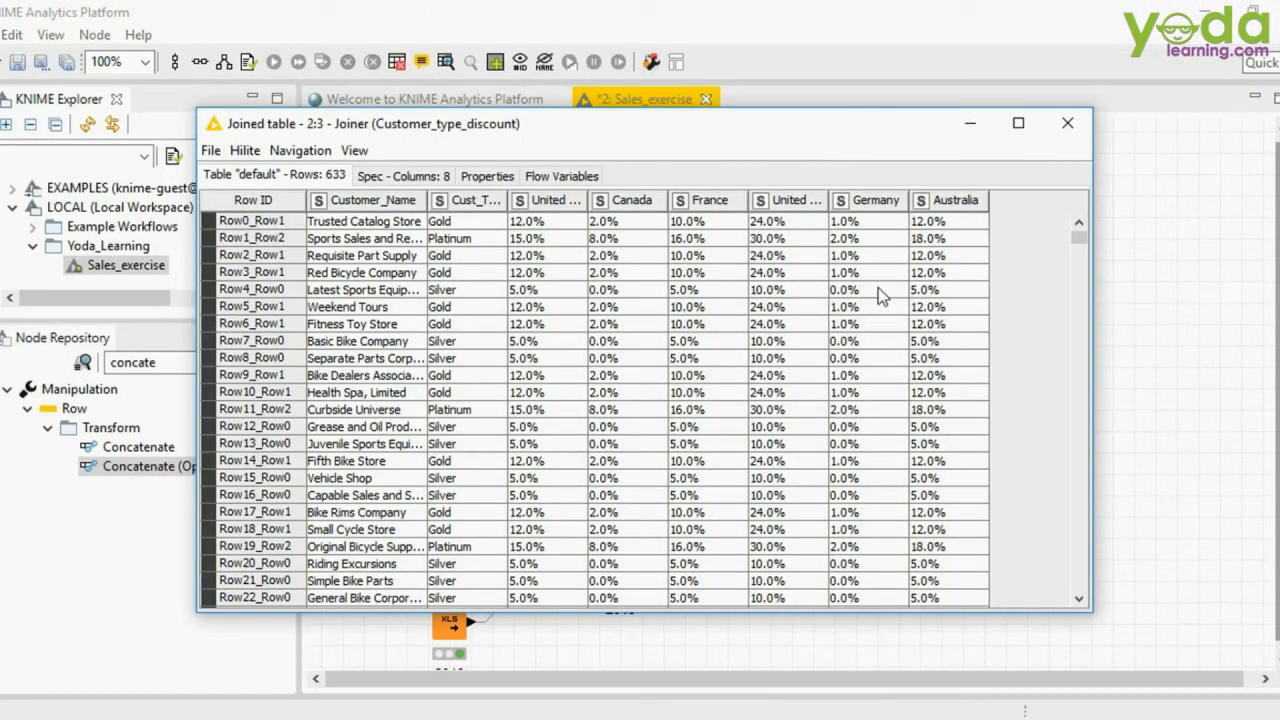
{"action": "mouse_move", "coordinate": [964, 238]}
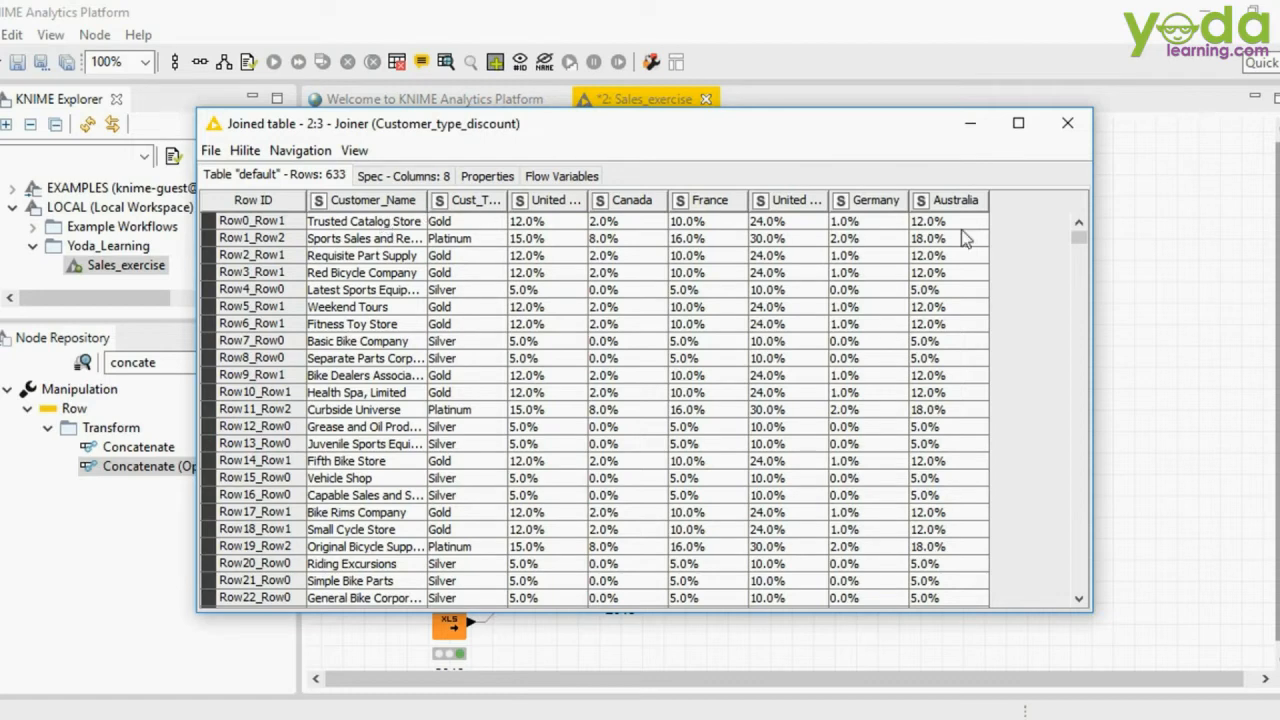
{"action": "left_click", "coordinate": [402, 176]}
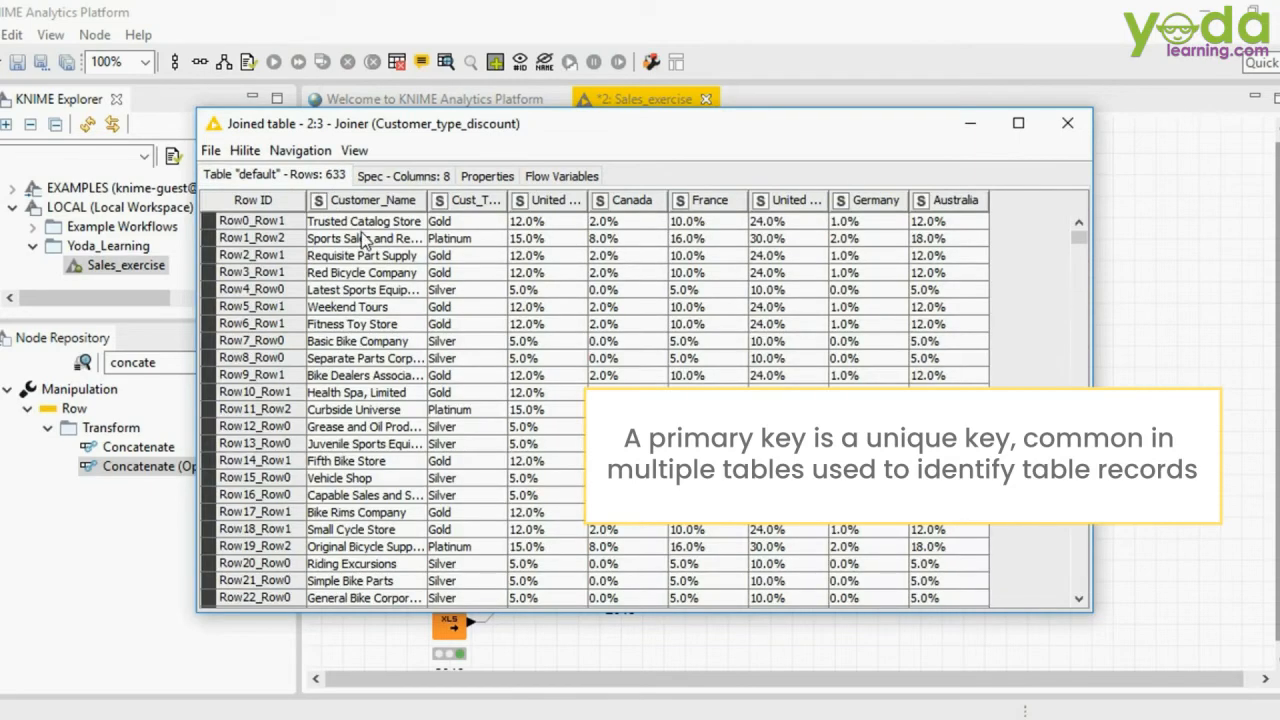
{"action": "mouse_move", "coordinate": [360, 210]}
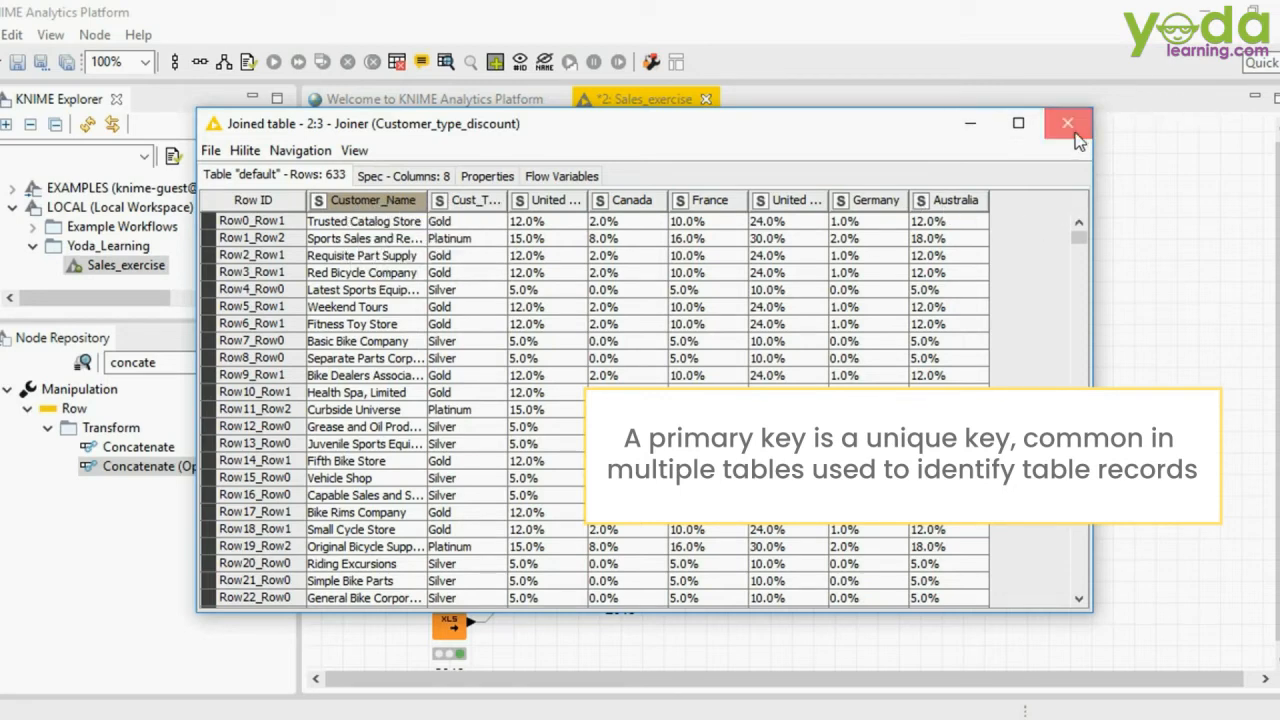
{"action": "left_click", "coordinate": [1068, 124]}
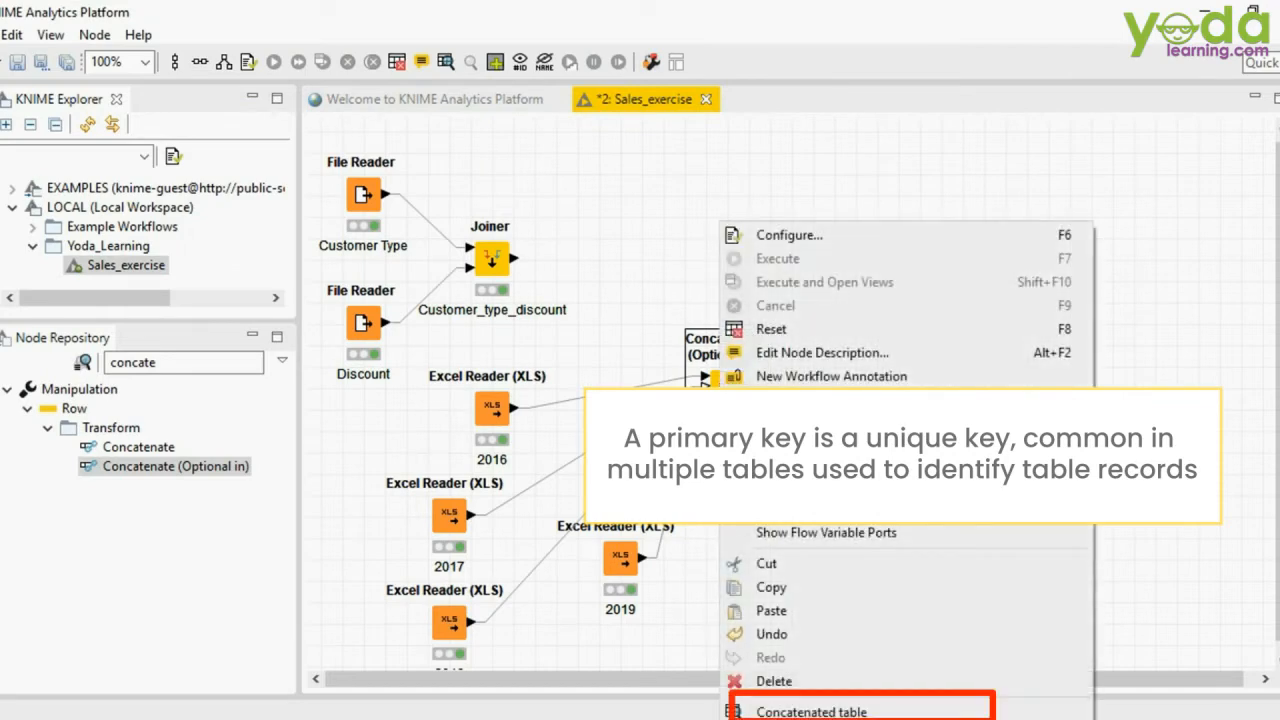
{"action": "left_click", "coordinate": [812, 712]}
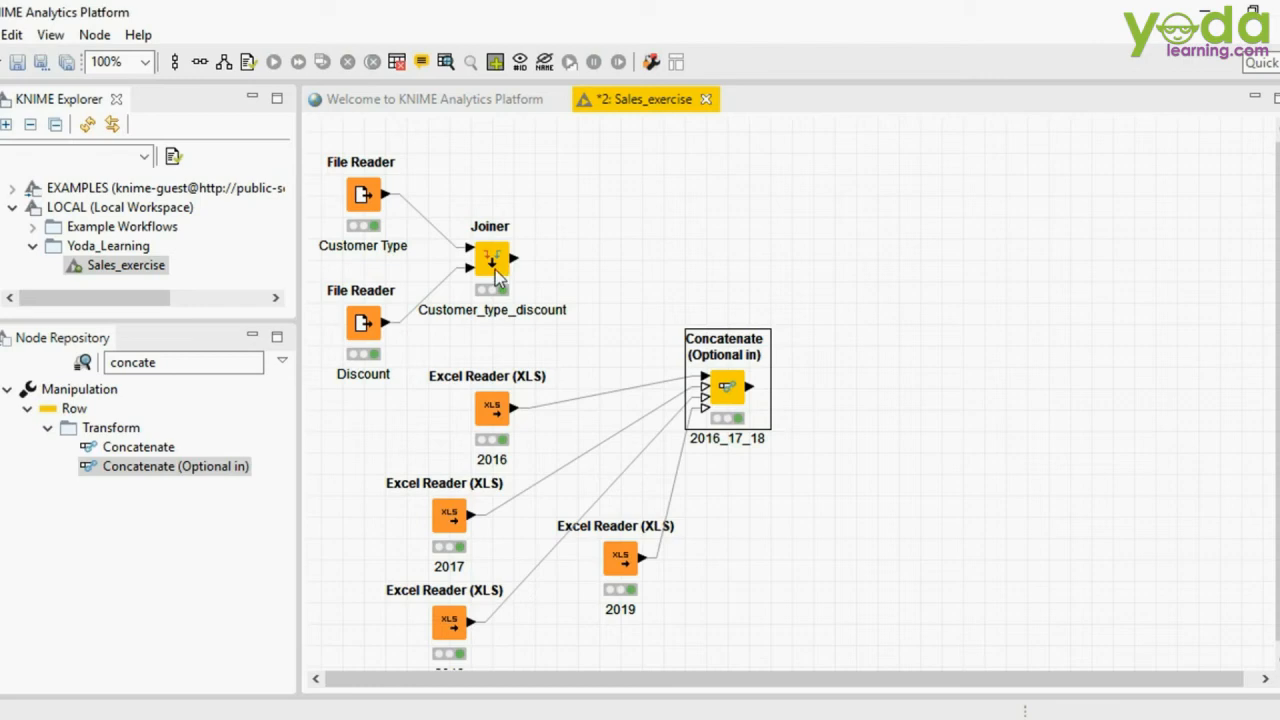
Step: Reopen the joined customer discount table for a second look, then close it
{"action": "right_click", "coordinate": [490, 258]}
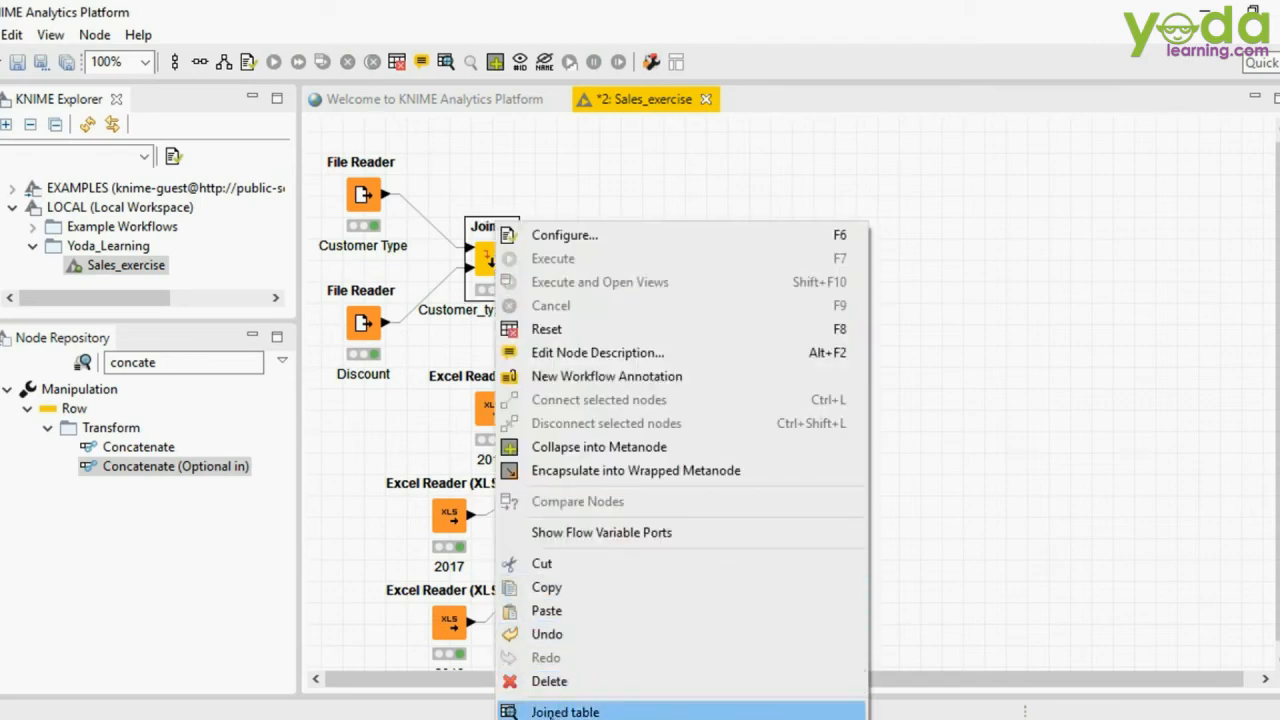
{"action": "left_click", "coordinate": [564, 712]}
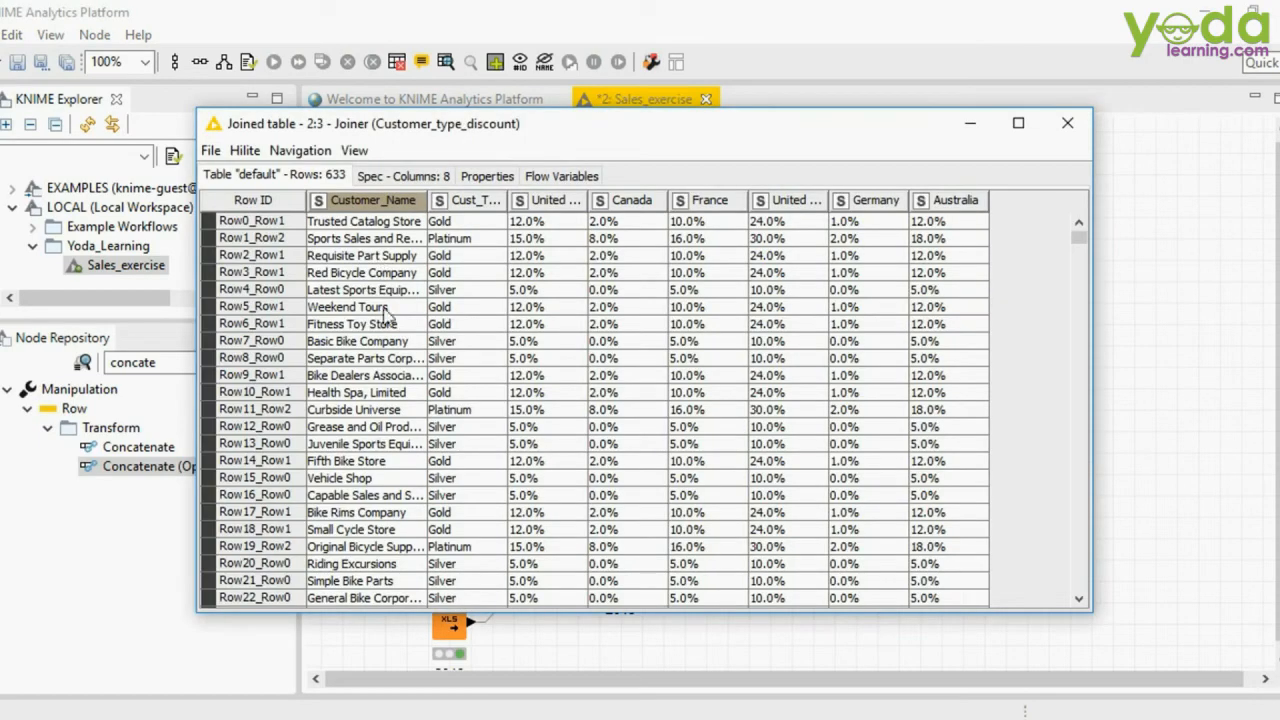
{"action": "left_click", "coordinate": [1066, 124]}
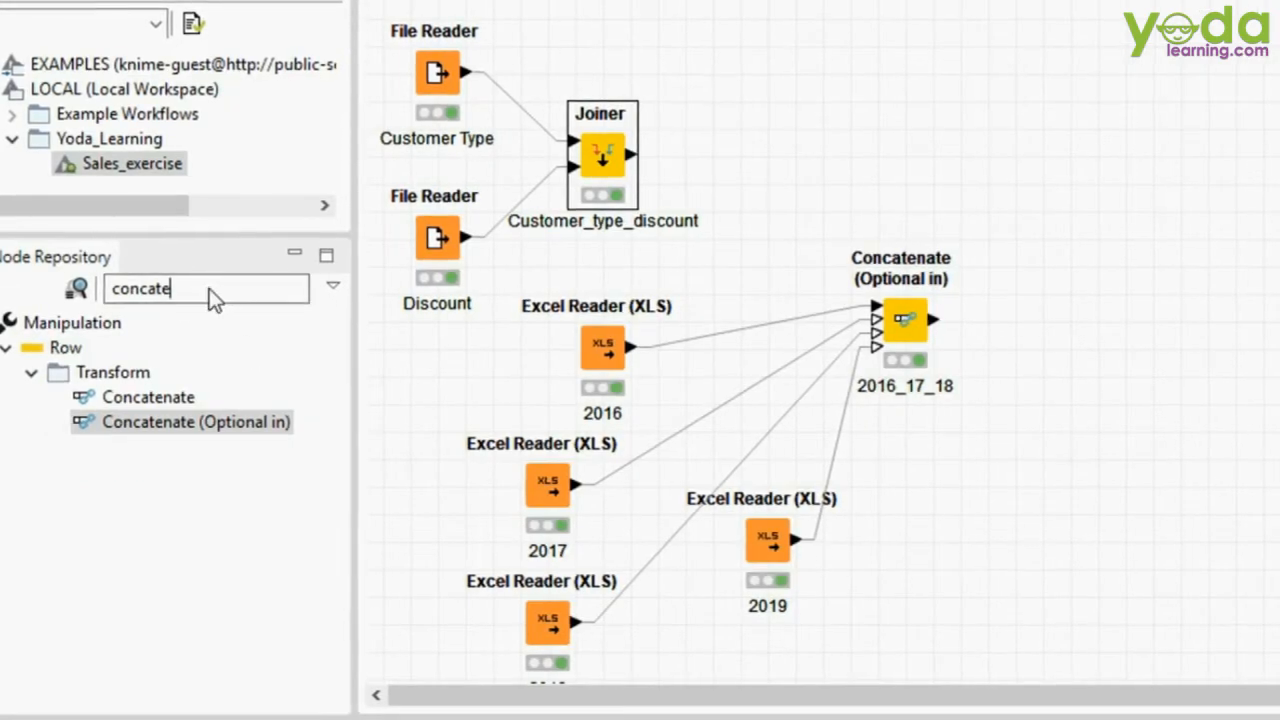
Step: Search 'join' in the Node Repository and add a Joiner fed by the discount join and concatenated sales
{"action": "type", "text": "jpoi"}
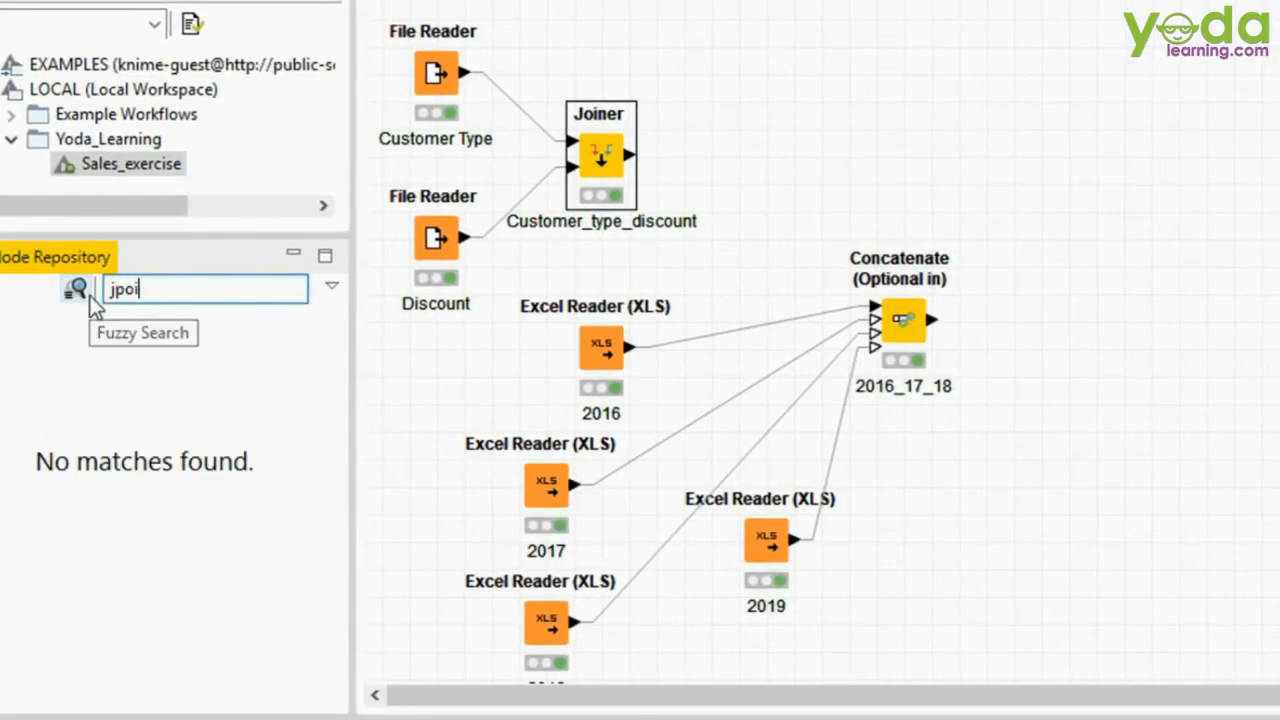
{"action": "type", "text": "j"}
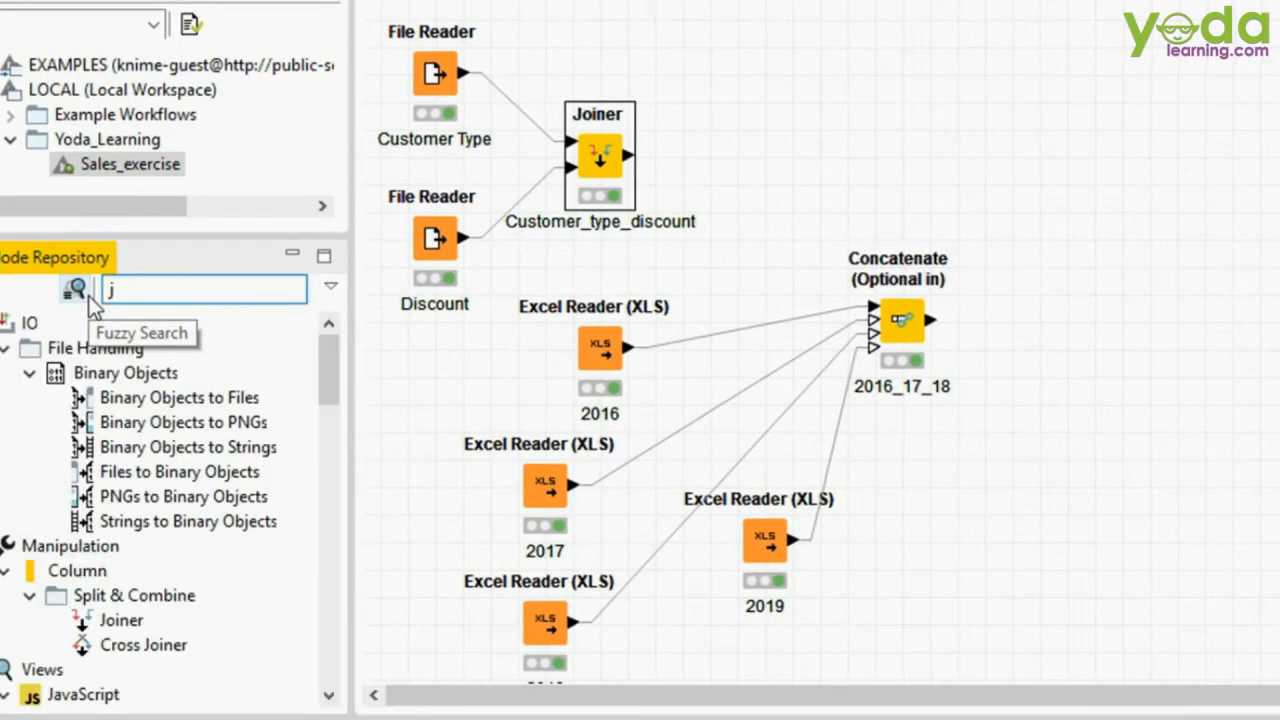
{"action": "type", "text": "oin"}
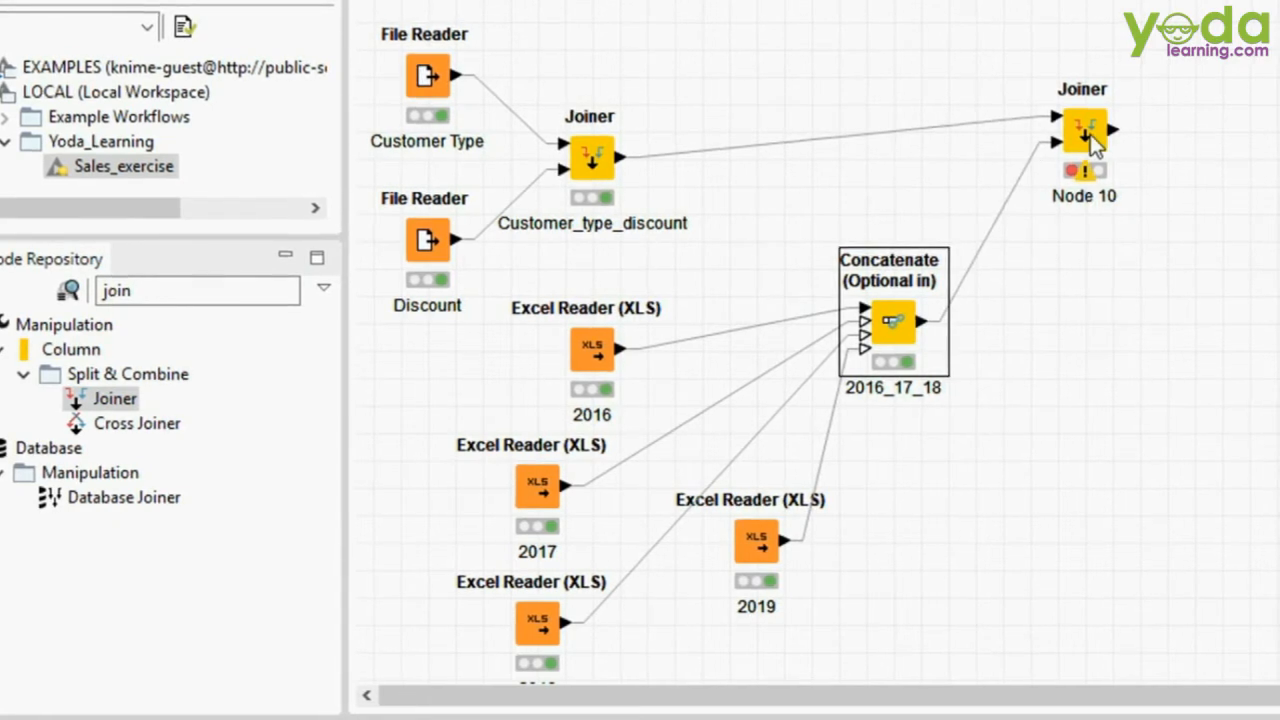
{"action": "right_click", "coordinate": [1084, 130]}
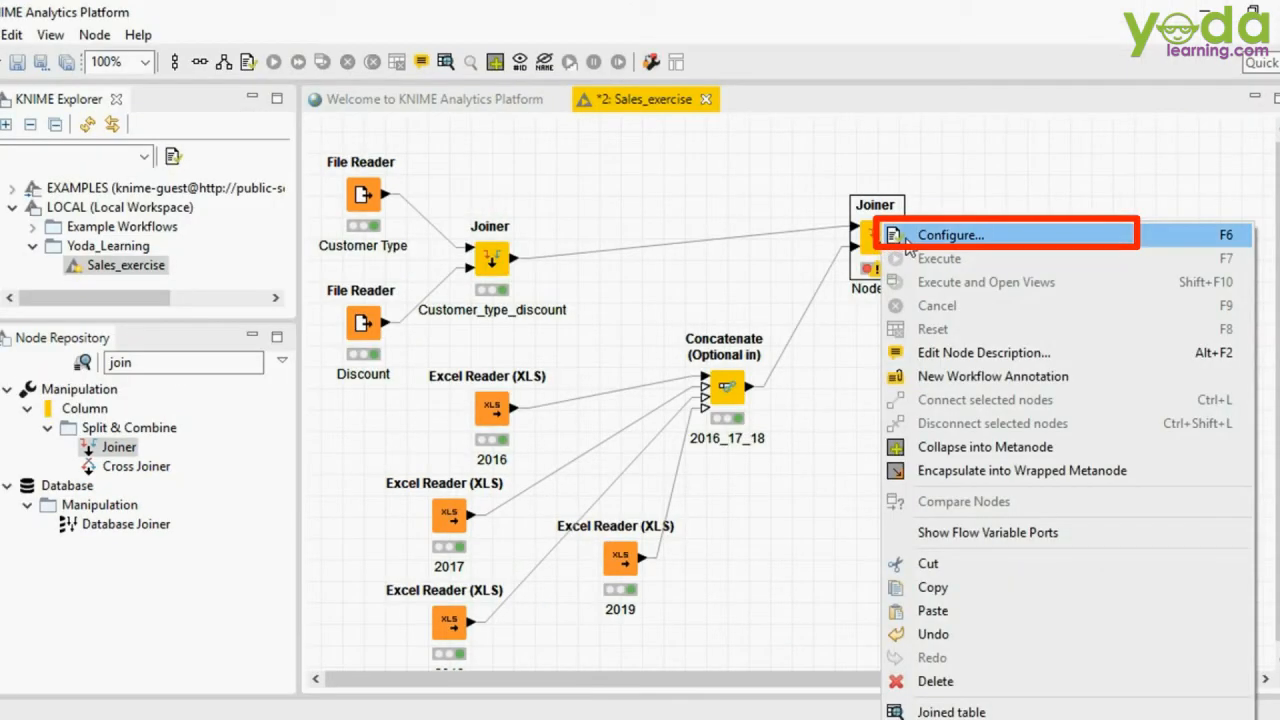
Step: Configure the new Joiner to match Customer_Name with Customer as a Right Outer Join
{"action": "left_click", "coordinate": [948, 234]}
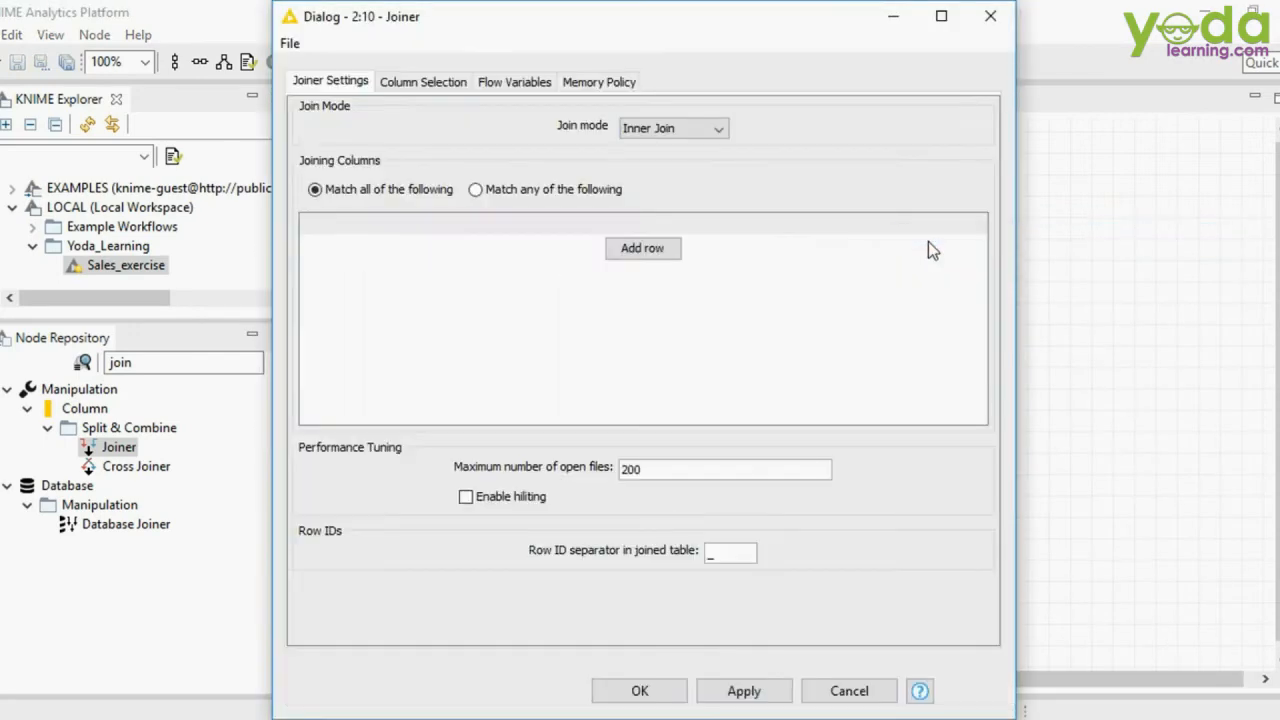
{"action": "mouse_move", "coordinate": [716, 180]}
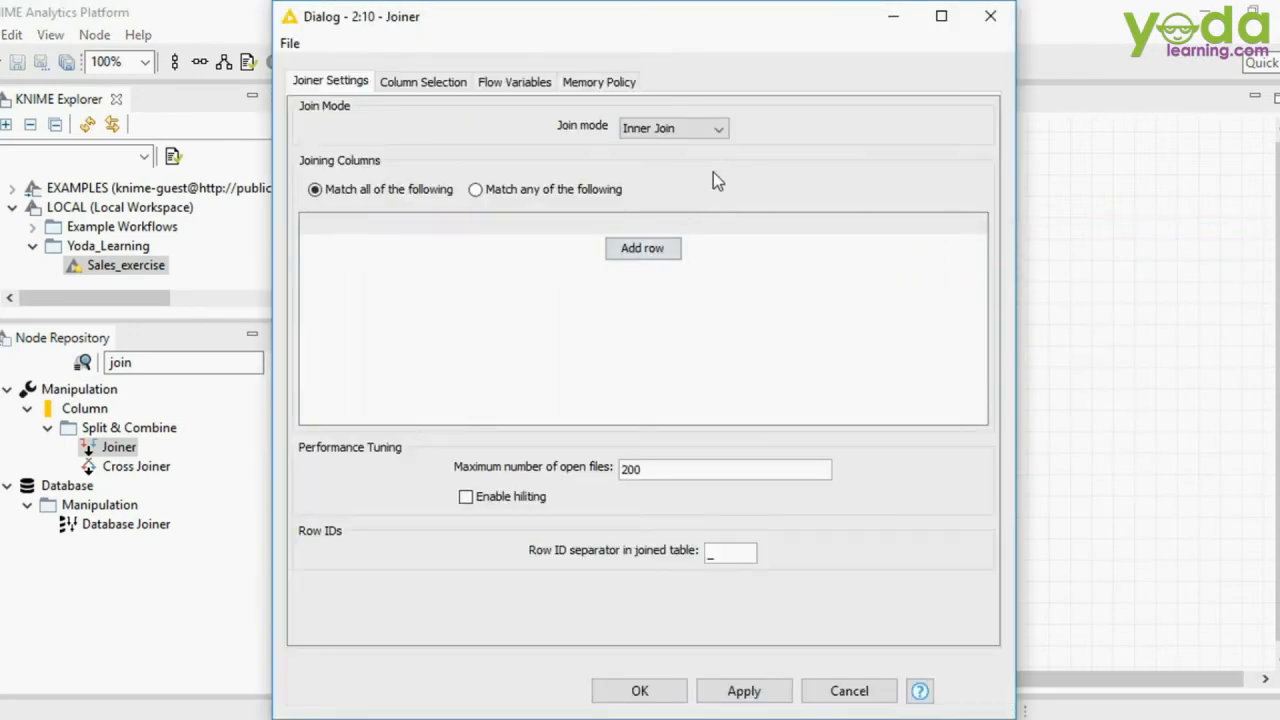
{"action": "left_click", "coordinate": [642, 248]}
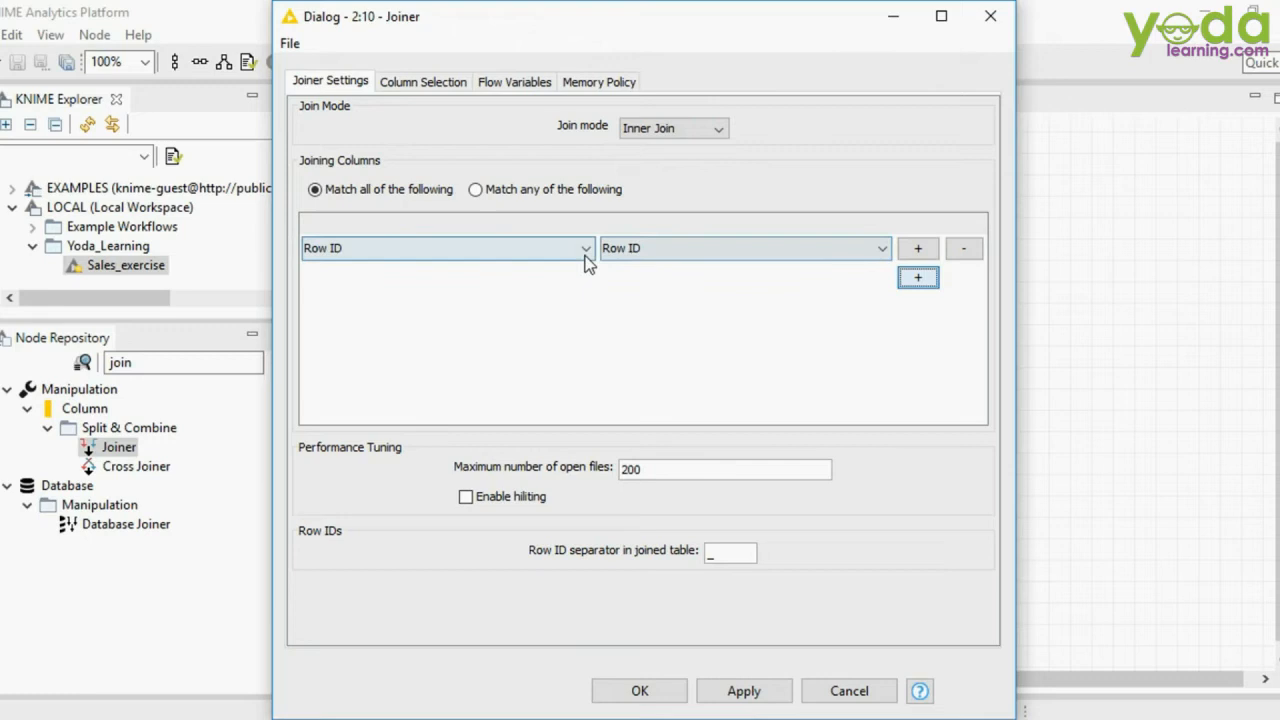
{"action": "left_click", "coordinate": [448, 248]}
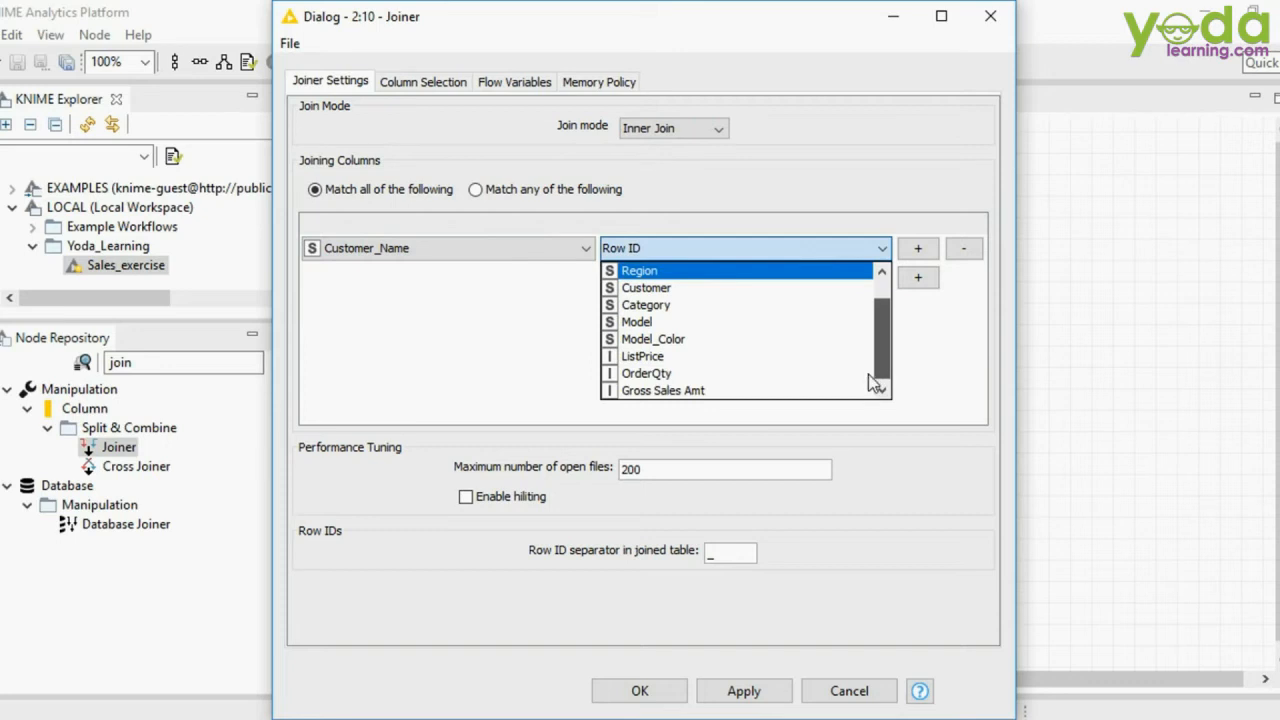
{"action": "left_click", "coordinate": [646, 288]}
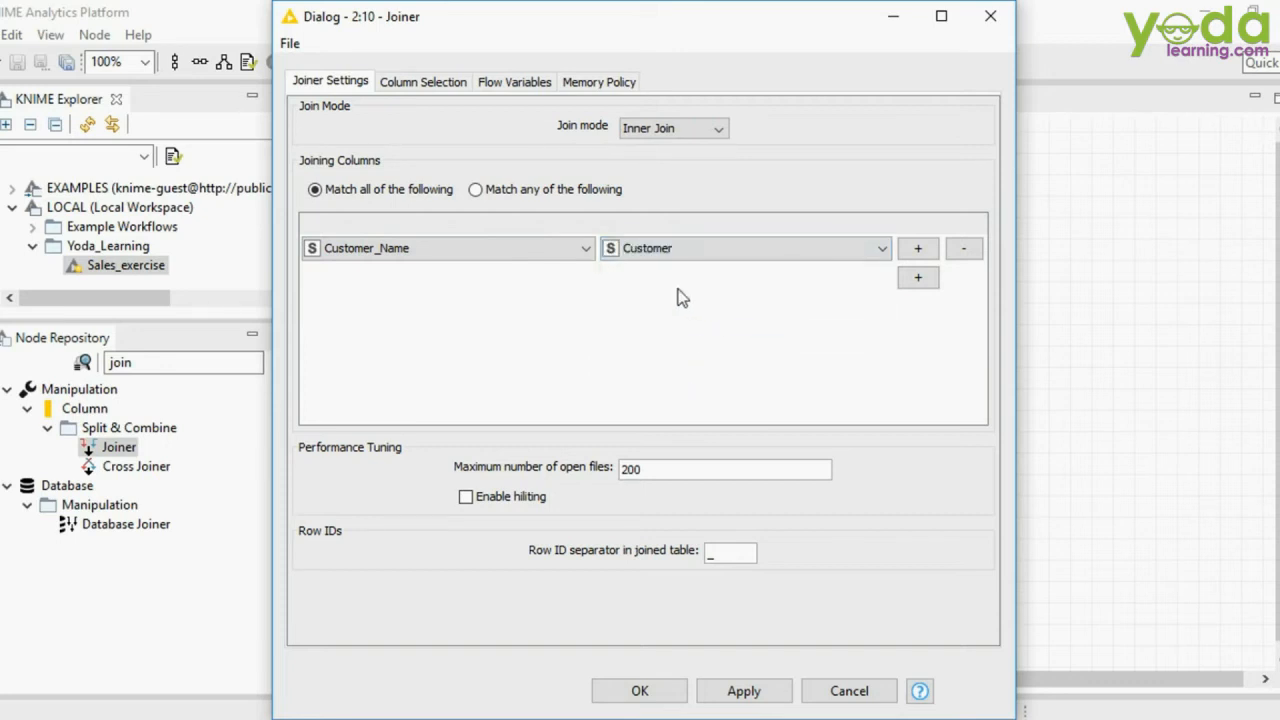
{"action": "mouse_move", "coordinate": [684, 294]}
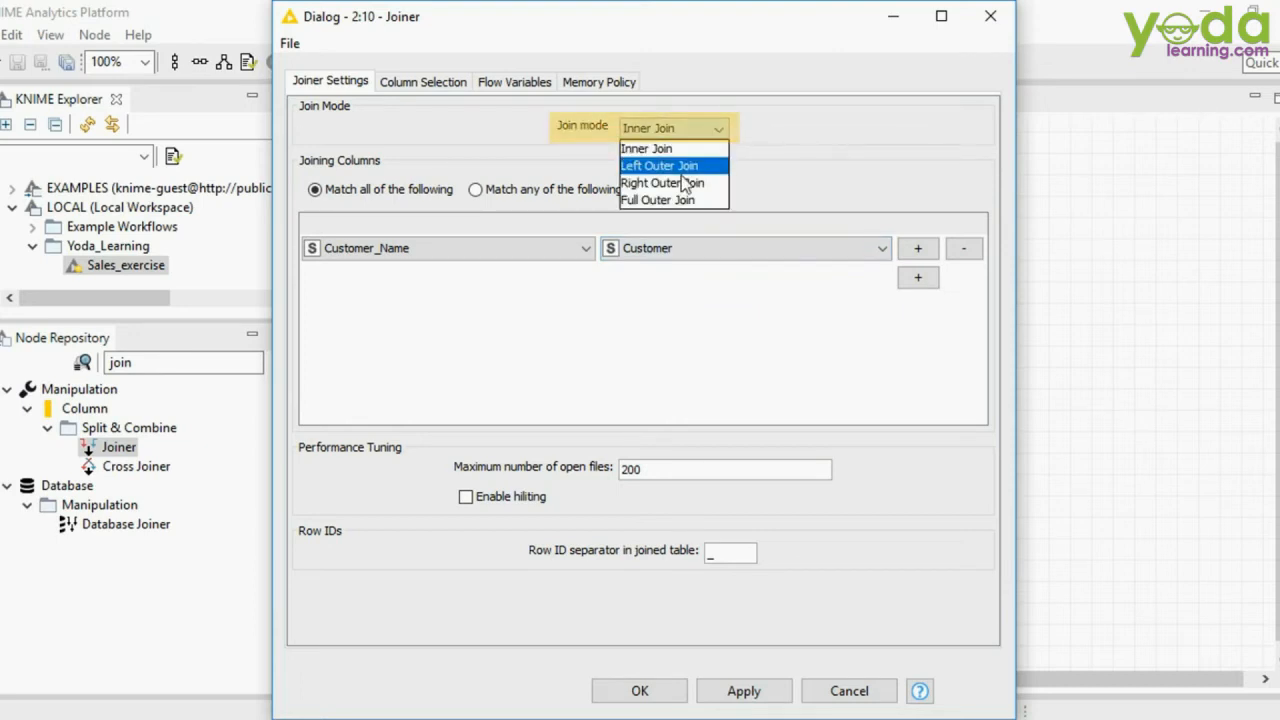
{"action": "left_click", "coordinate": [662, 184]}
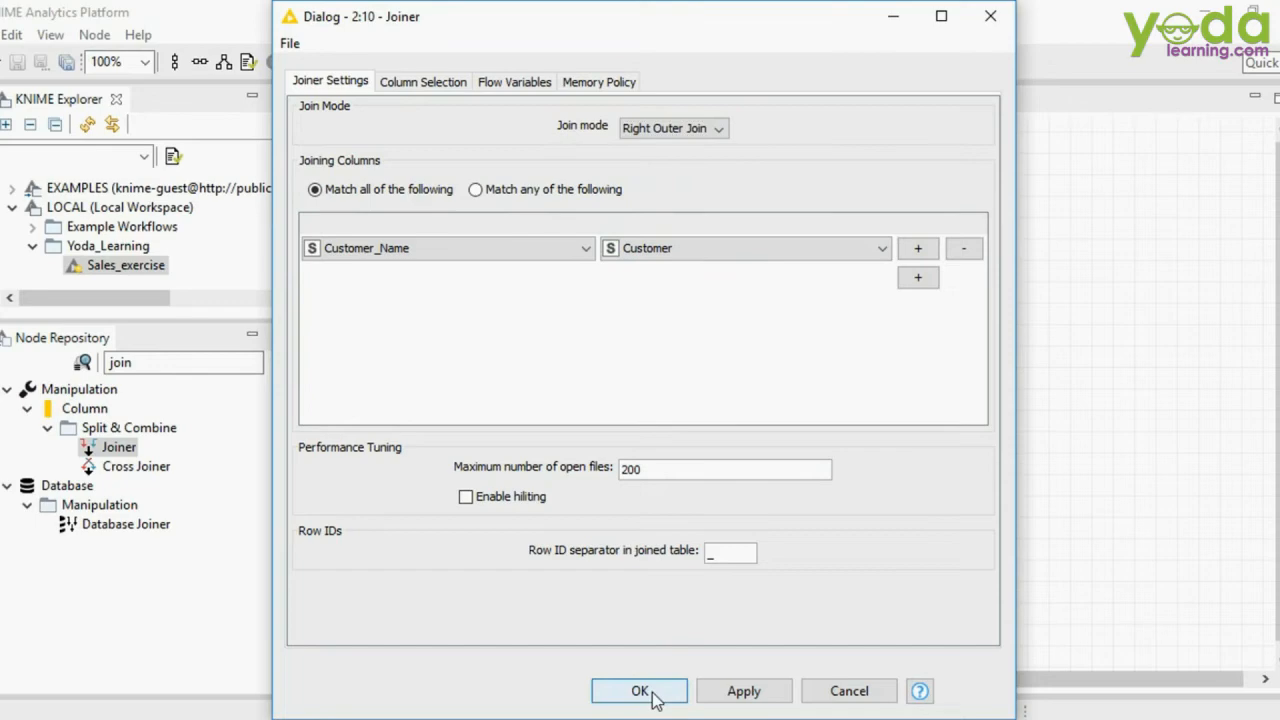
{"action": "left_click", "coordinate": [640, 692]}
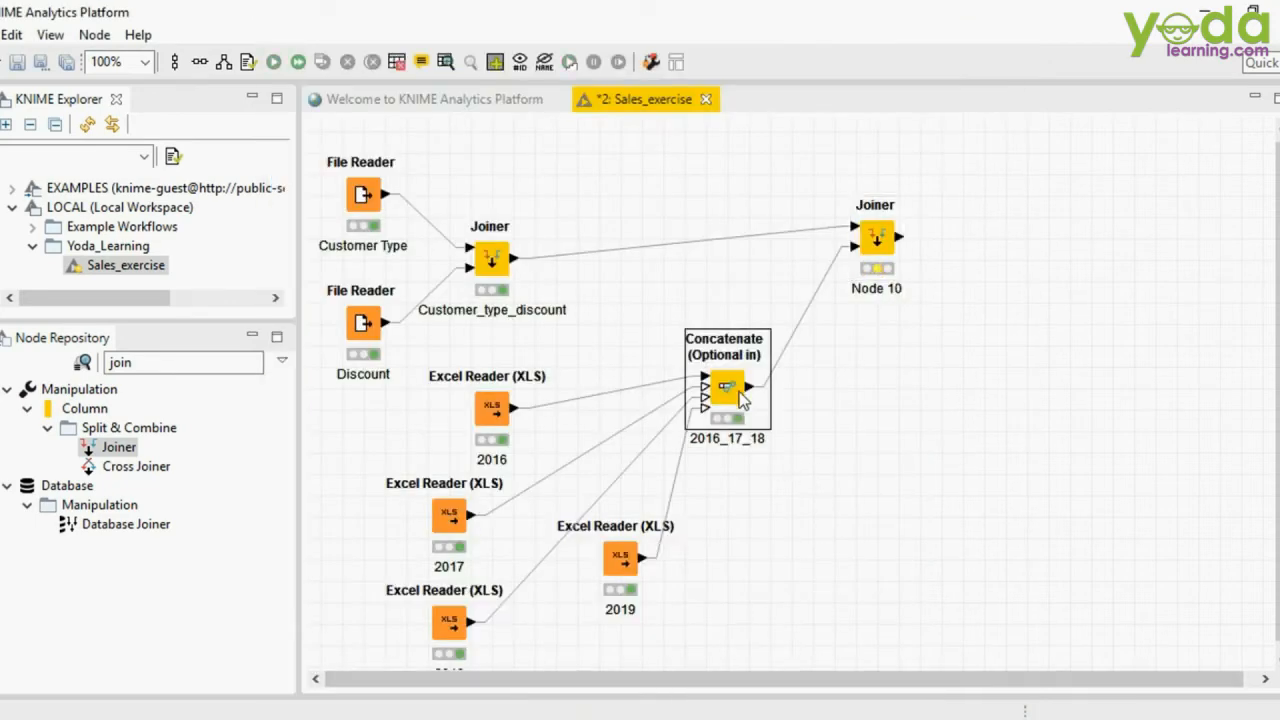
Step: Review the concatenated 2016–2019 sales table and the customer discount join output feeding Node 10
{"action": "double_click", "coordinate": [728, 388]}
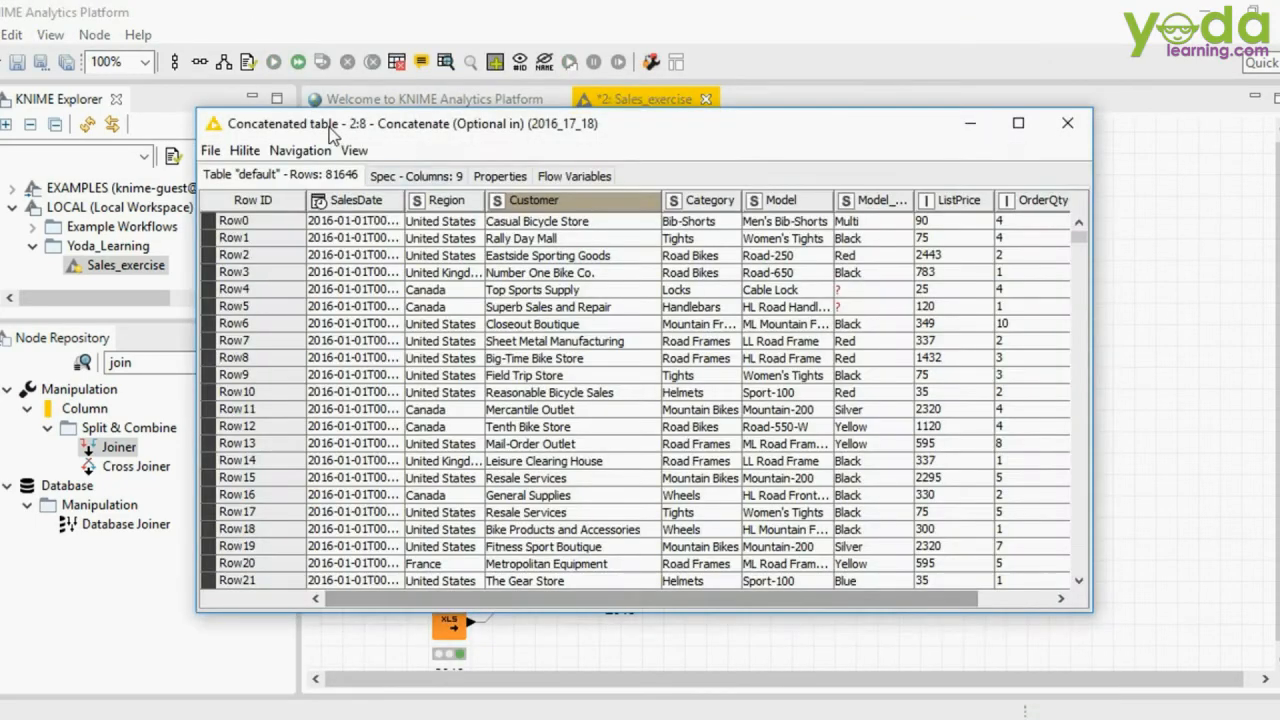
{"action": "left_click", "coordinate": [1068, 124]}
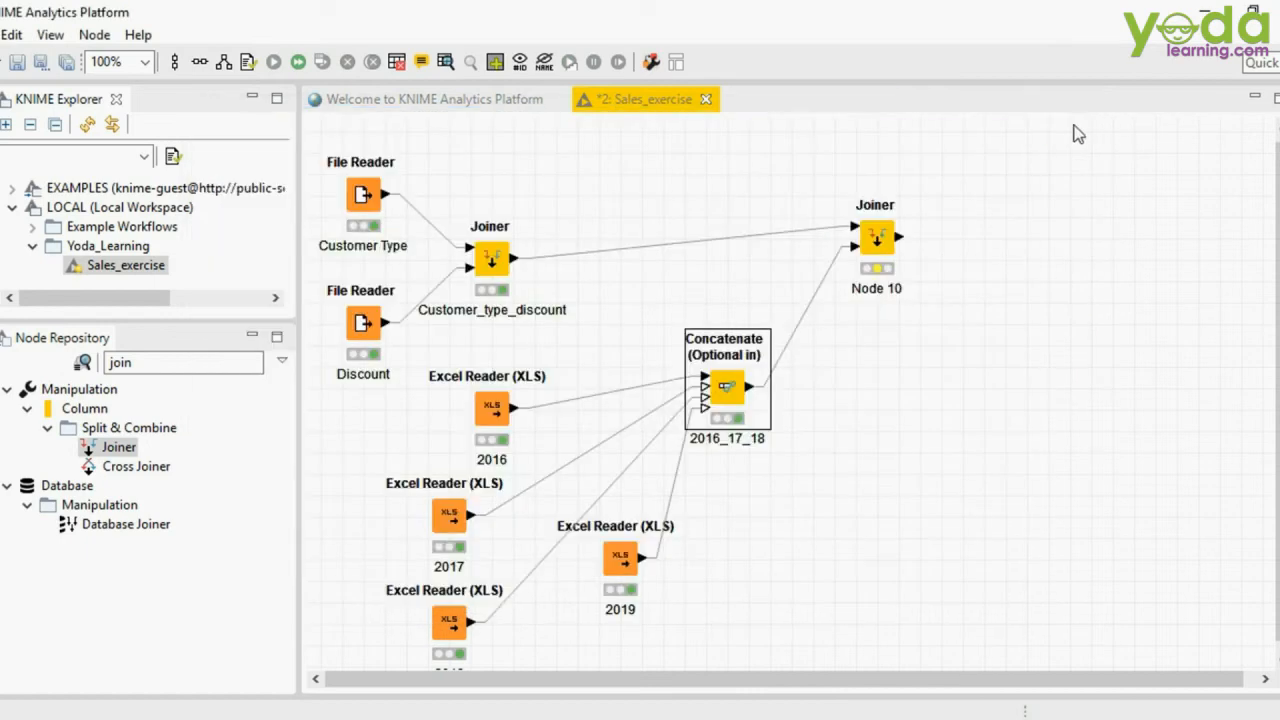
{"action": "right_click", "coordinate": [490, 258]}
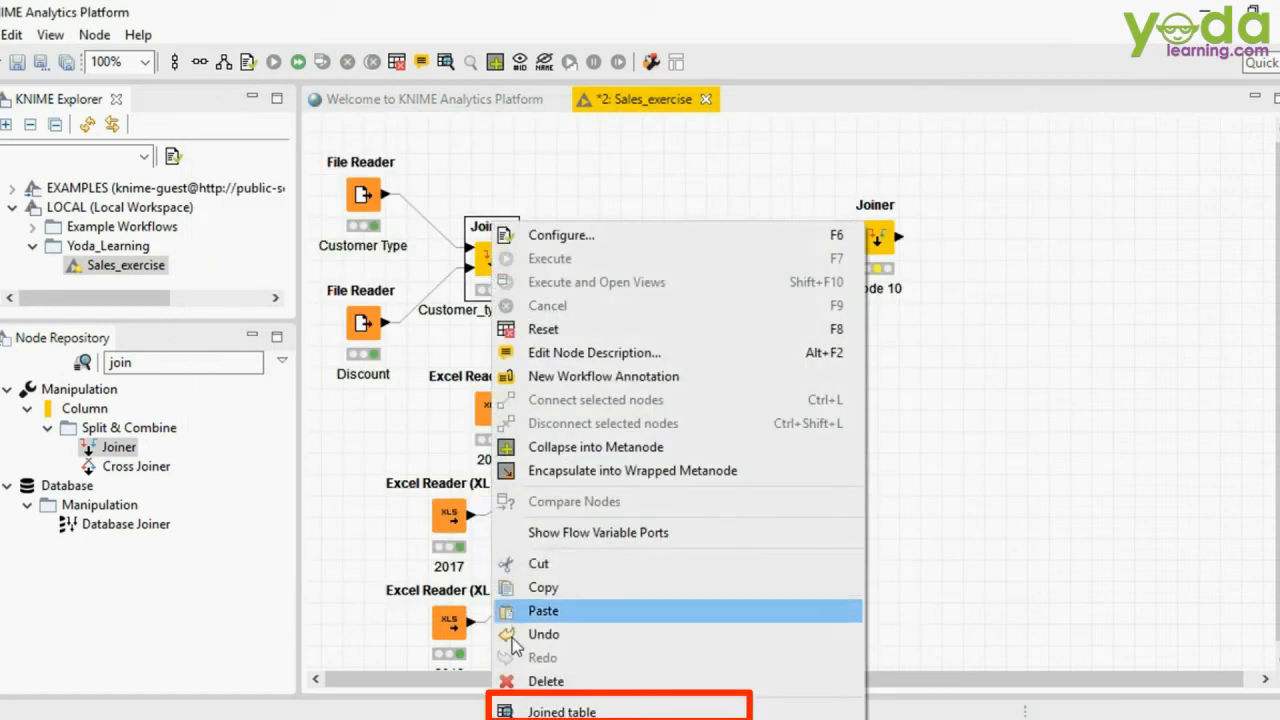
{"action": "left_click", "coordinate": [560, 712]}
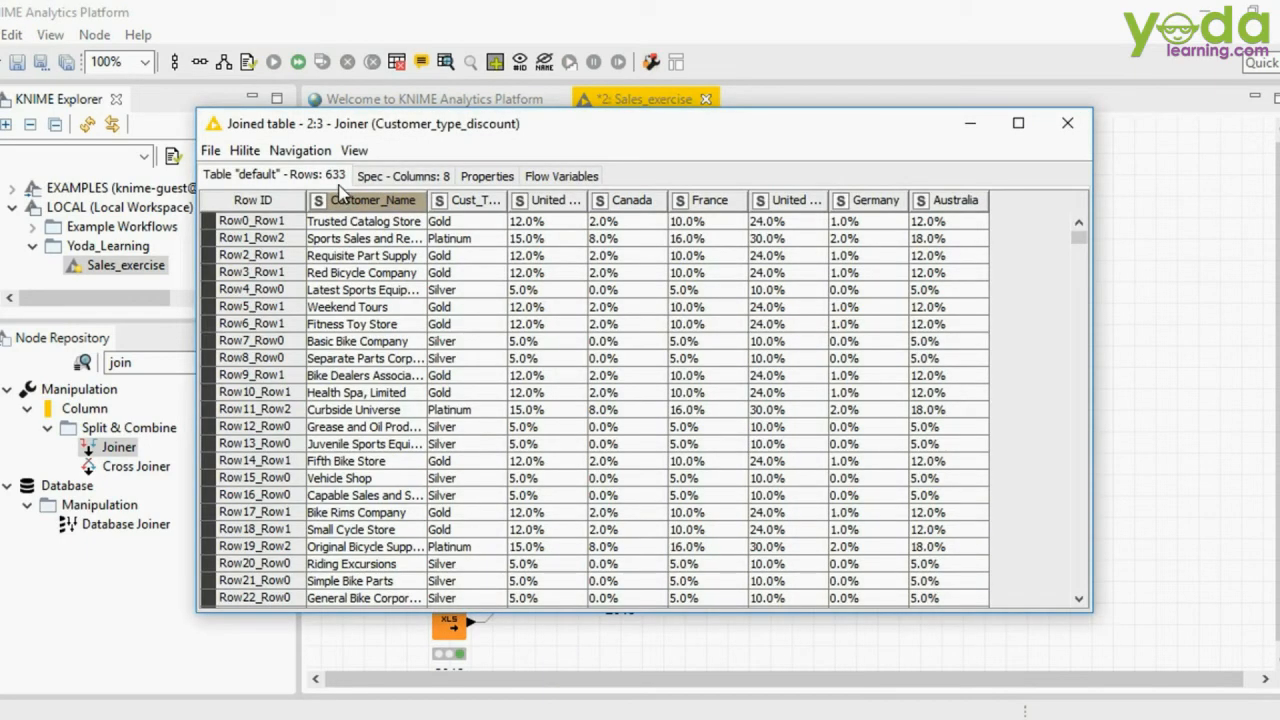
{"action": "left_click", "coordinate": [1068, 124]}
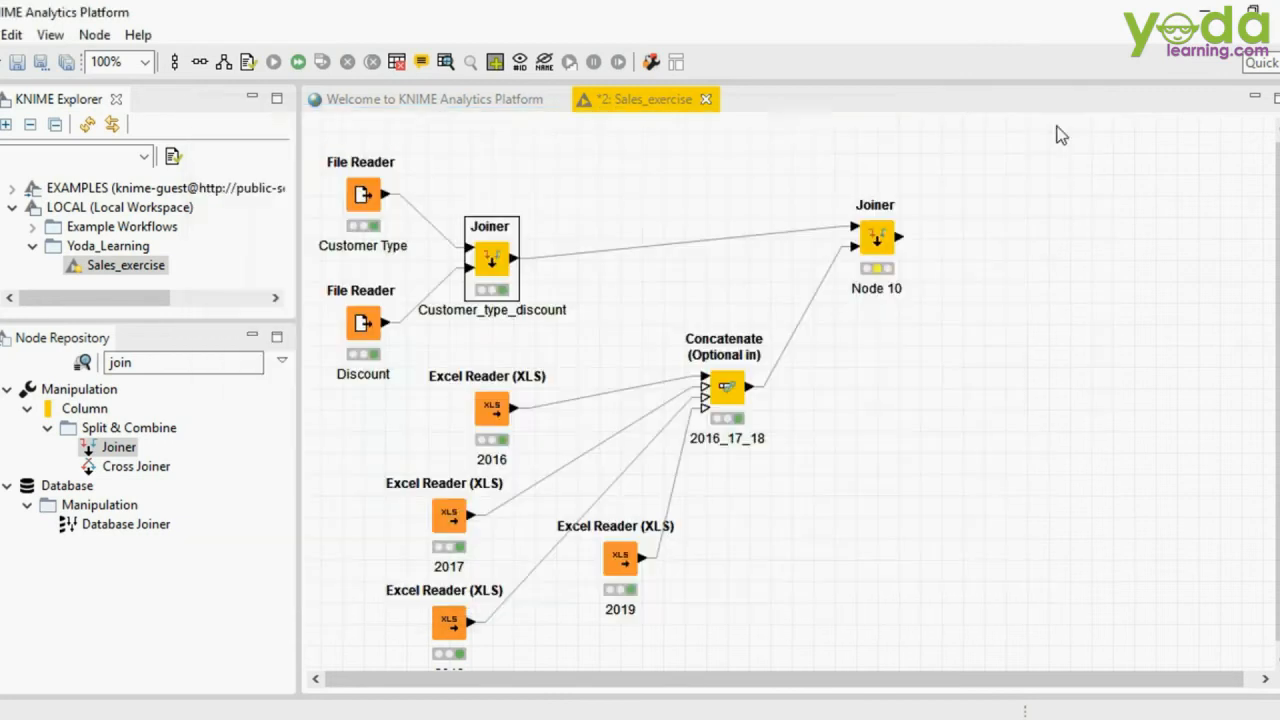
{"action": "left_click", "coordinate": [728, 388]}
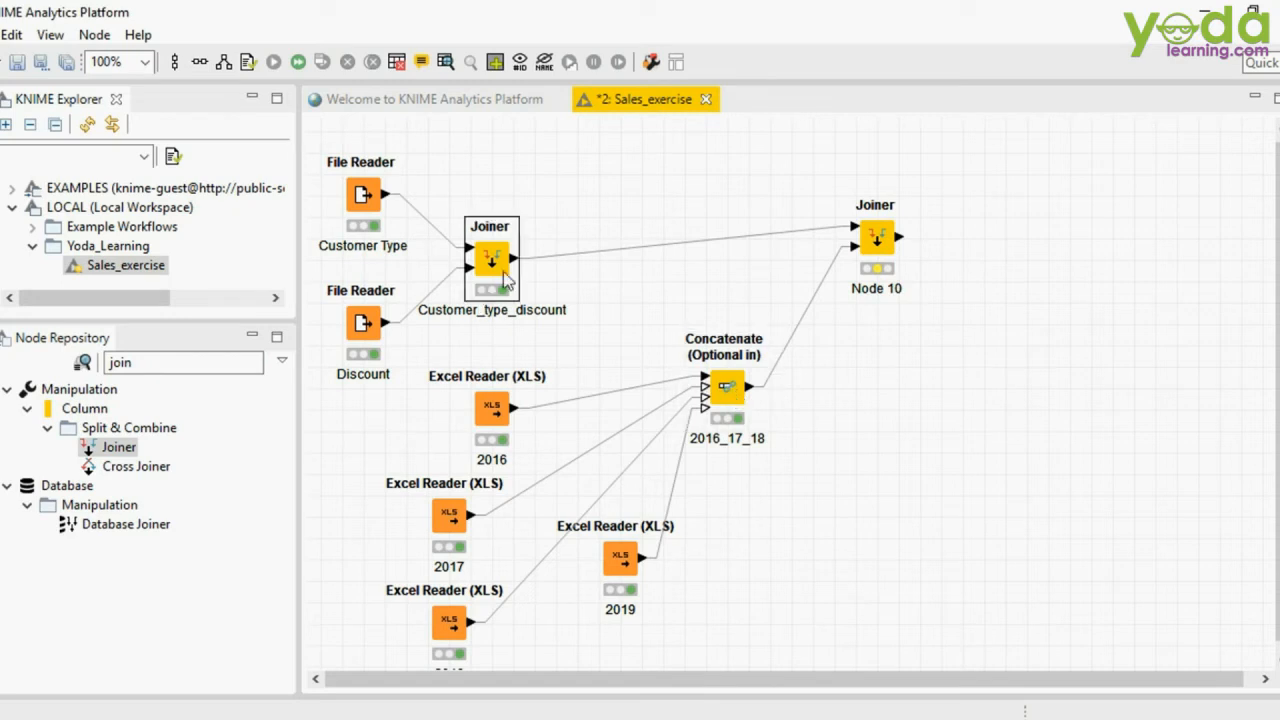
{"action": "mouse_move", "coordinate": [858, 276]}
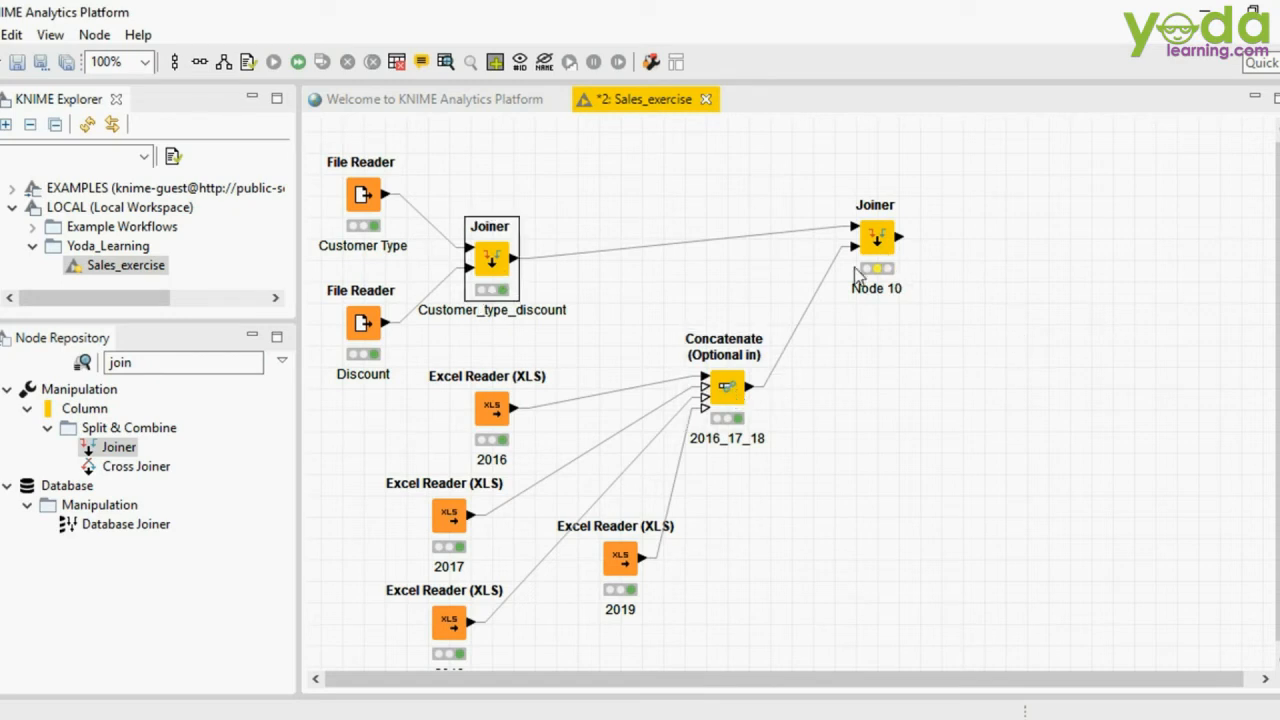
{"action": "mouse_move", "coordinate": [856, 258]}
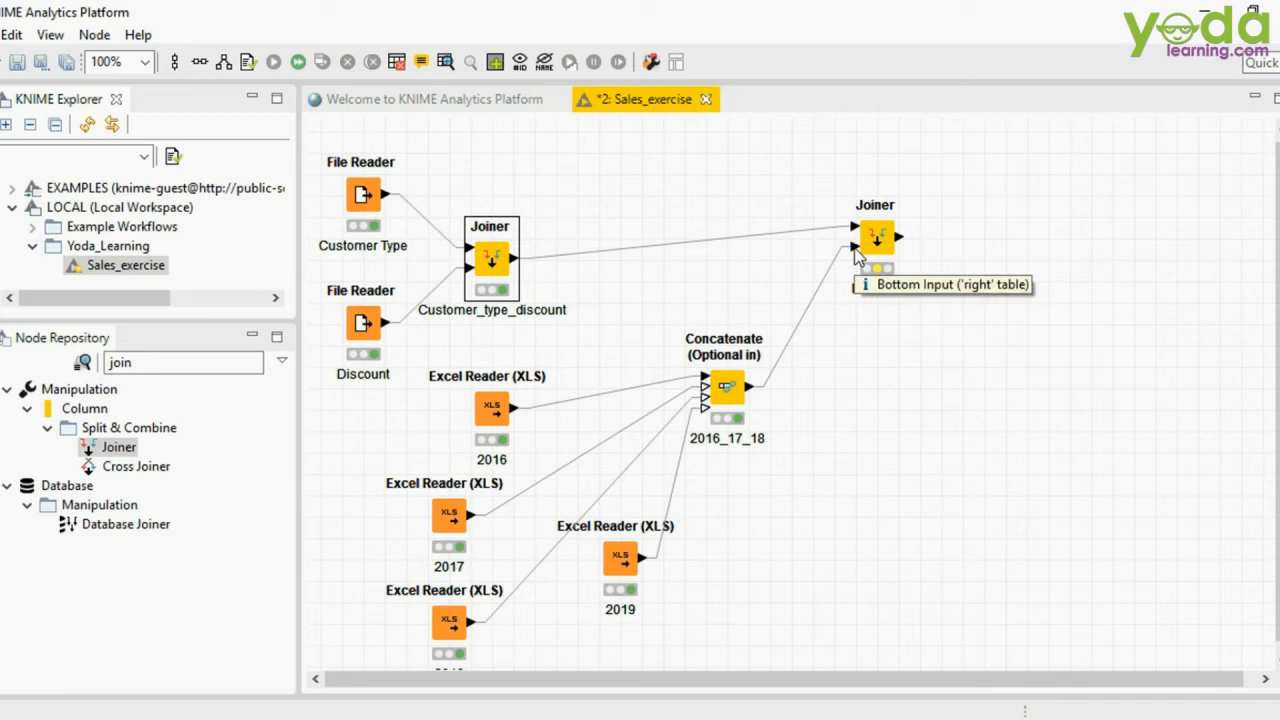
Step: Configure Node 10's join settings and execute it on the sales and discount inputs
{"action": "right_click", "coordinate": [876, 236]}
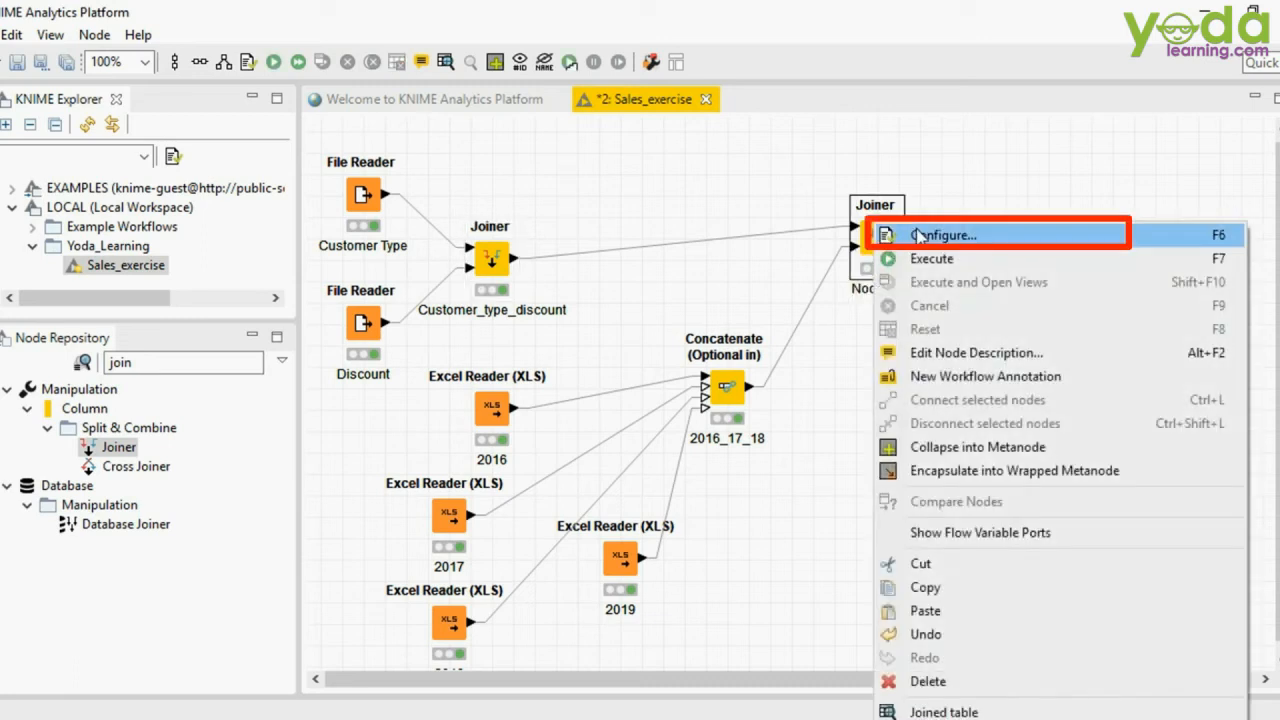
{"action": "left_click", "coordinate": [944, 234]}
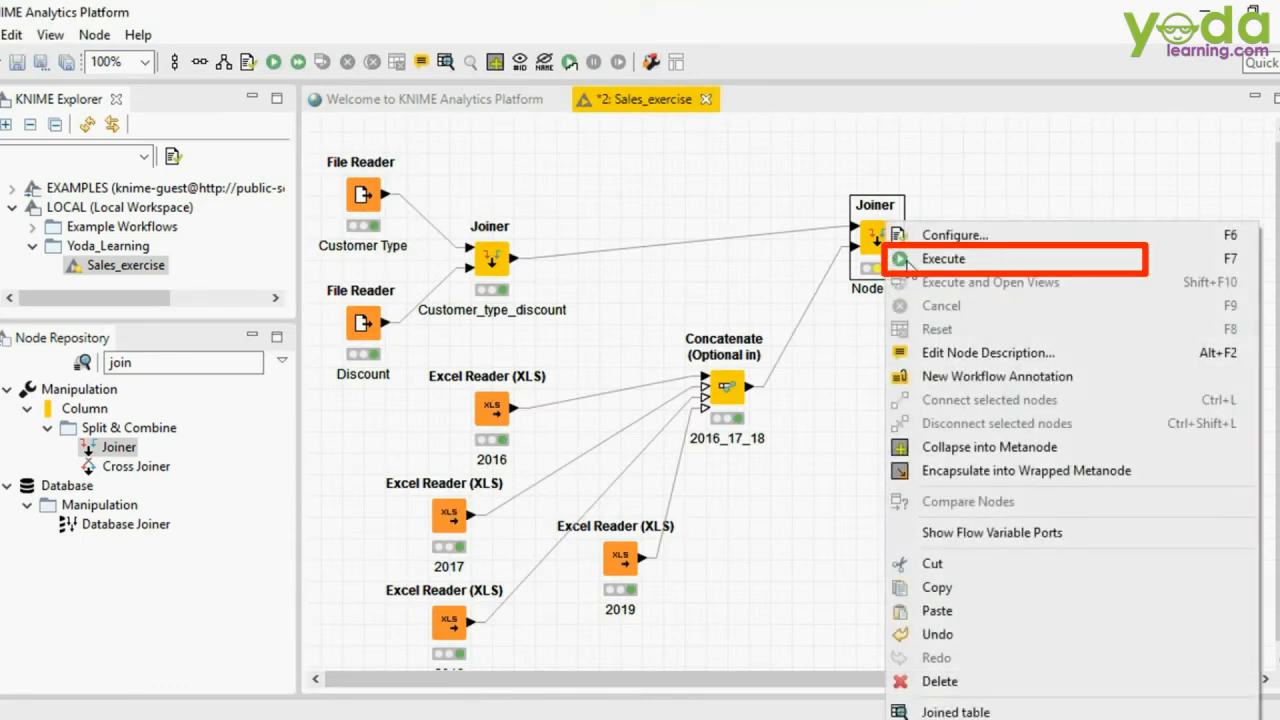
{"action": "left_click", "coordinate": [942, 258]}
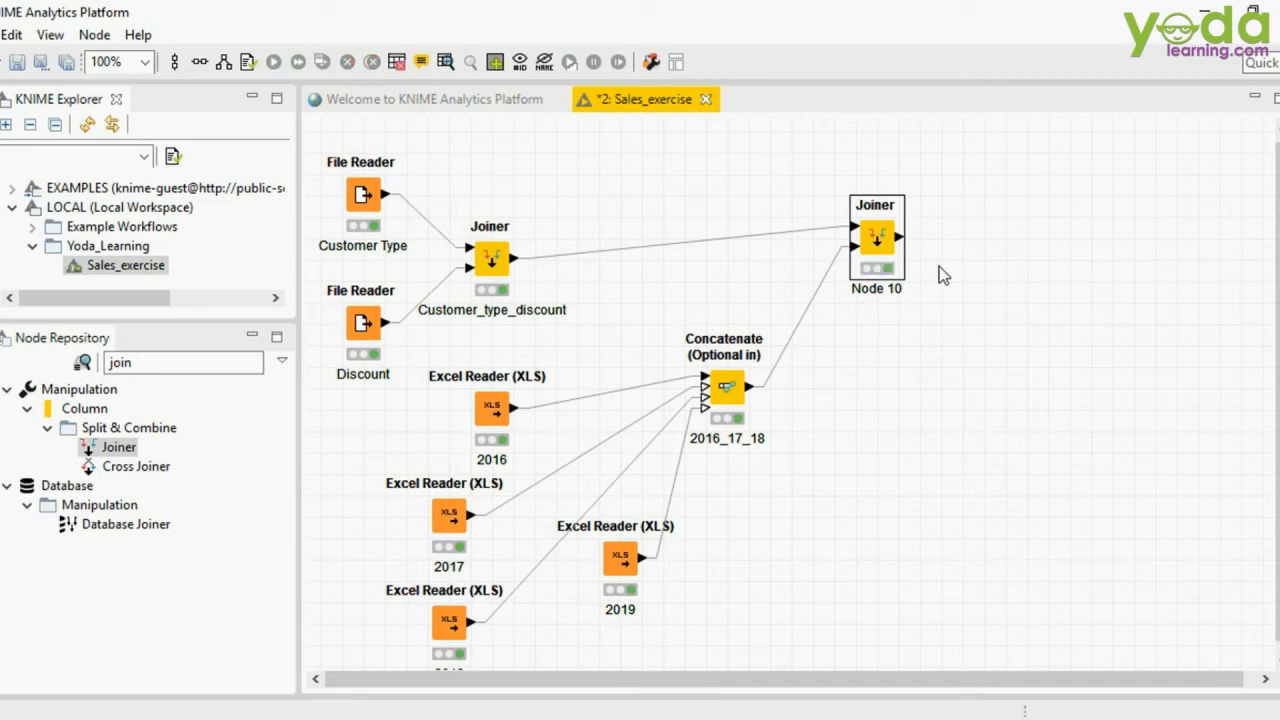
{"action": "right_click", "coordinate": [876, 240]}
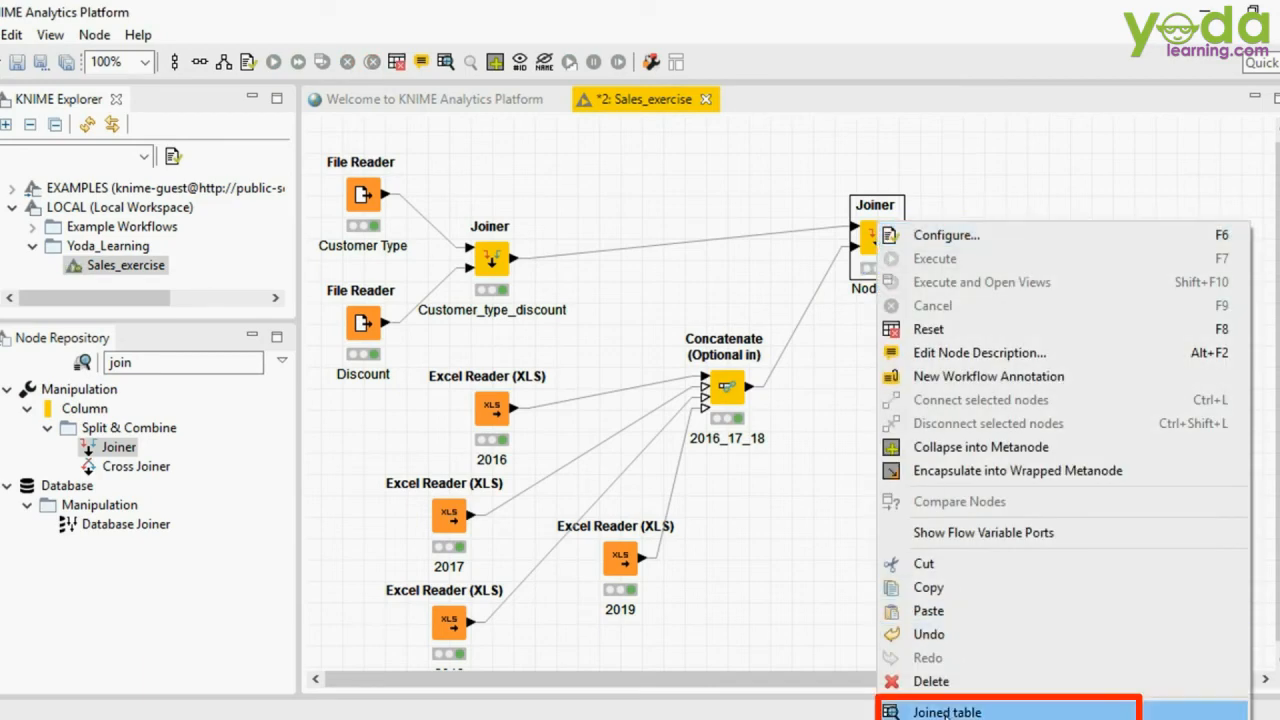
Step: Inspect Node 10's 81,646-row, 16-column joined table against the 633-row discount join output
{"action": "left_click", "coordinate": [946, 712]}
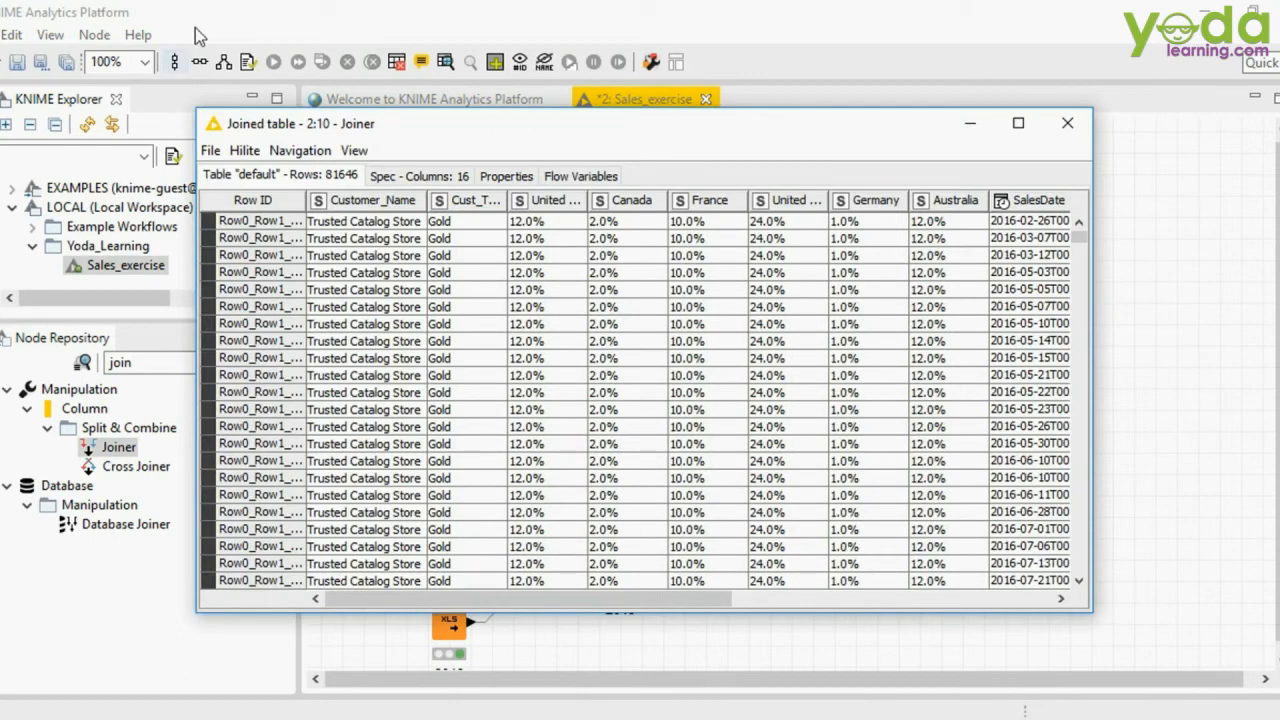
{"action": "mouse_move", "coordinate": [352, 188]}
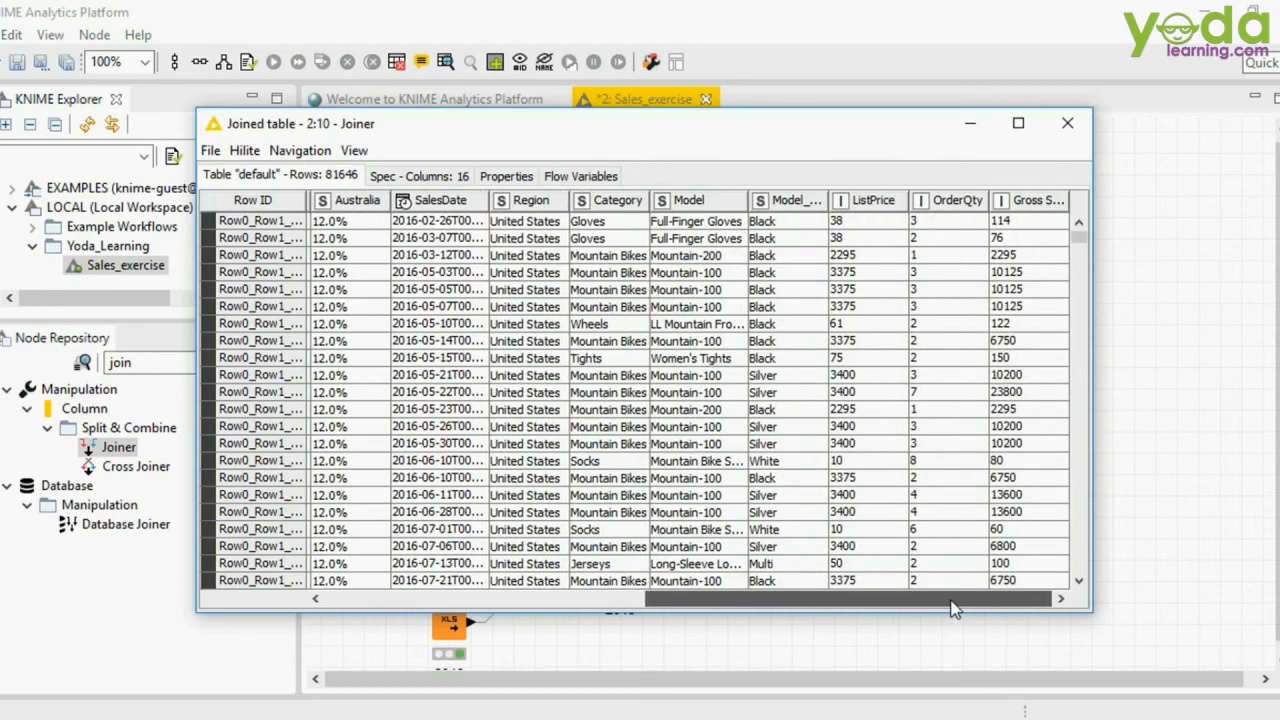
{"action": "left_click", "coordinate": [1066, 124]}
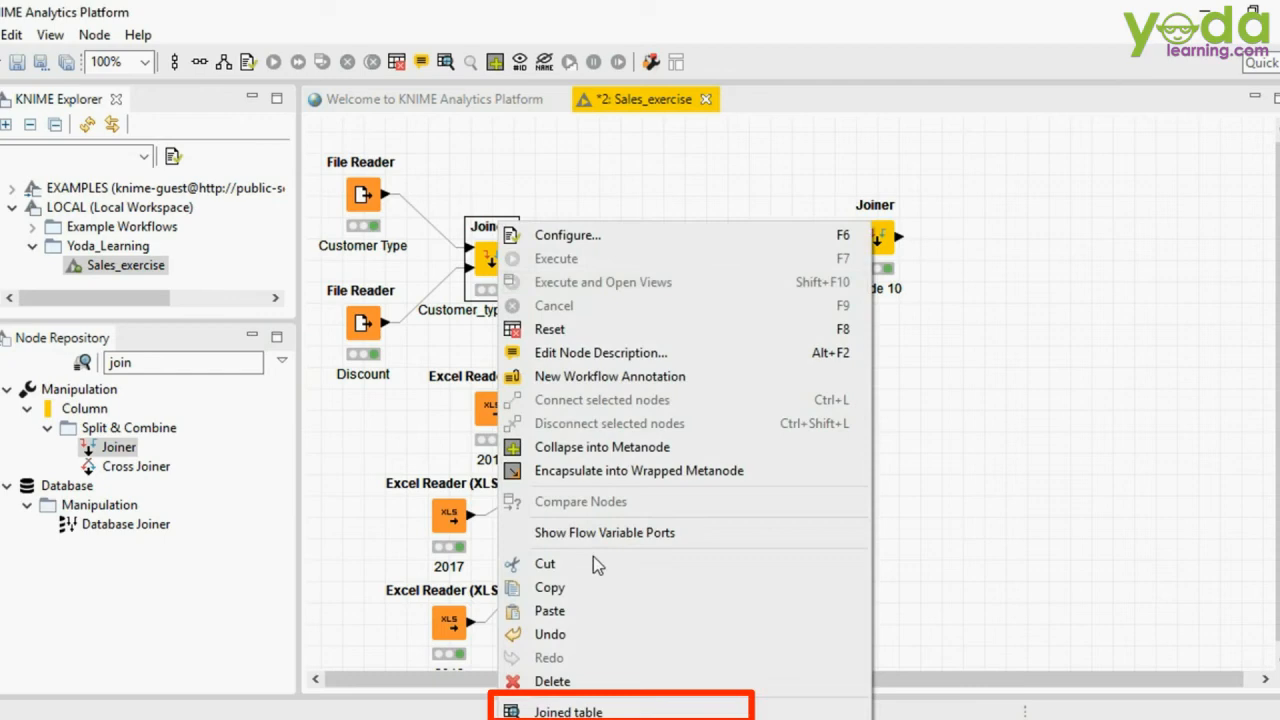
{"action": "left_click", "coordinate": [568, 712]}
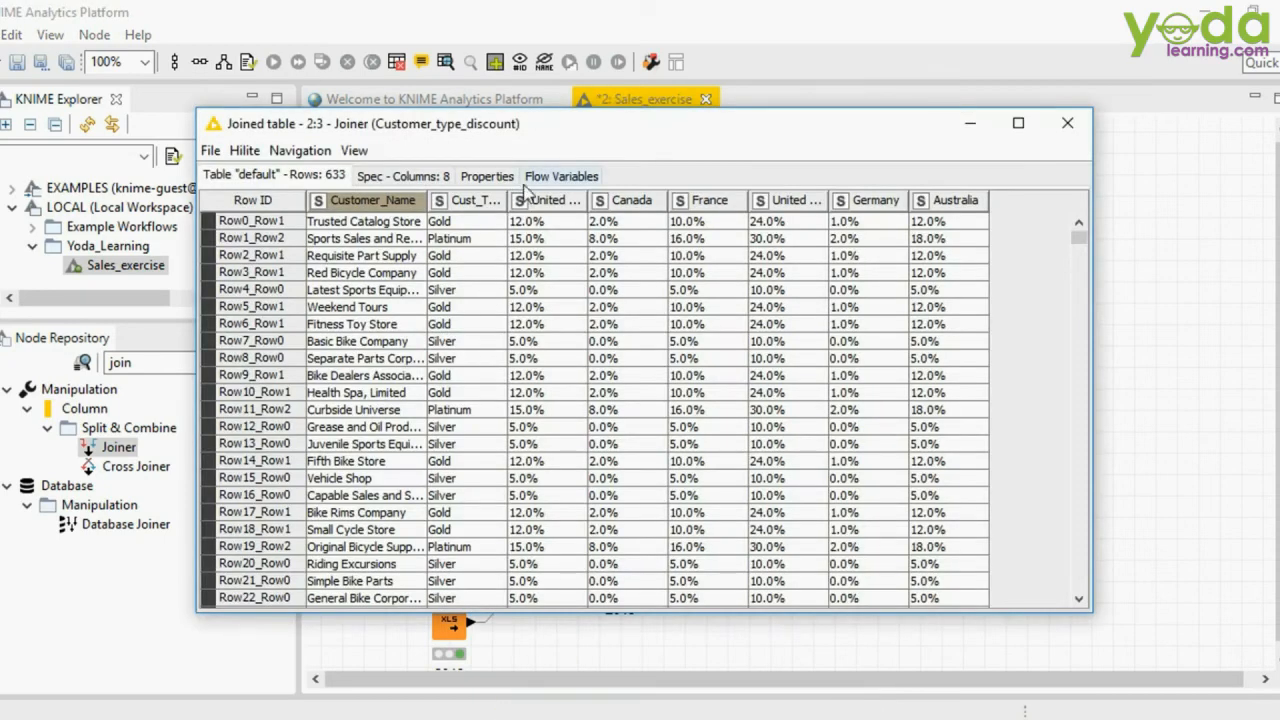
{"action": "left_click", "coordinate": [548, 200]}
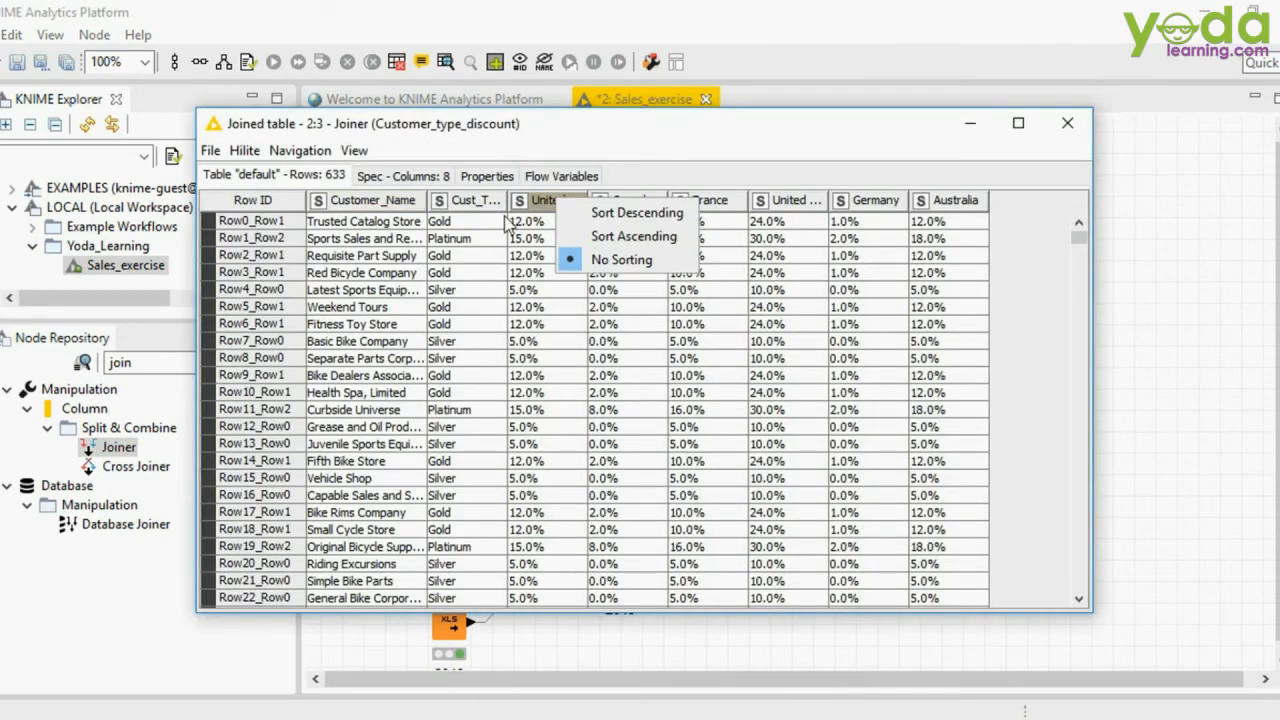
{"action": "mouse_move", "coordinate": [820, 224]}
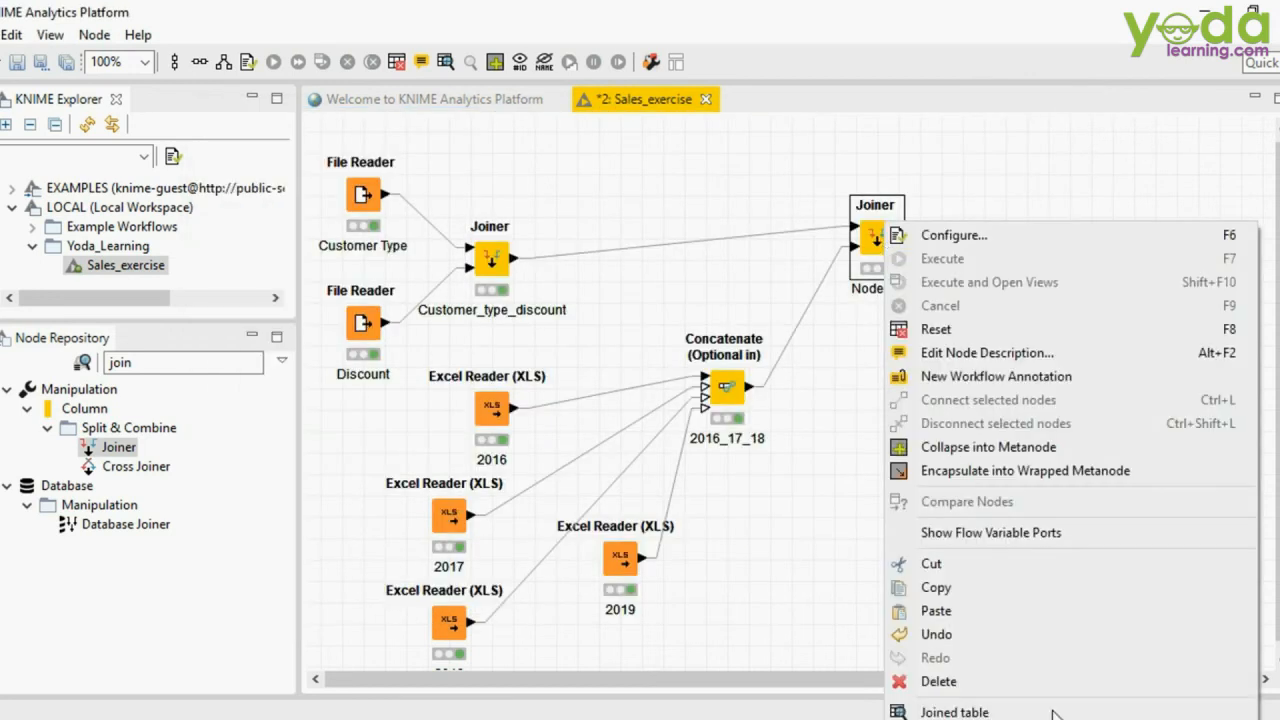
{"action": "left_click", "coordinate": [954, 712]}
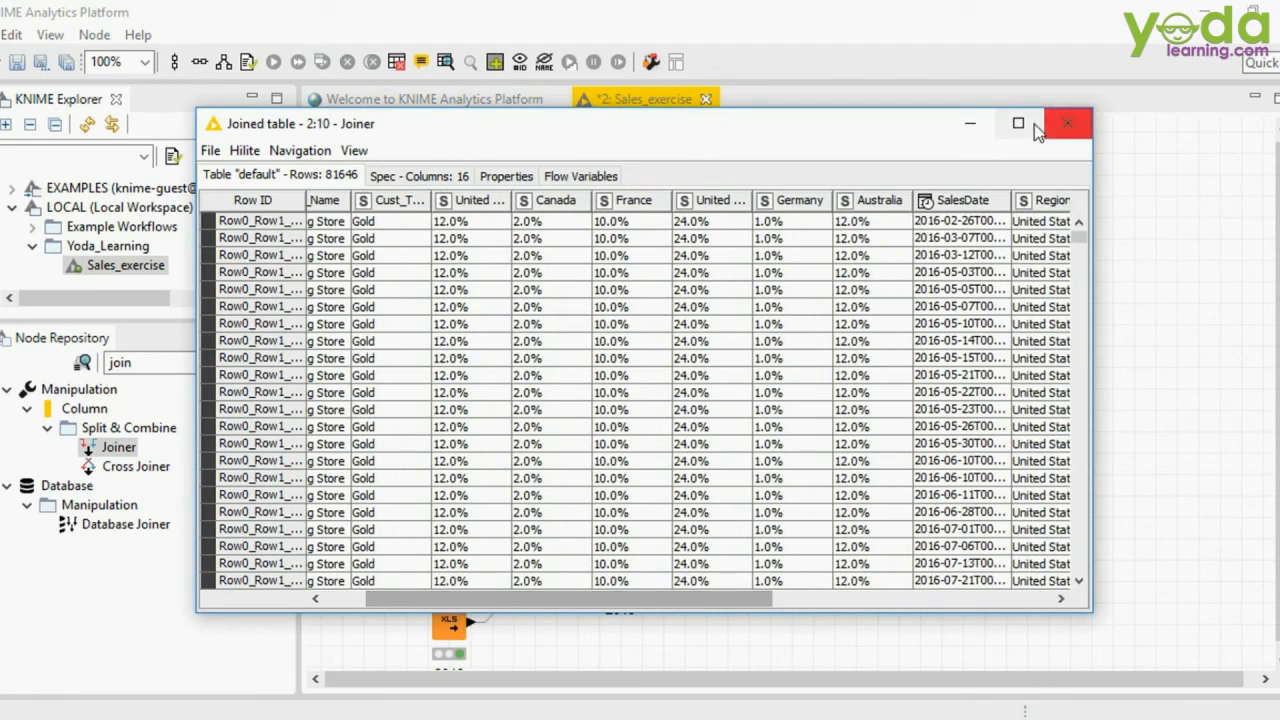
Step: Recheck the 633-row discount join output and the 81,646-row concatenated sales table
{"action": "left_click", "coordinate": [1066, 124]}
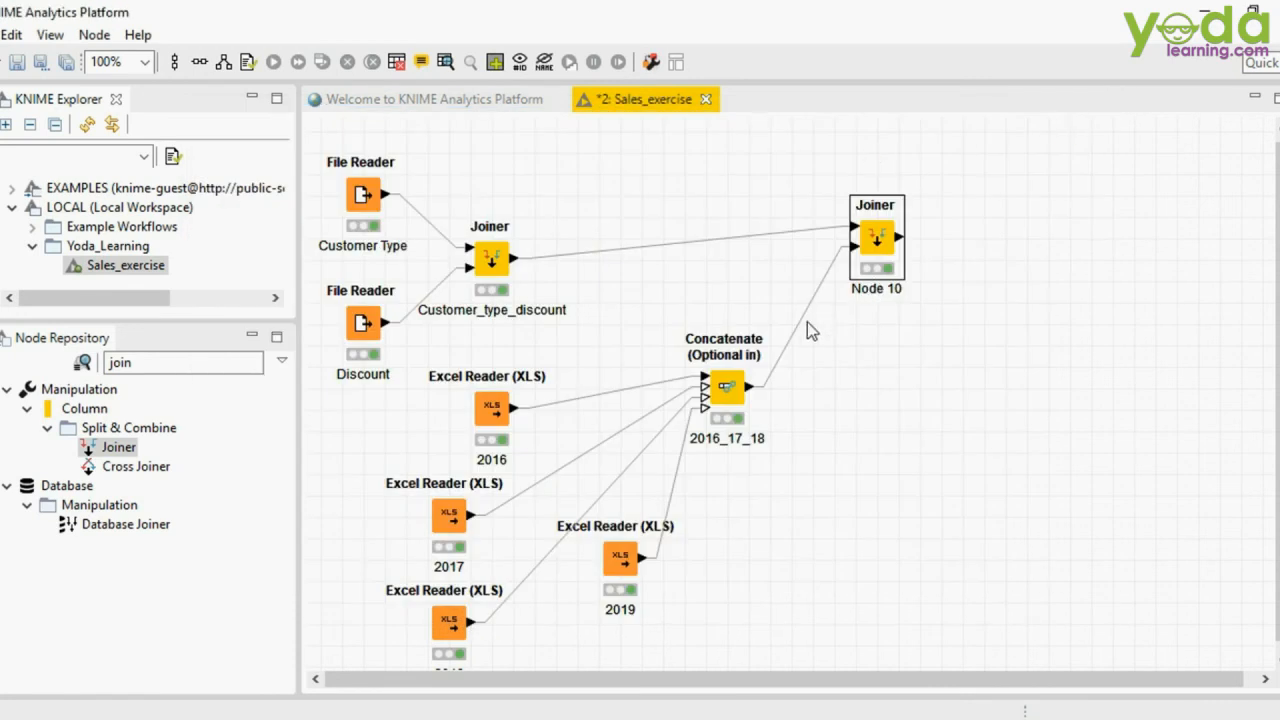
{"action": "right_click", "coordinate": [490, 258]}
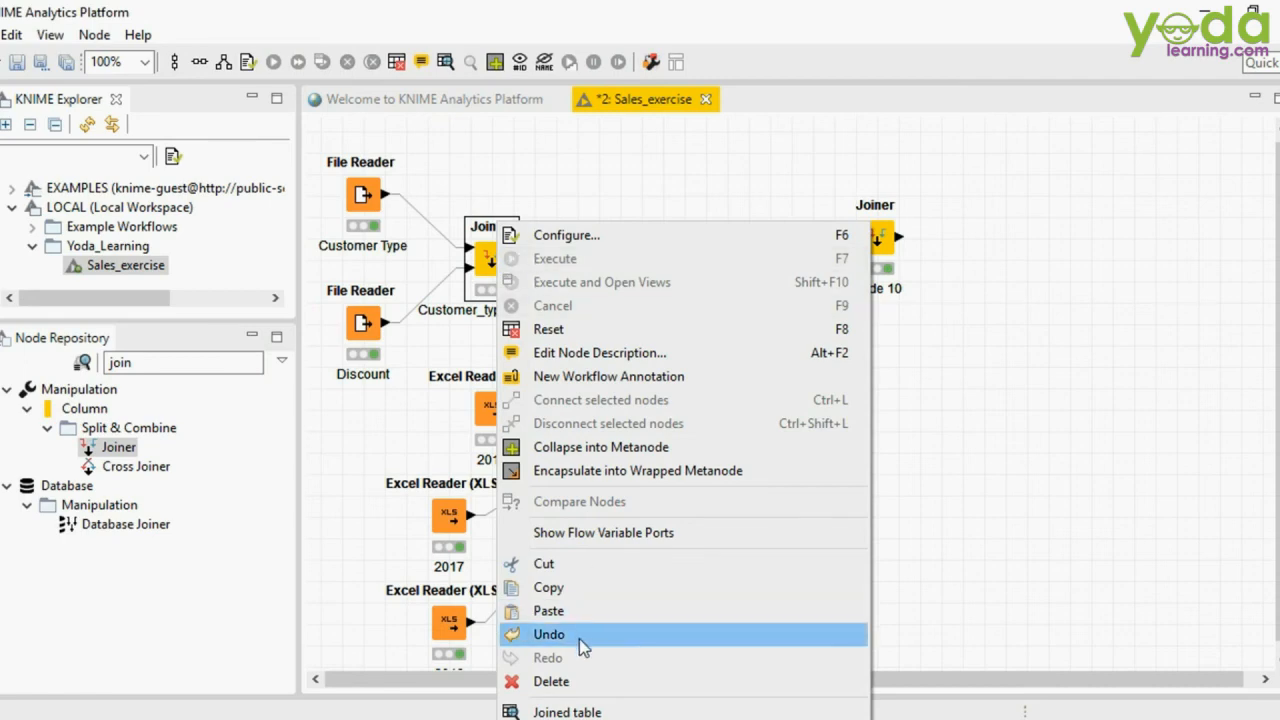
{"action": "left_click", "coordinate": [568, 712]}
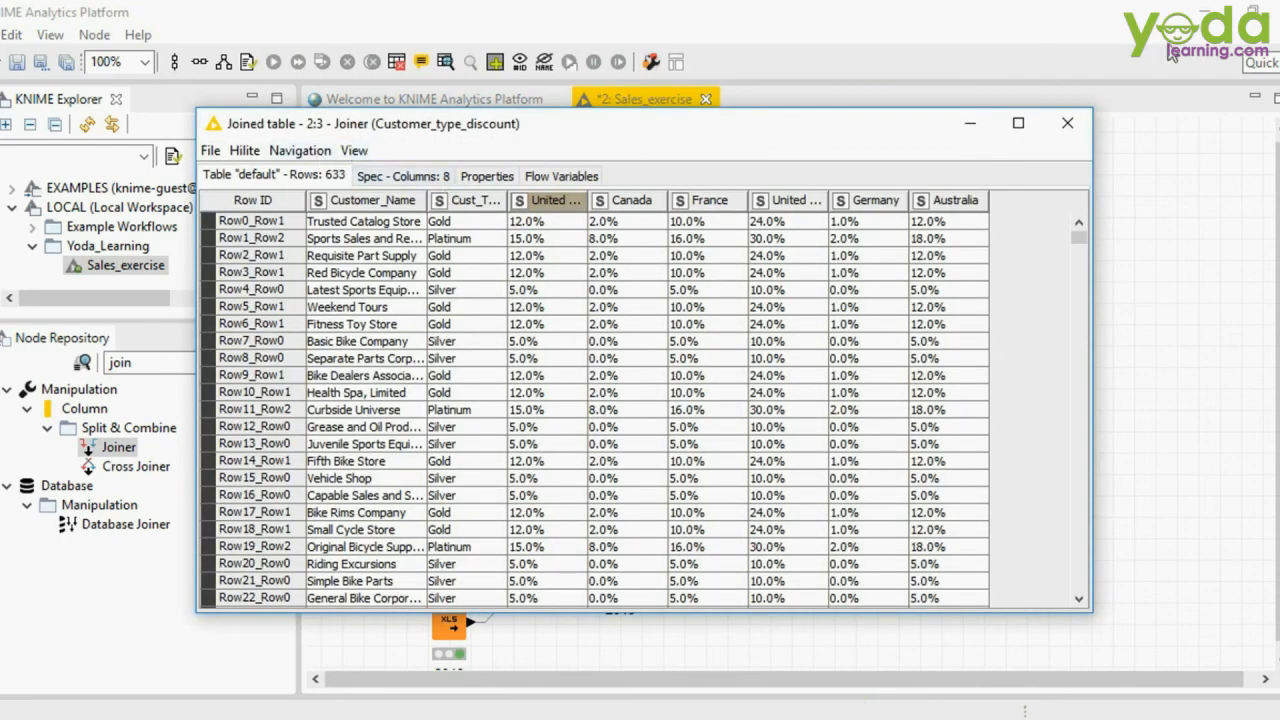
{"action": "left_click", "coordinate": [1066, 124]}
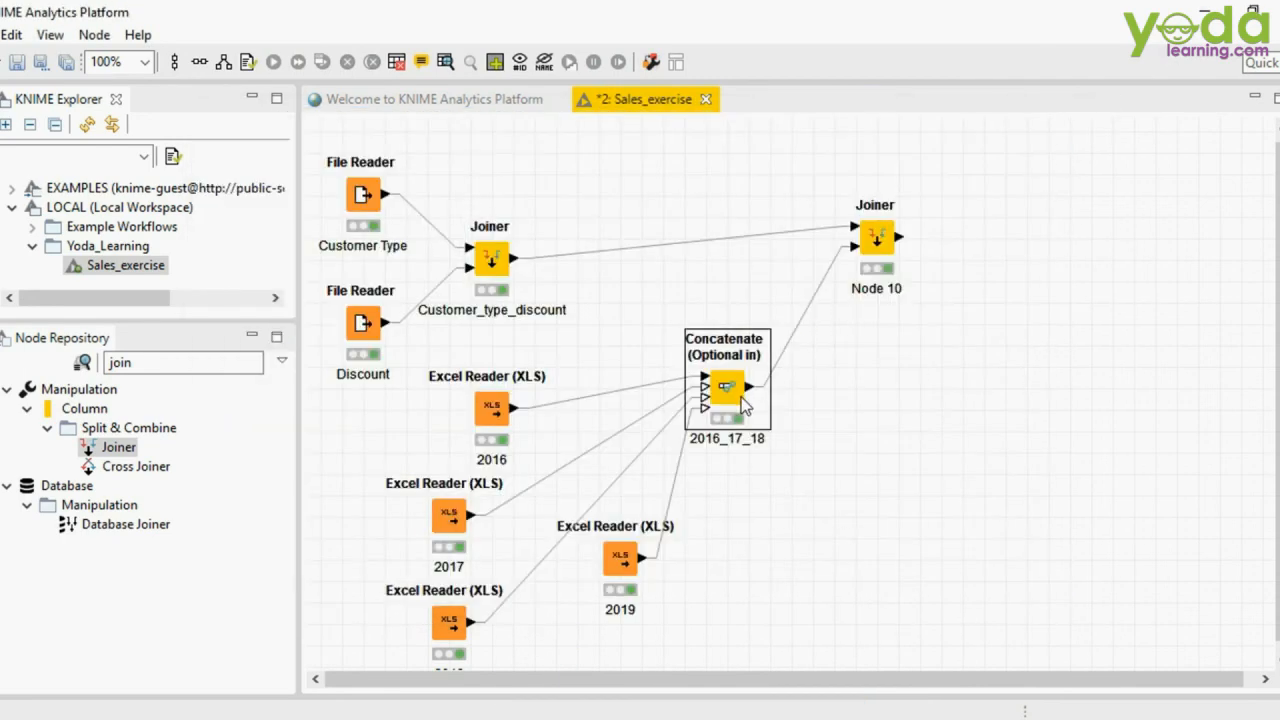
{"action": "double_click", "coordinate": [728, 388]}
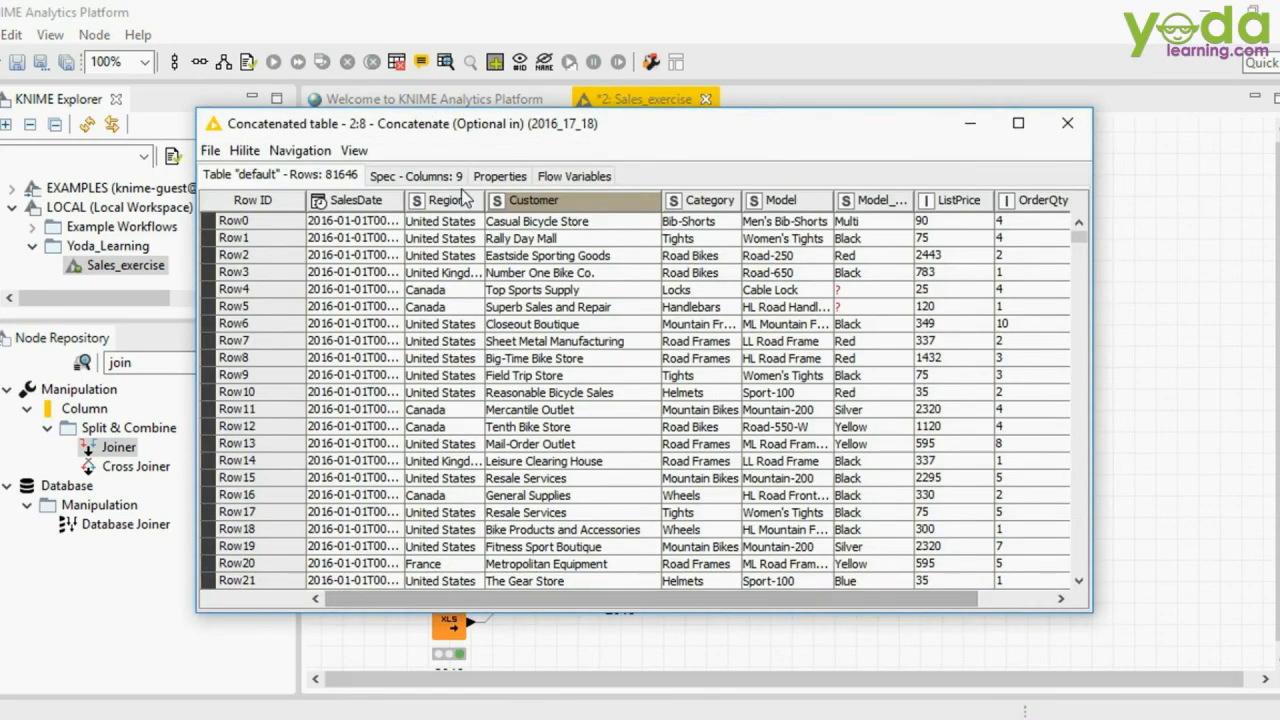
Step: Recheck Node 10's 16-column joined output, then return to the workflow
{"action": "left_click", "coordinate": [1068, 124]}
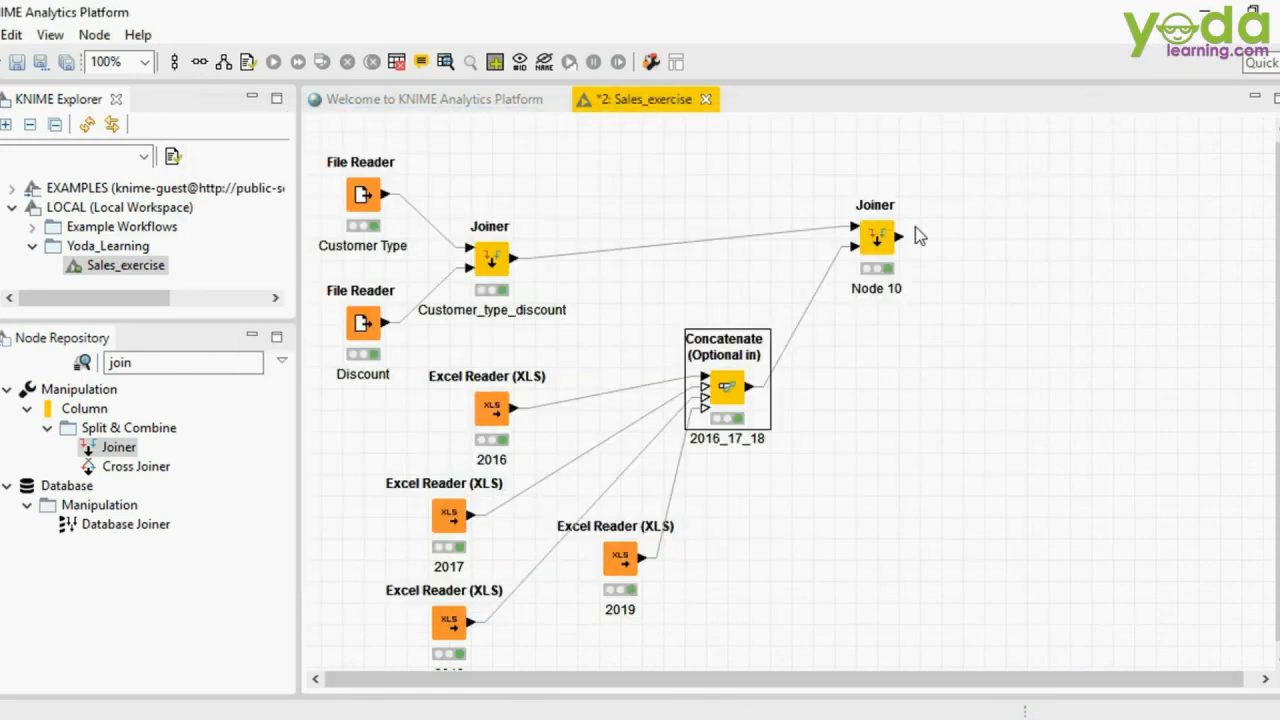
{"action": "right_click", "coordinate": [876, 236]}
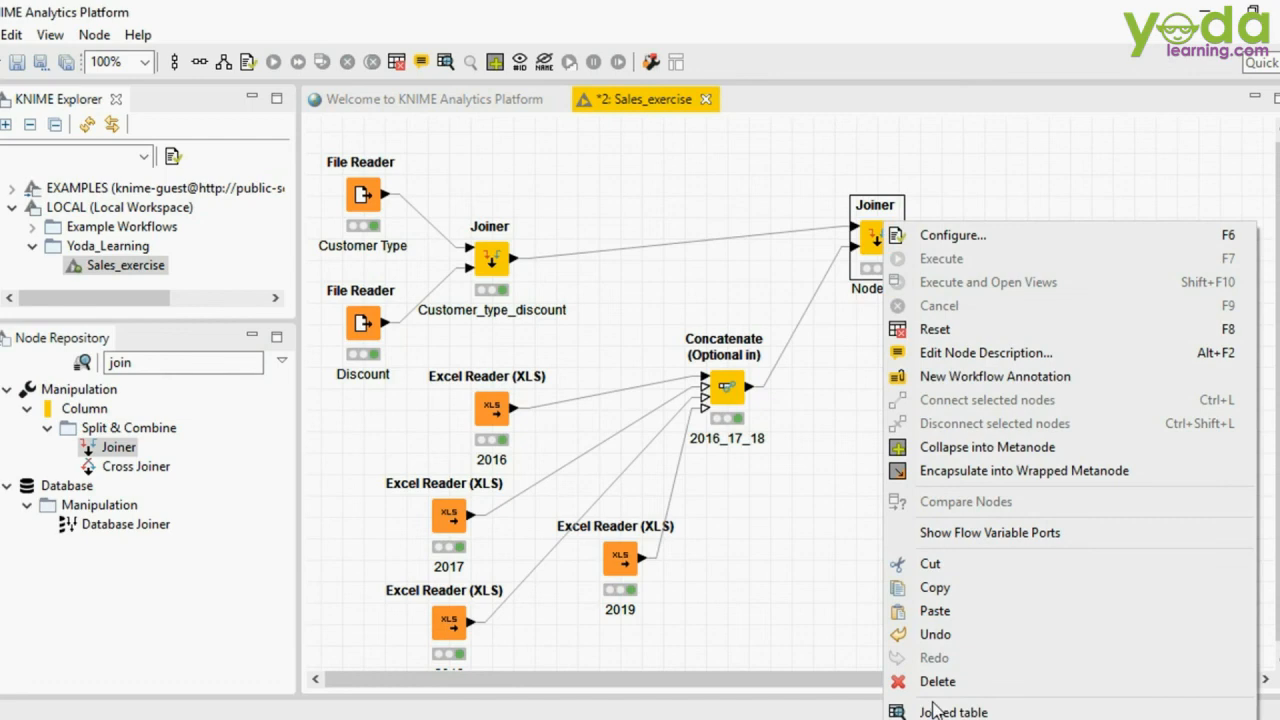
{"action": "left_click", "coordinate": [952, 712]}
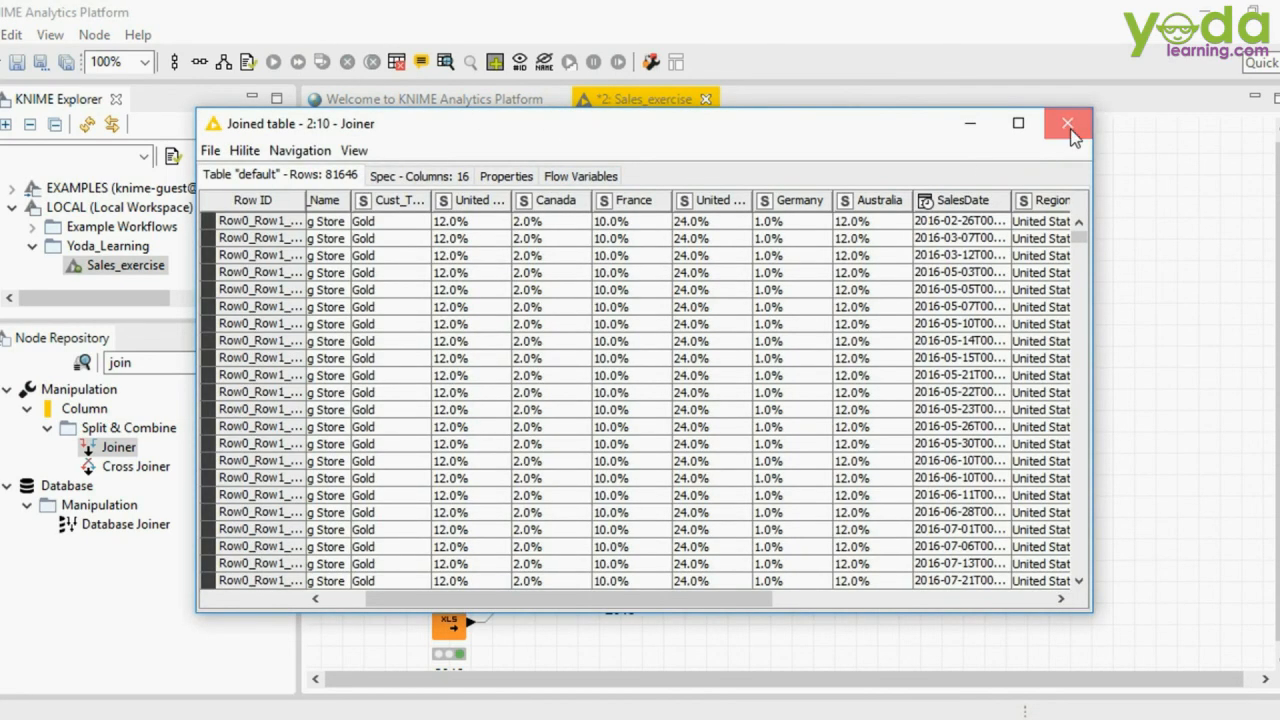
{"action": "left_click", "coordinate": [1068, 124]}
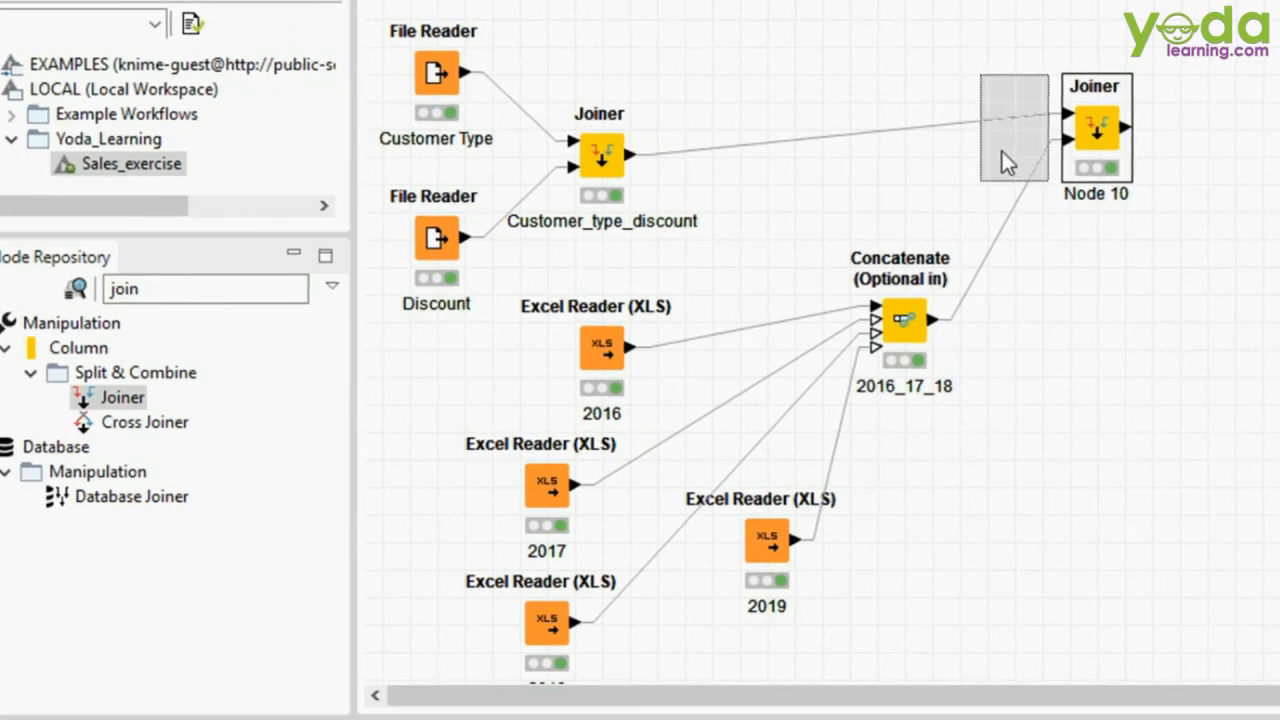